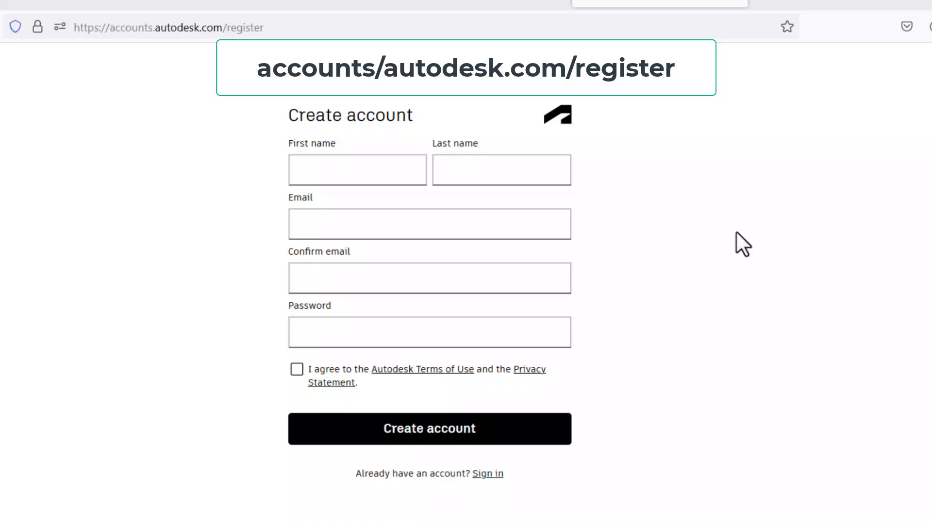
- Focus the First name field and tick agreement to the Autodesk Terms of Use and Privacy Statement
click(400, 157)
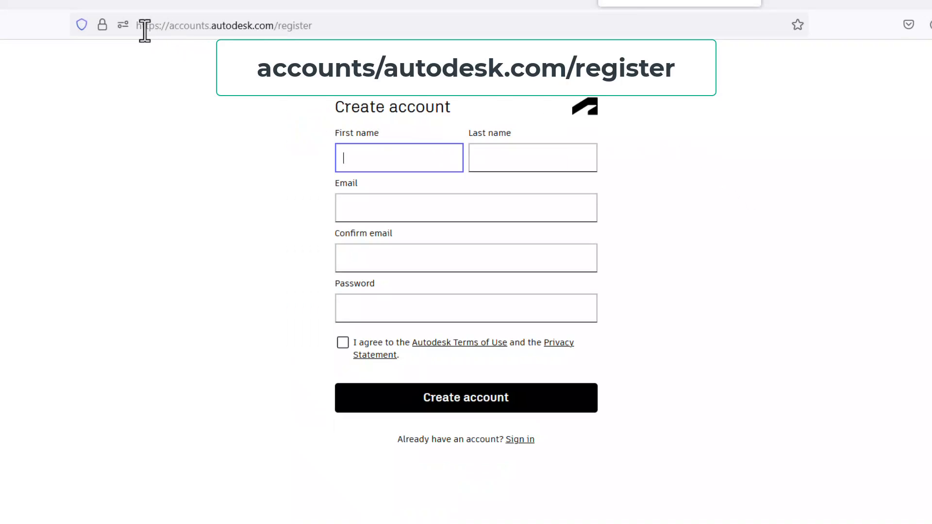
mouse_move(395, 159)
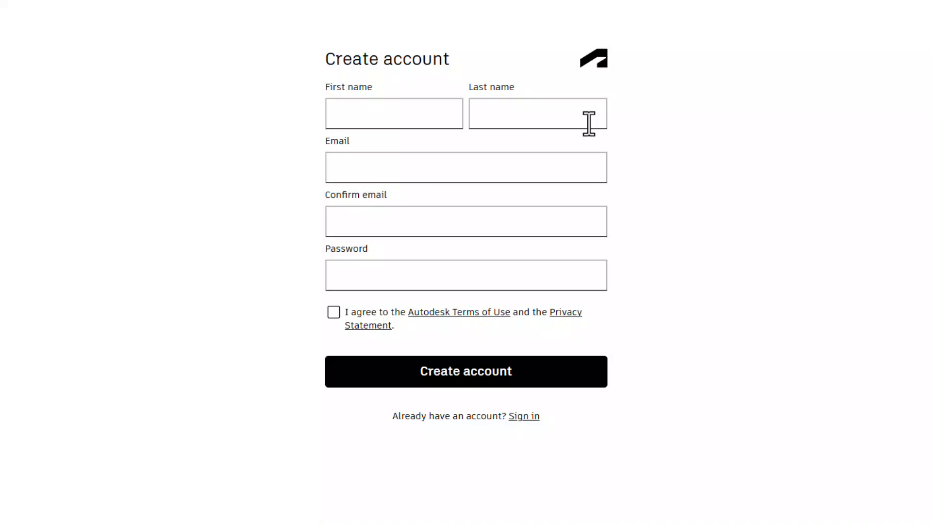
mouse_move(406, 220)
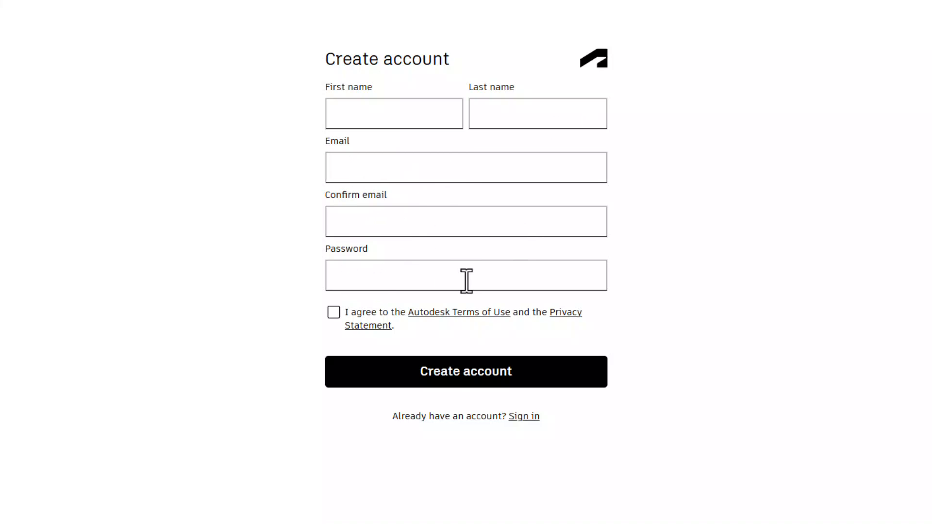
click(333, 312)
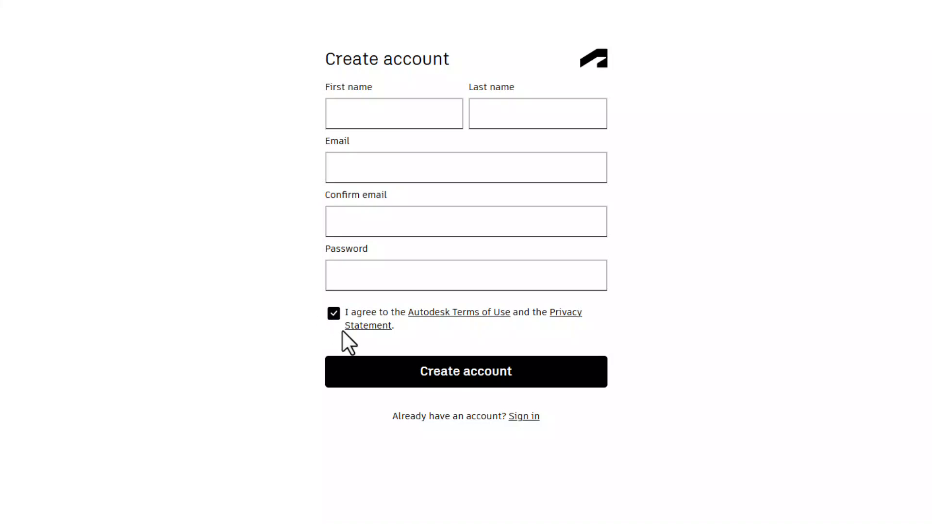
mouse_move(497, 339)
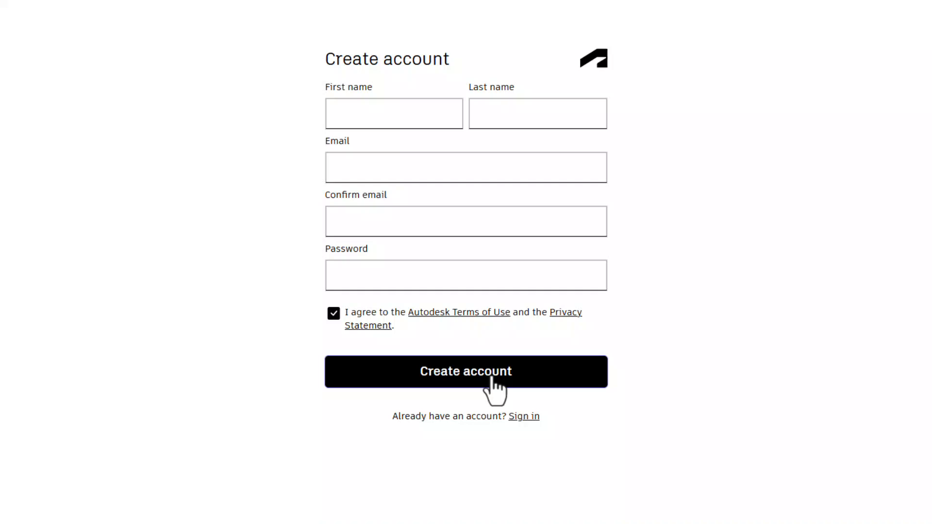
mouse_move(566, 389)
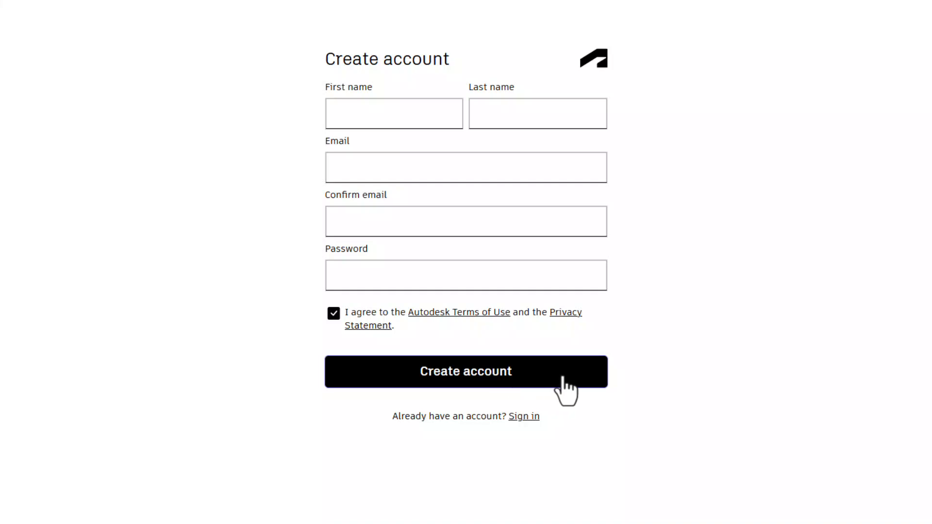
mouse_move(606, 154)
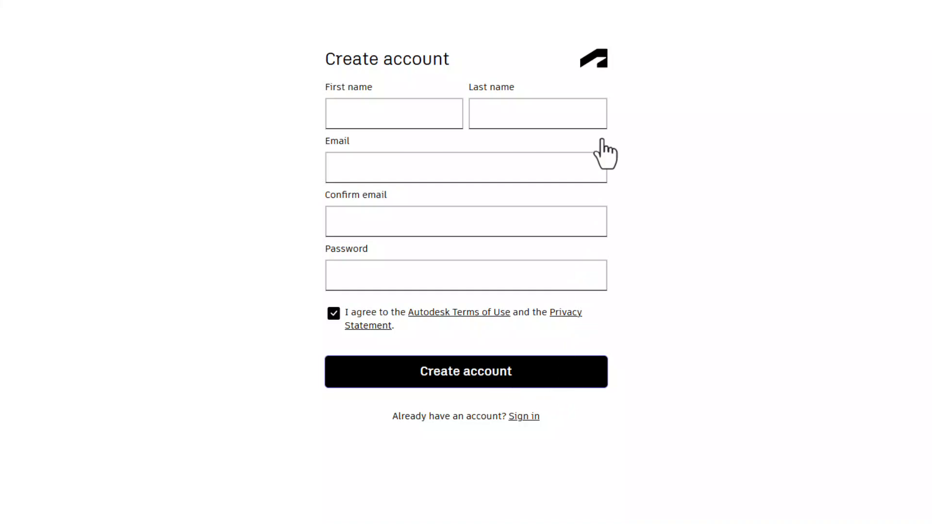
- Create the account, confirm the Account created page and request a verification email
click(466, 371)
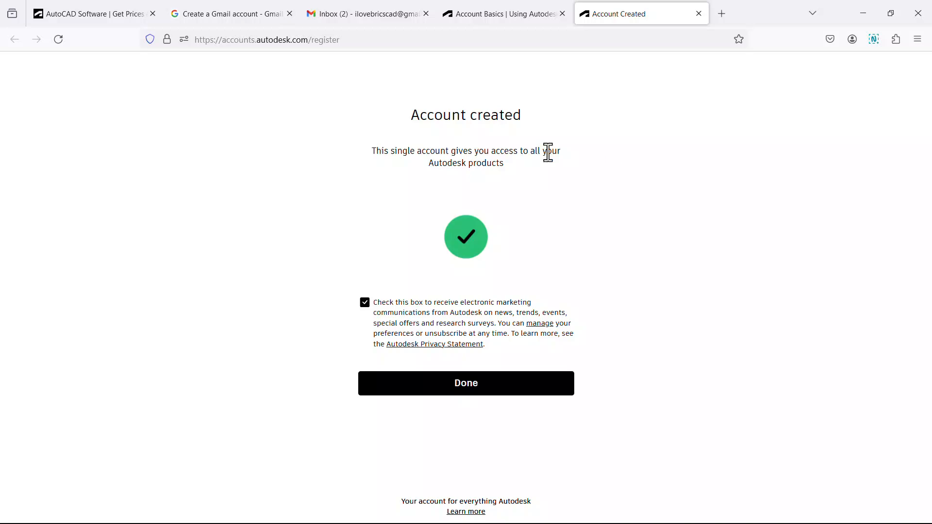
mouse_move(367, 172)
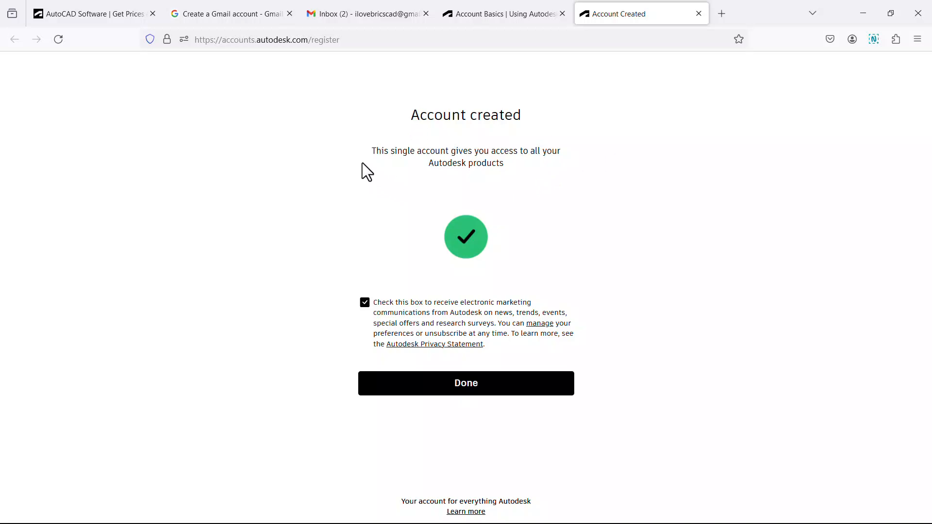
mouse_move(585, 170)
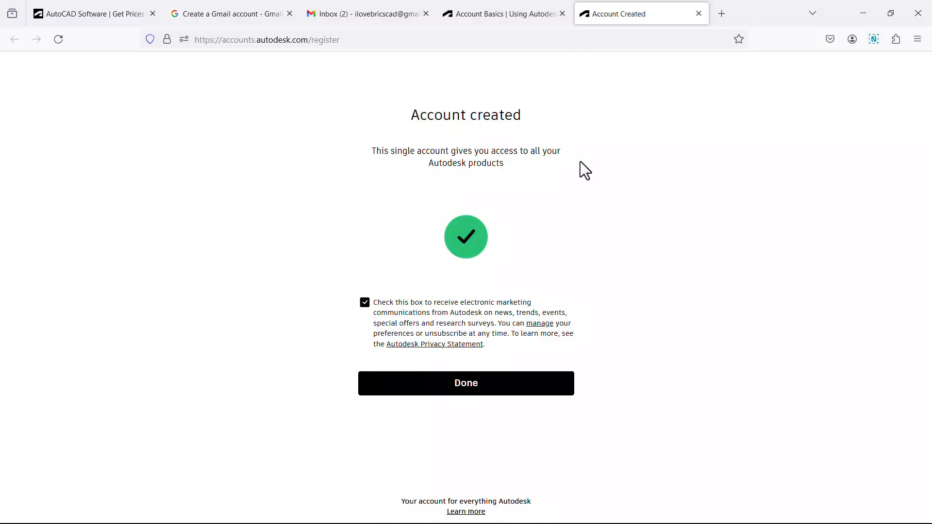
mouse_move(622, 196)
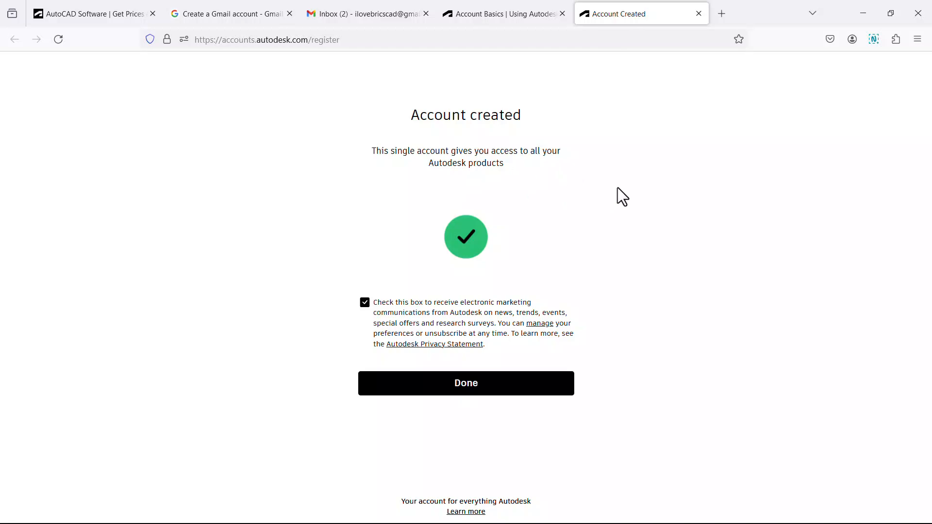
mouse_move(476, 390)
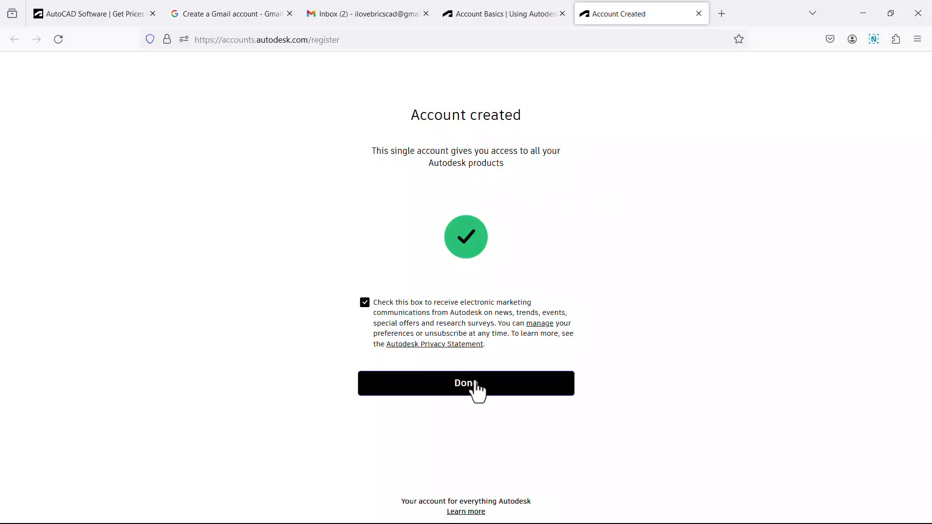
click(466, 383)
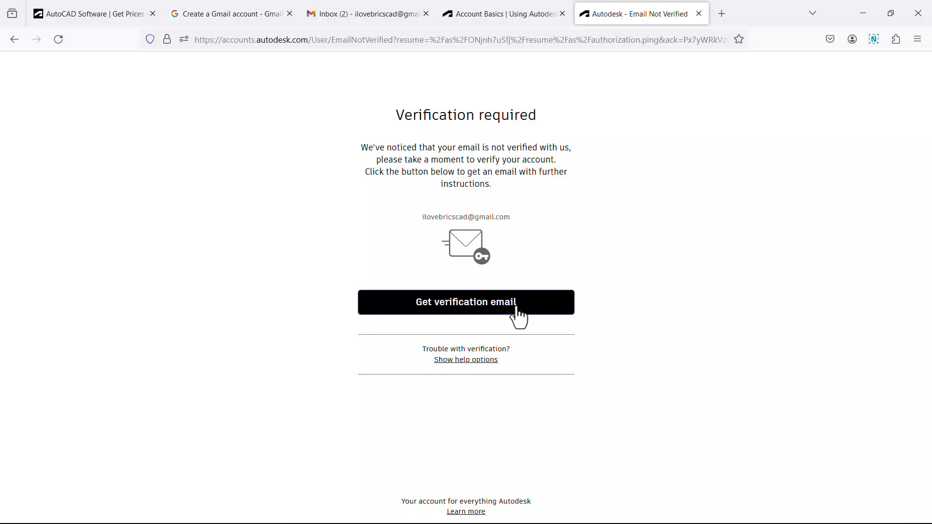
mouse_move(531, 312)
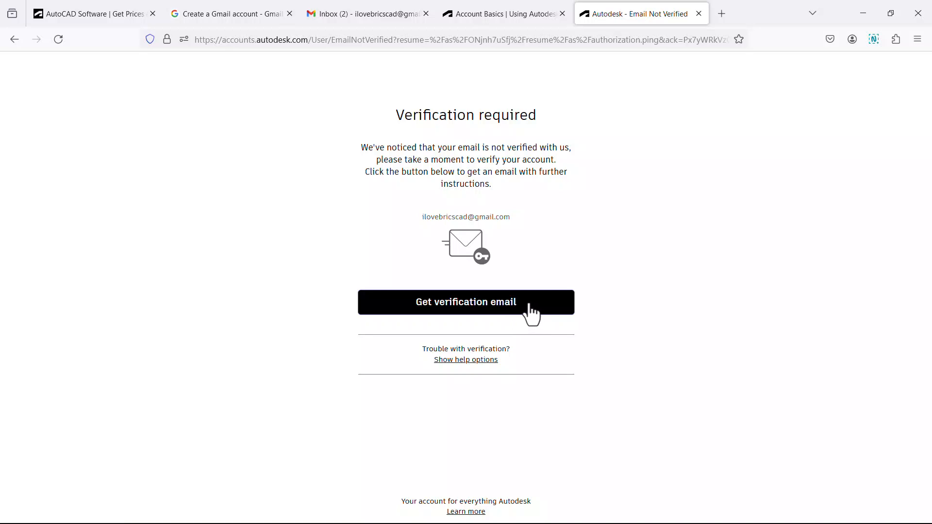
click(466, 302)
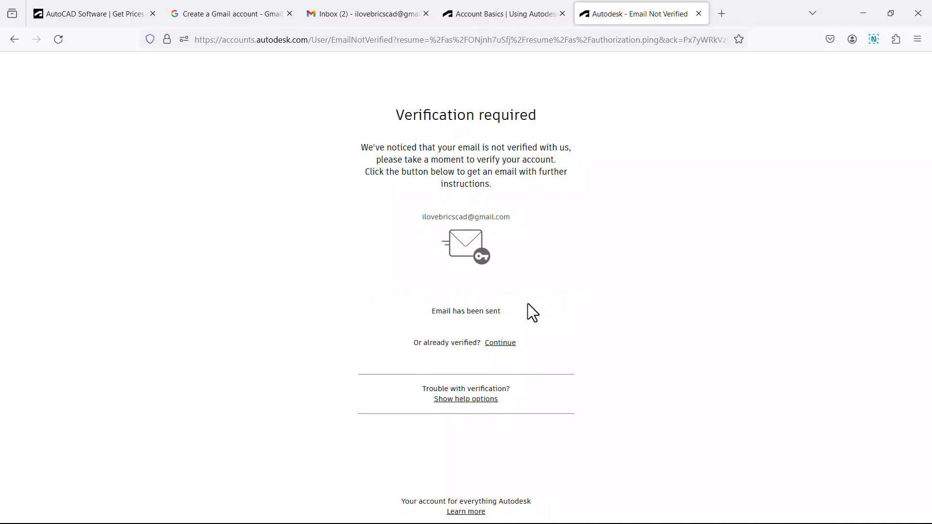
- Verify the account's email address from the Autodesk message in Gmail
click(366, 13)
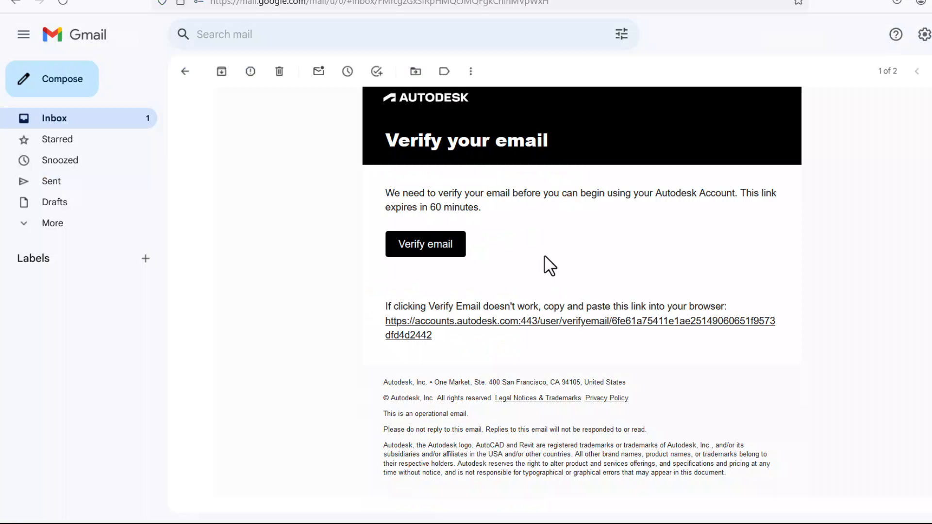
mouse_move(425, 244)
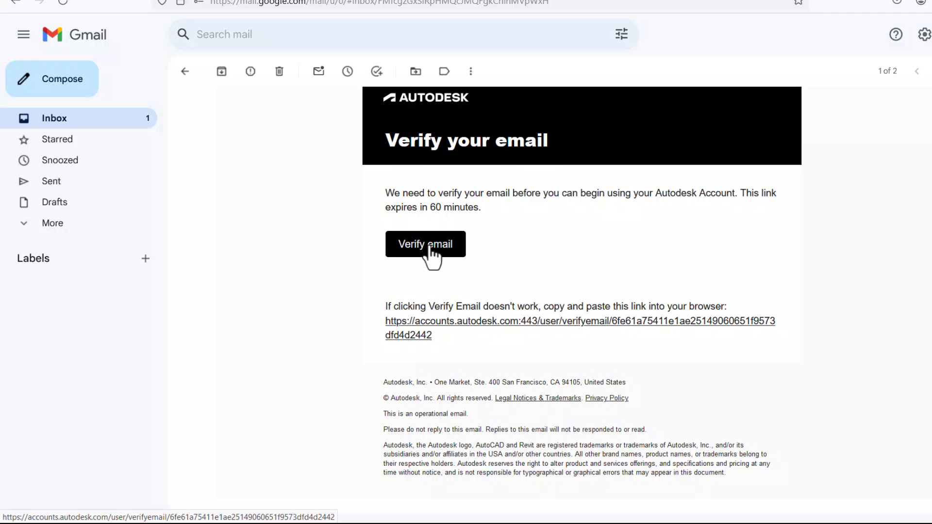
click(425, 244)
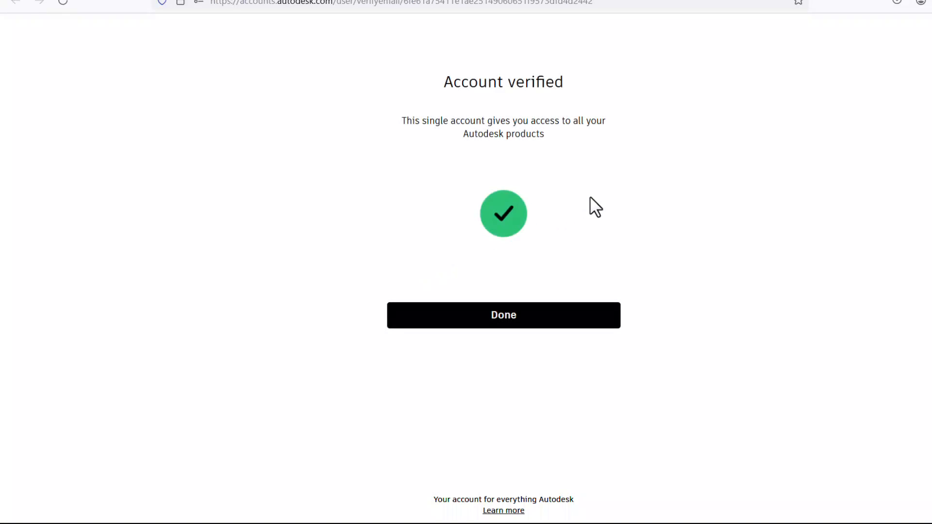
mouse_move(564, 162)
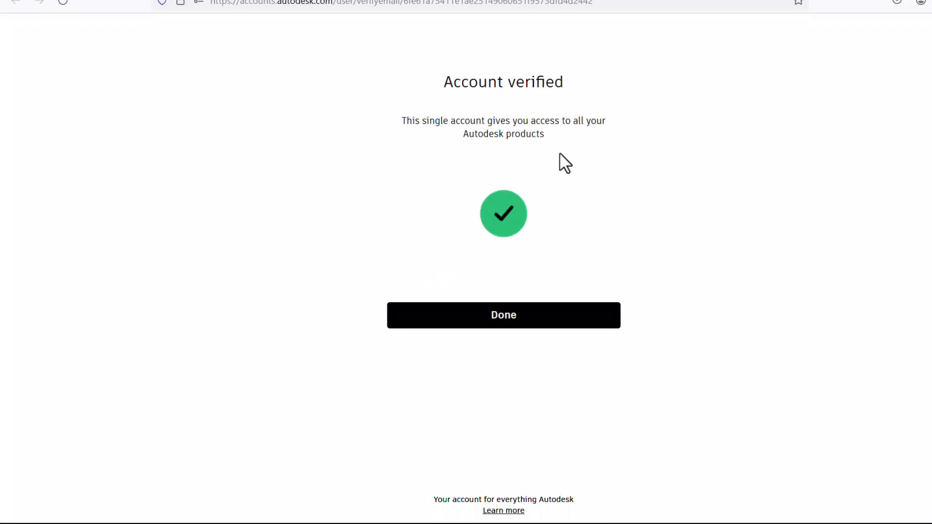
- Choose Education as the intended use on the AutoCAD Free Trial intake
click(503, 315)
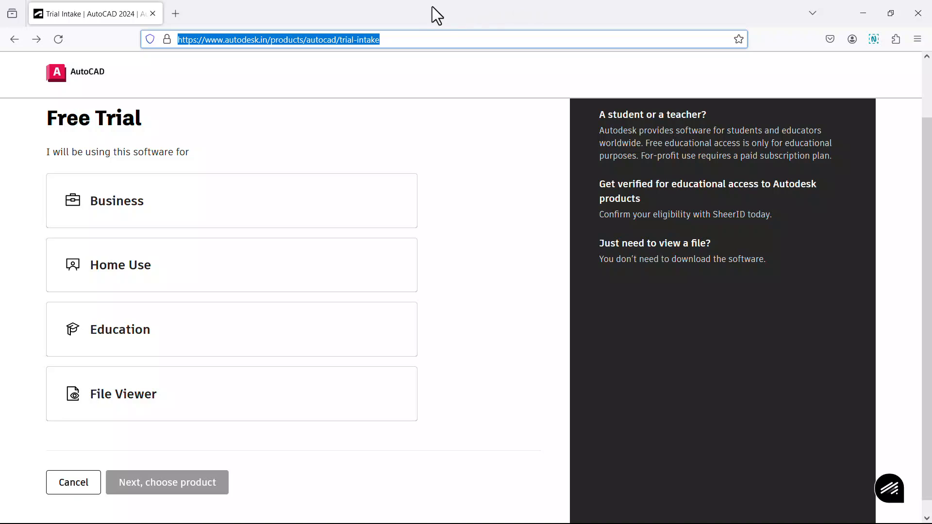
mouse_move(185, 40)
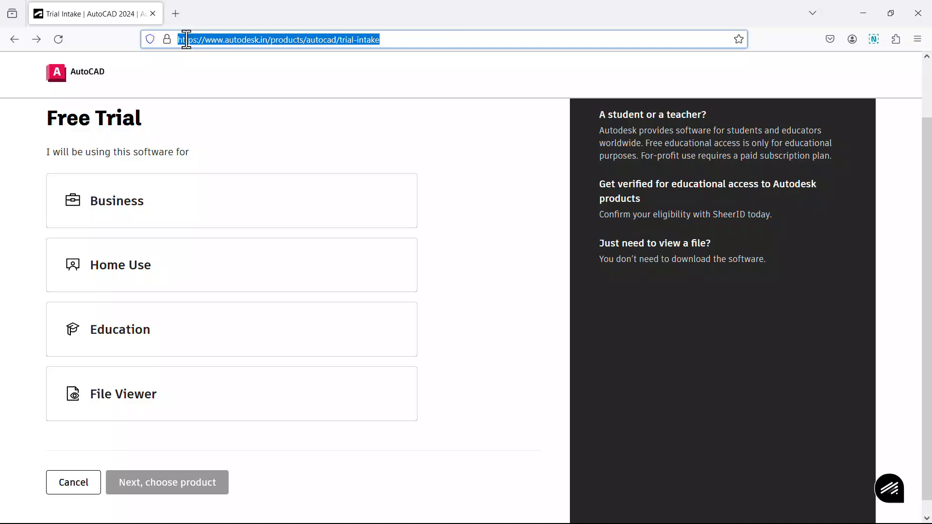
mouse_move(396, 61)
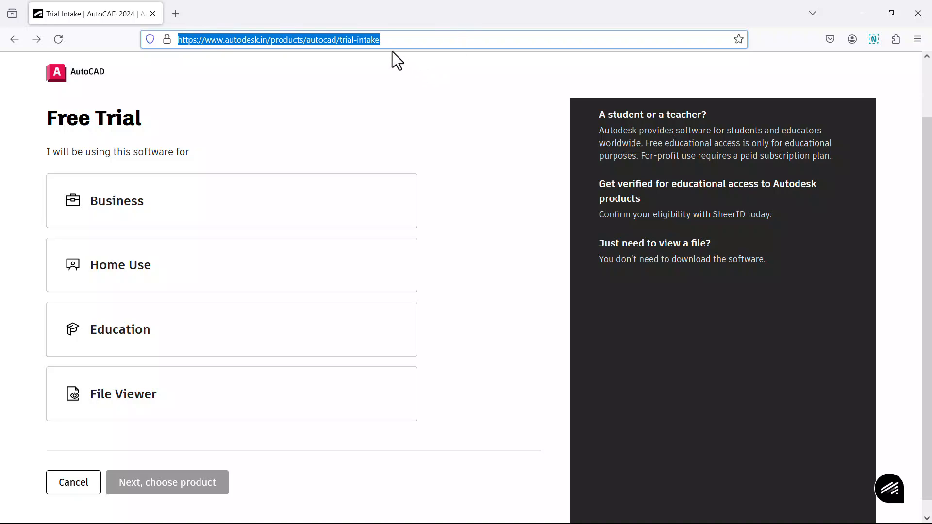
mouse_move(354, 171)
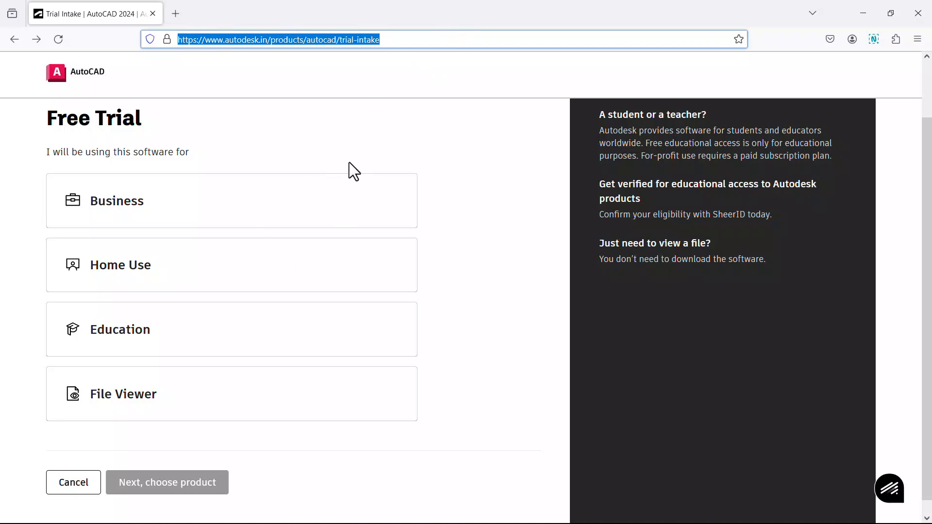
mouse_move(178, 208)
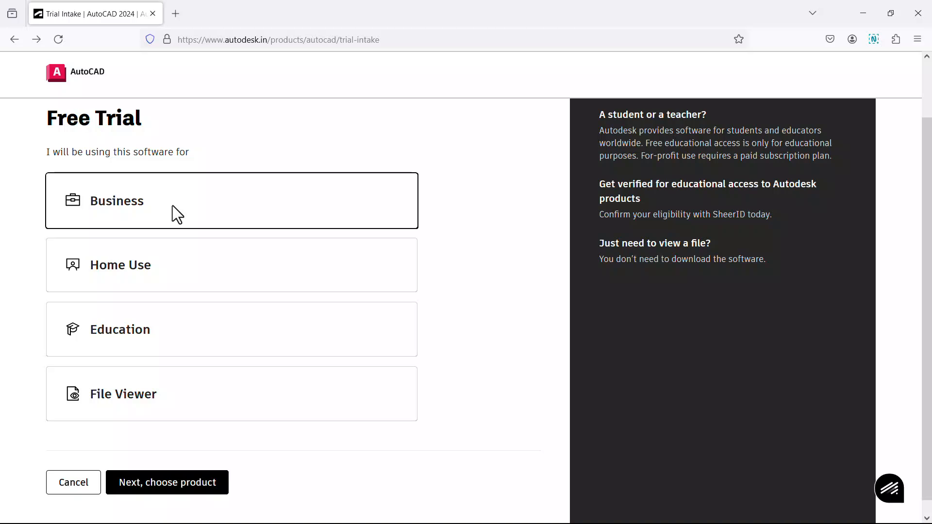
mouse_move(181, 271)
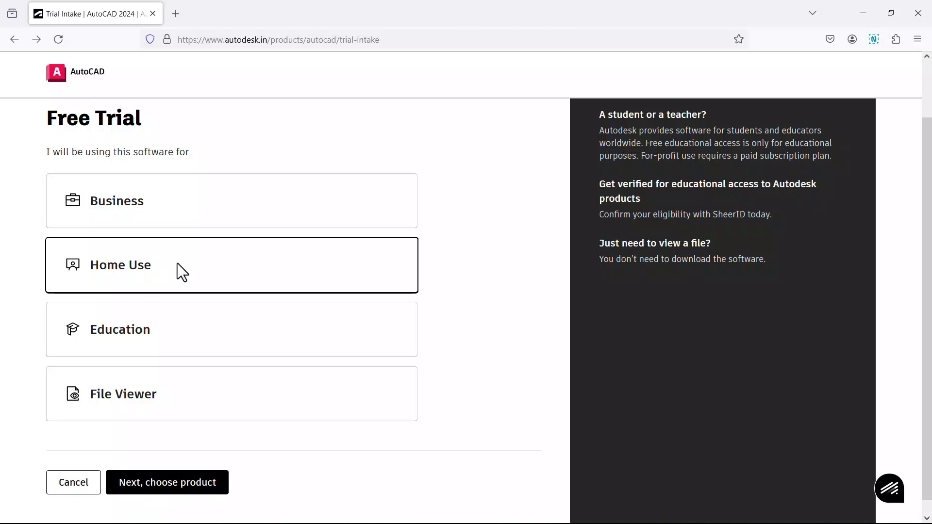
mouse_move(175, 346)
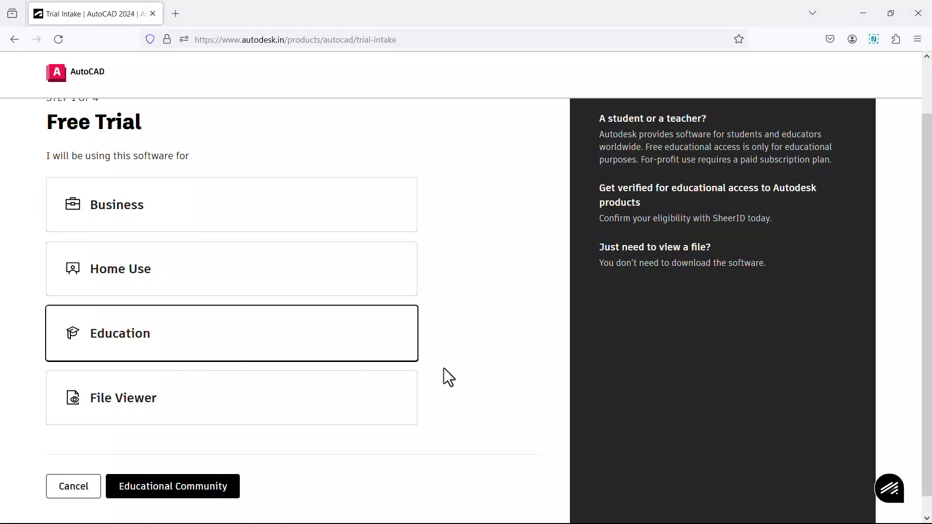
mouse_move(172, 485)
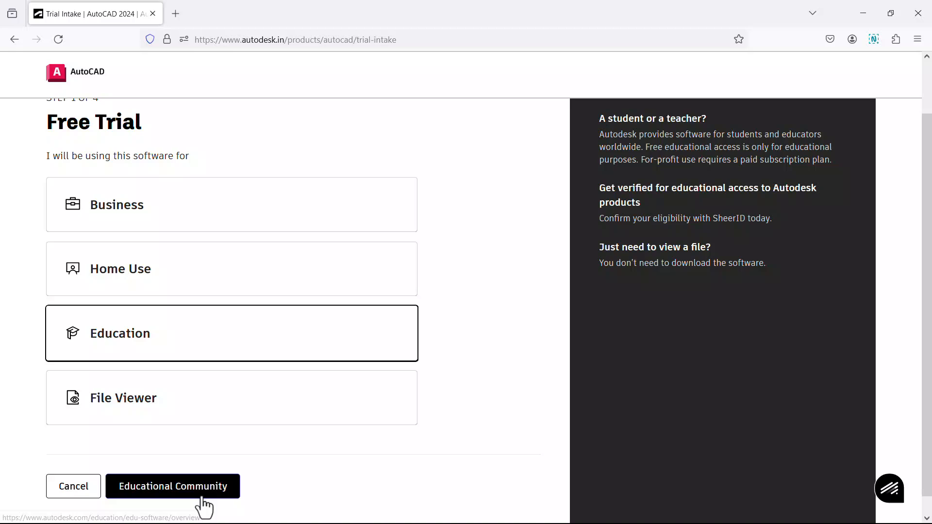
- Continue to the educational access page and begin the education sign-up
click(172, 486)
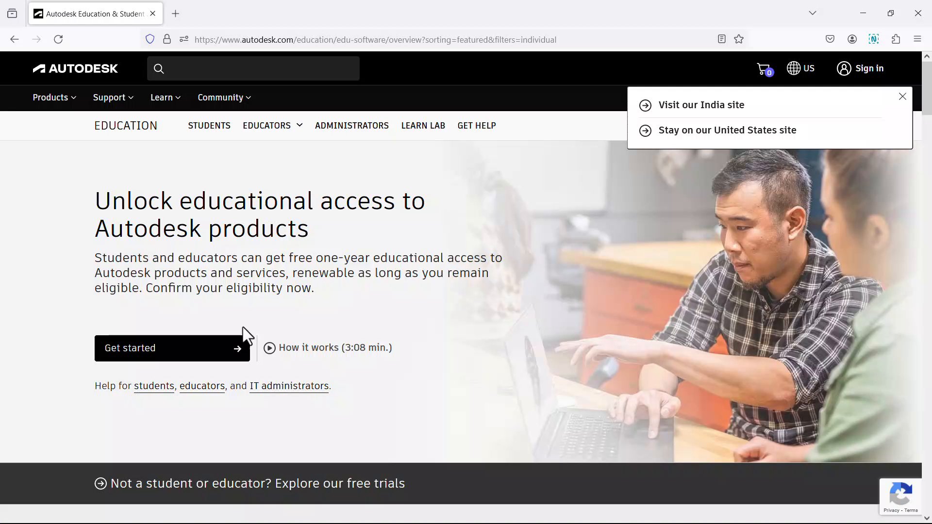
mouse_move(172, 357)
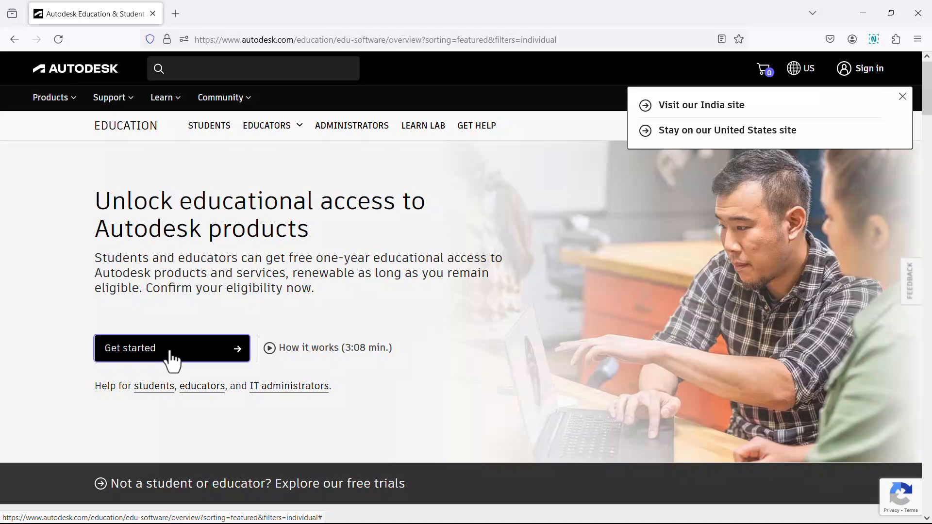
click(172, 348)
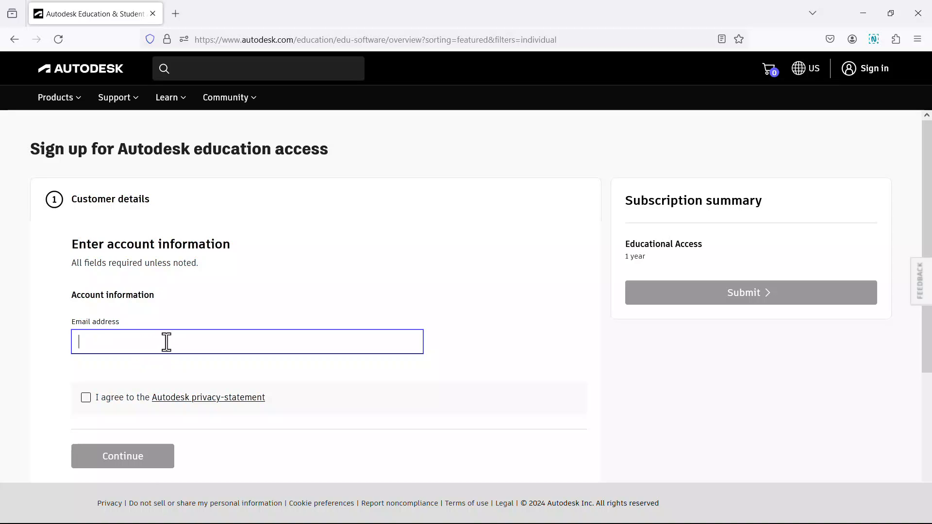
mouse_move(8, 98)
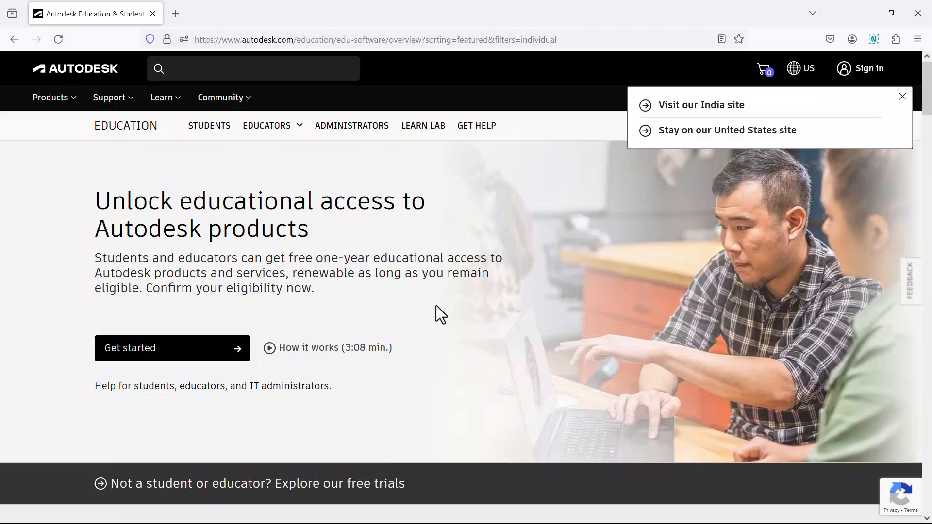
mouse_move(362, 381)
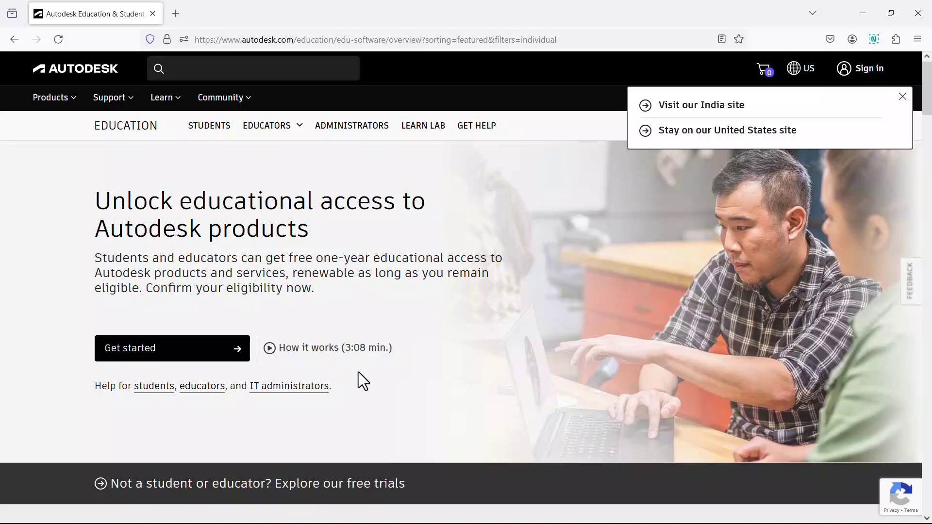
mouse_move(340, 390)
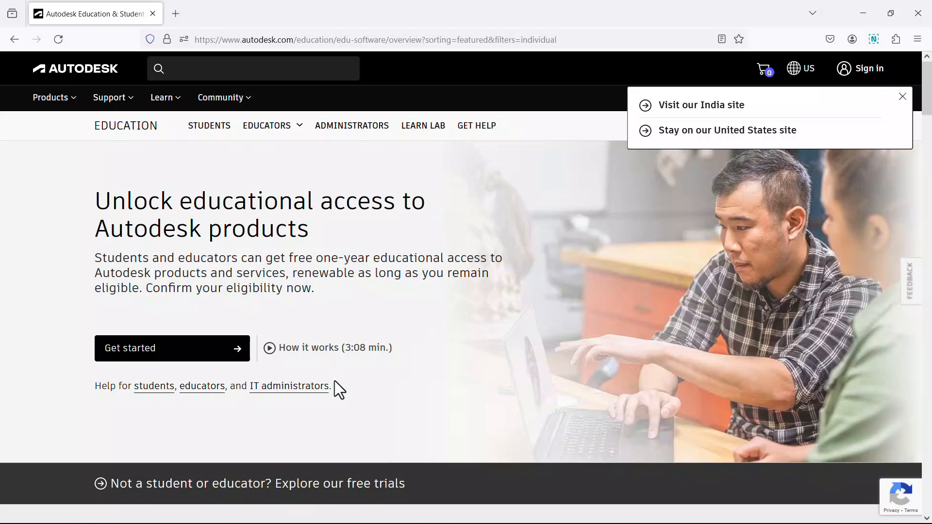
mouse_move(344, 356)
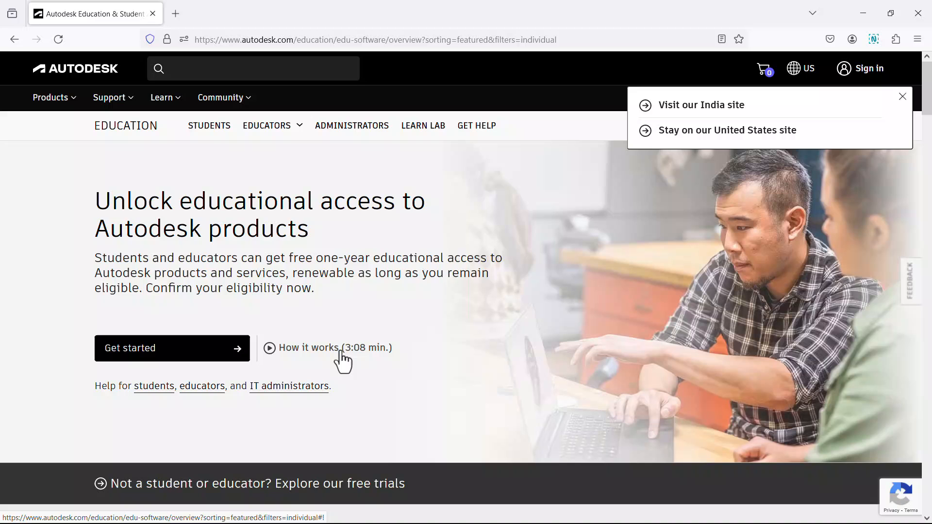
- Play and close the how-it-works video, then choose File Viewer as the intended use
click(328, 348)
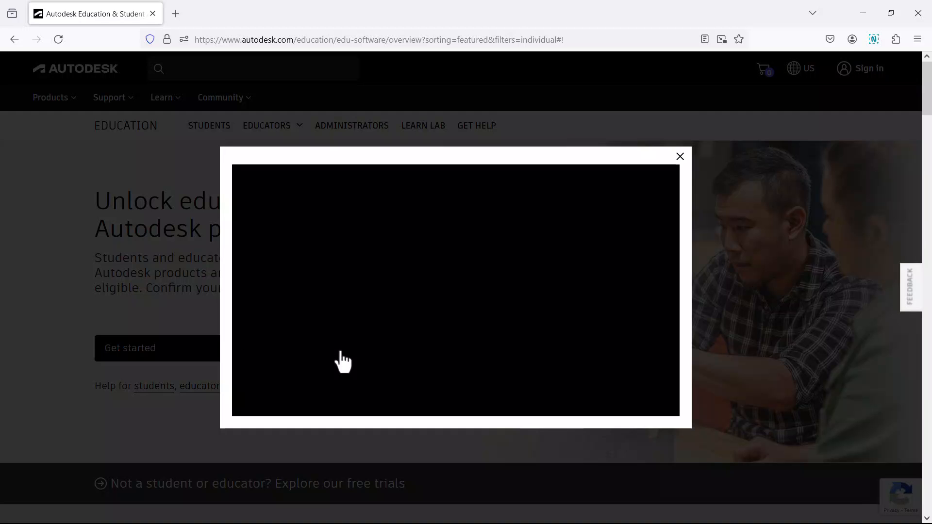
click(344, 361)
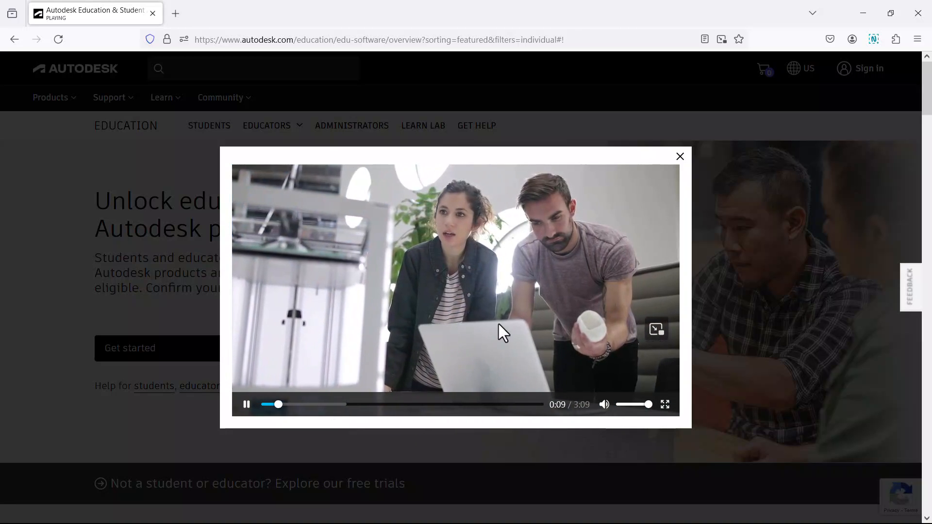
mouse_move(620, 308)
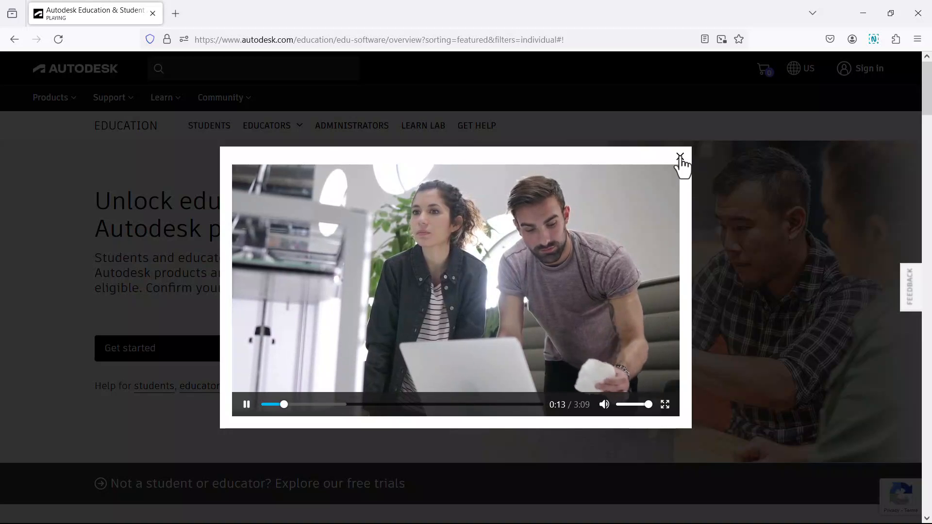
click(681, 156)
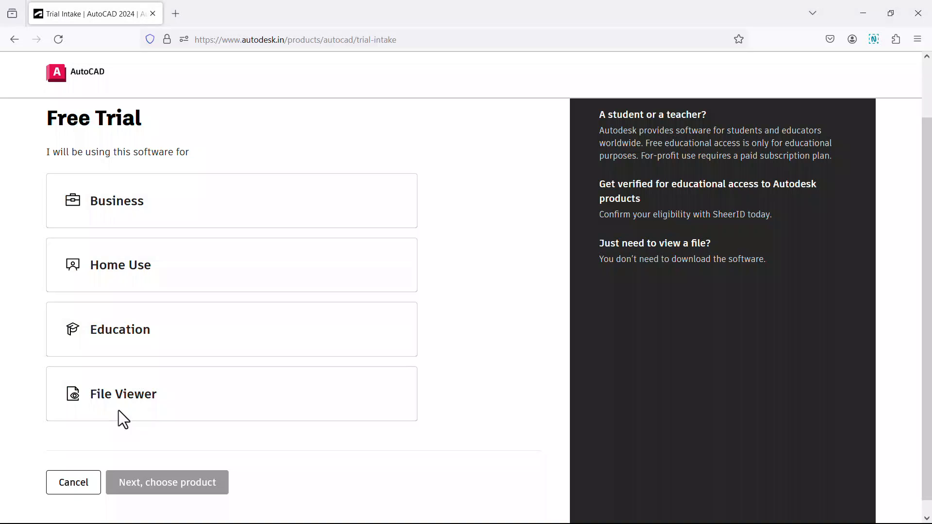
click(231, 393)
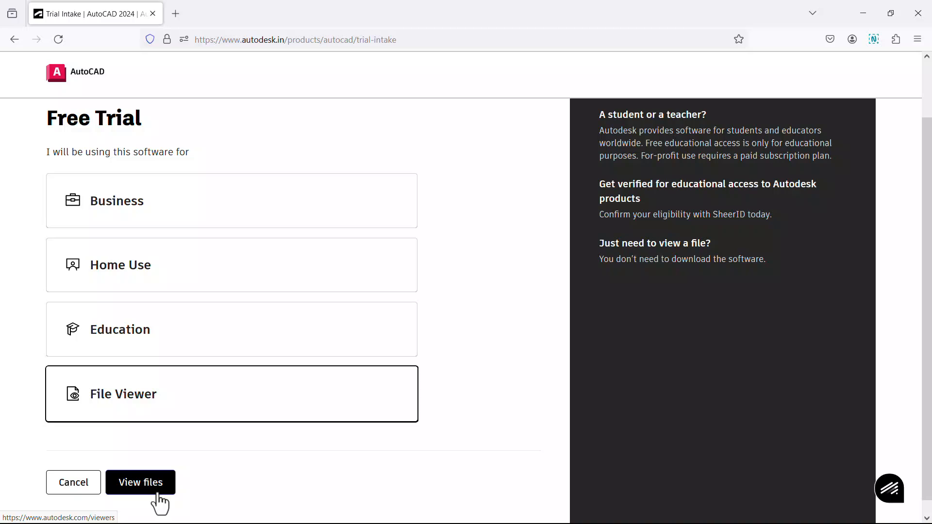
- Go to the Free Autodesk viewers page featuring AutoCAD Web
click(141, 482)
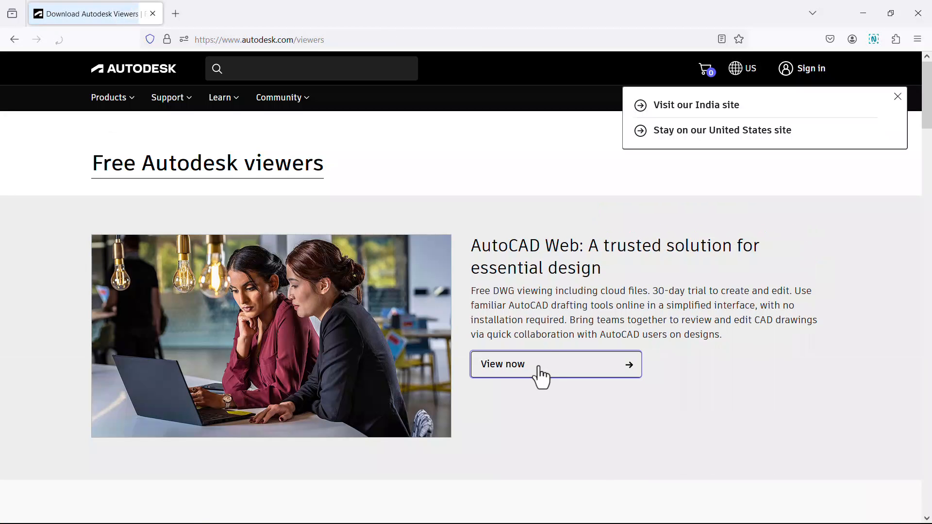
mouse_move(647, 302)
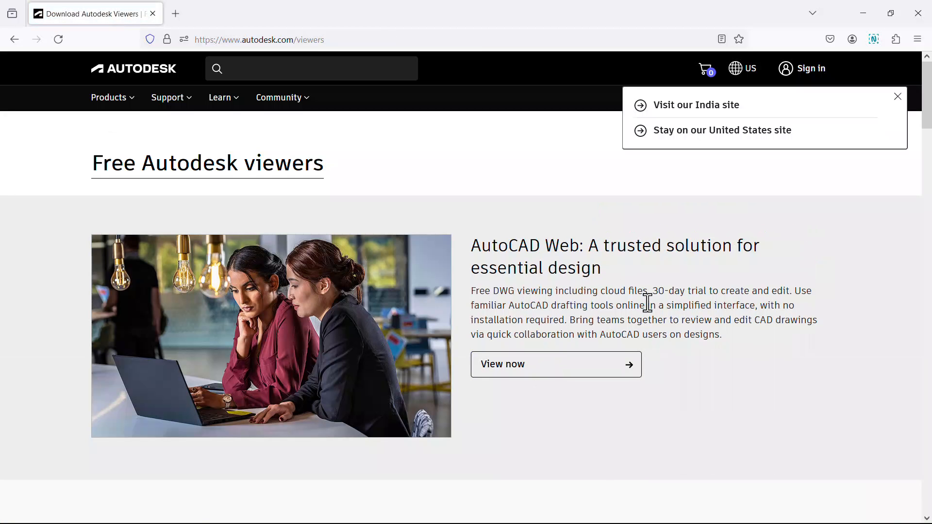
mouse_move(696, 408)
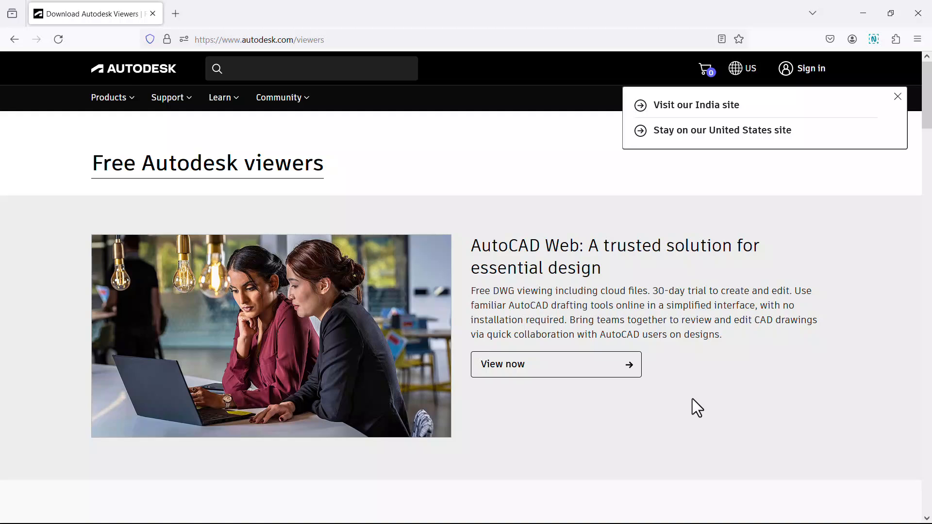
mouse_move(686, 399)
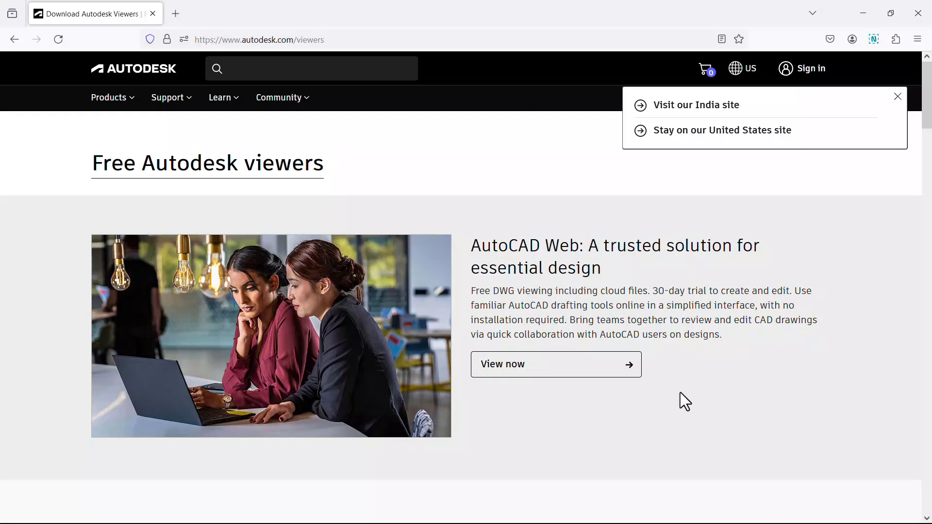
mouse_move(704, 371)
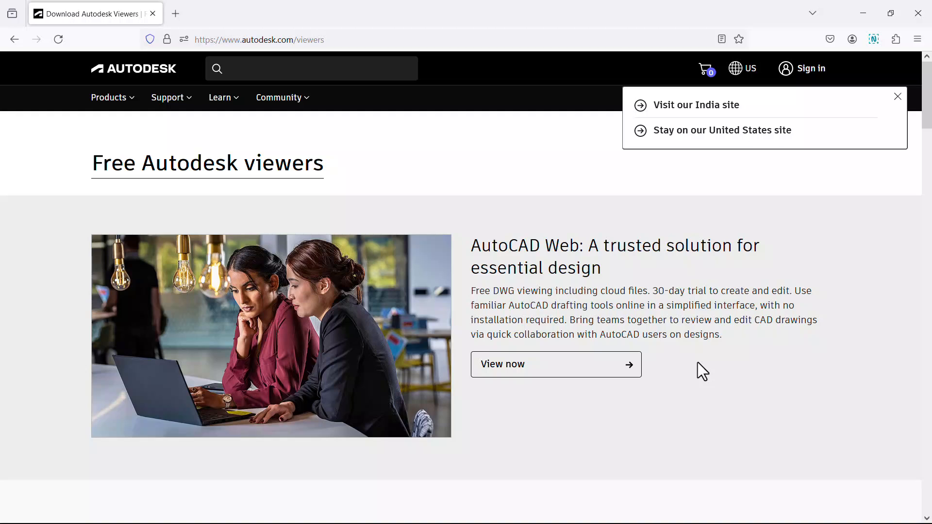
mouse_move(681, 380)
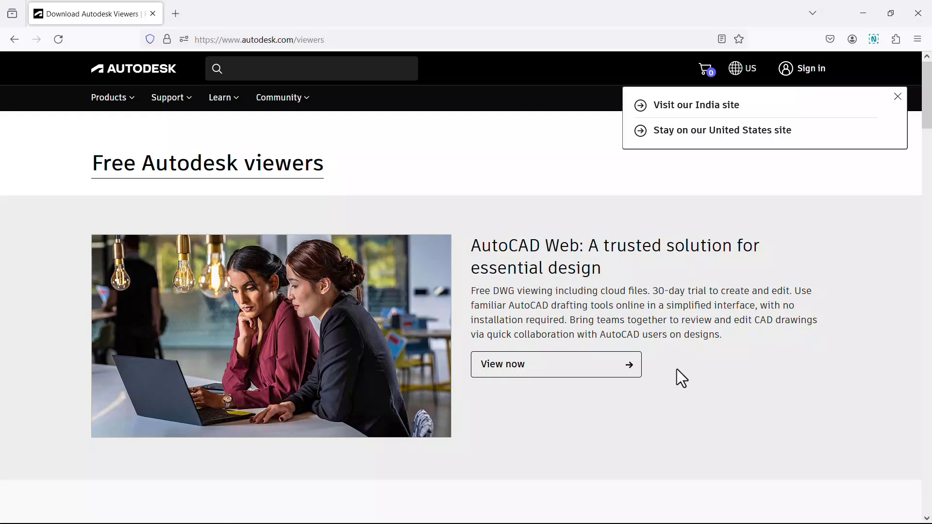
mouse_move(689, 336)
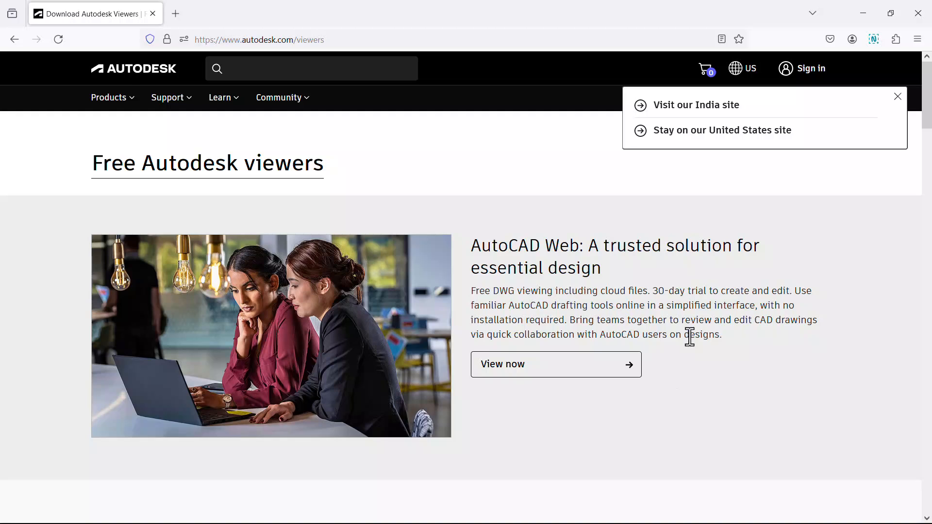
mouse_move(705, 378)
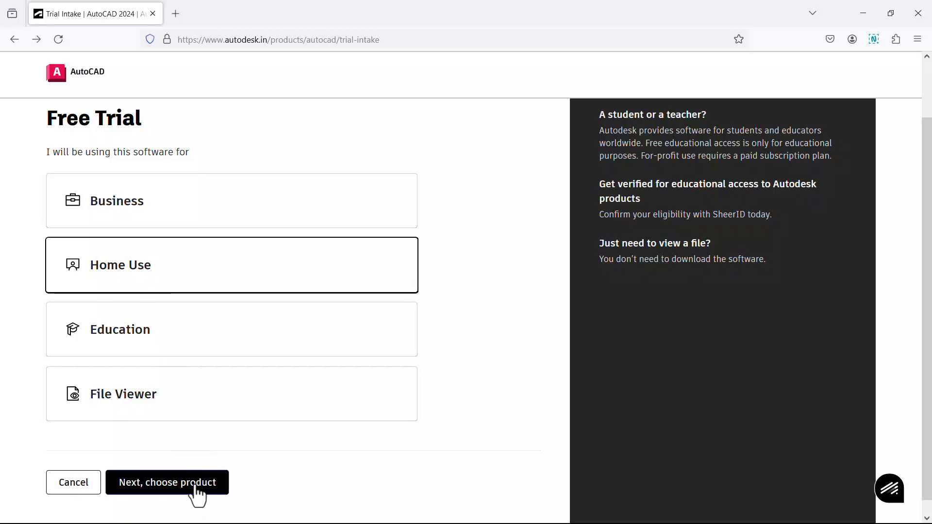
mouse_move(222, 496)
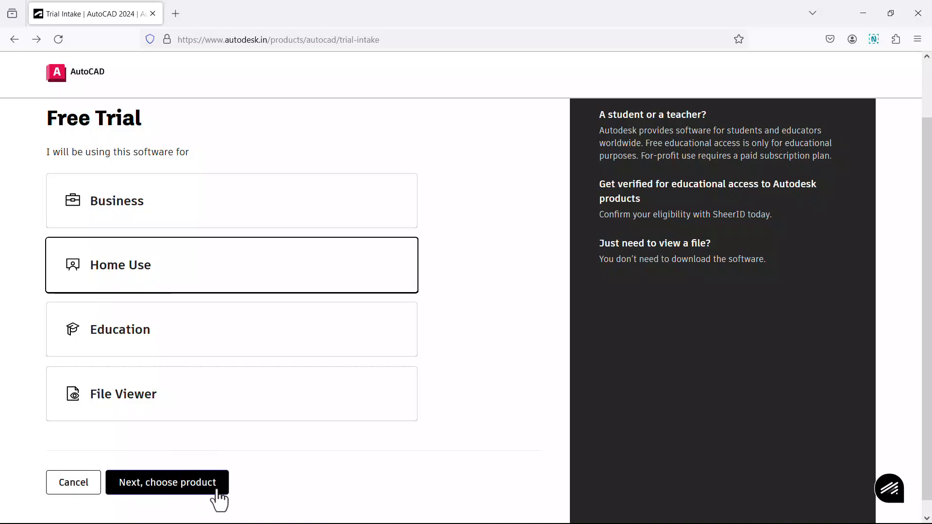
- Advance the Home Use trial intake with AutoCAD as the product to the sign-in step
click(166, 482)
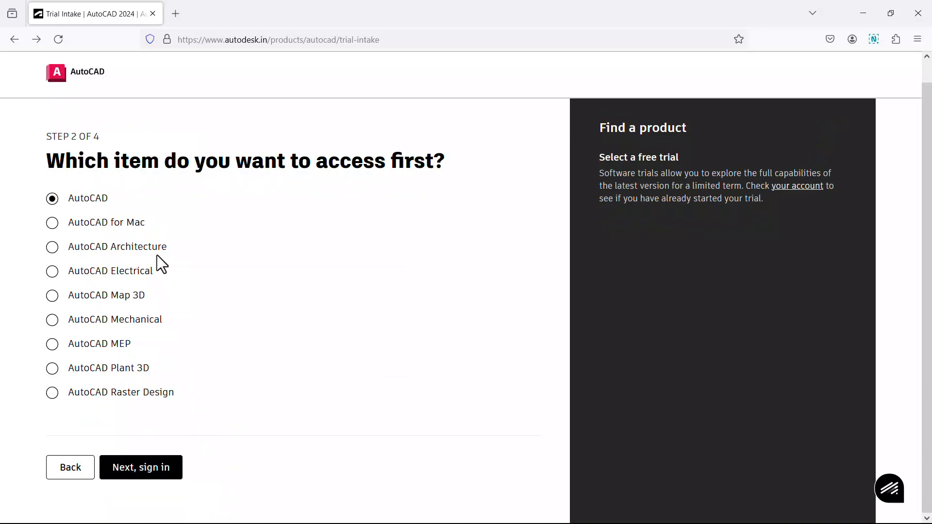
mouse_move(172, 232)
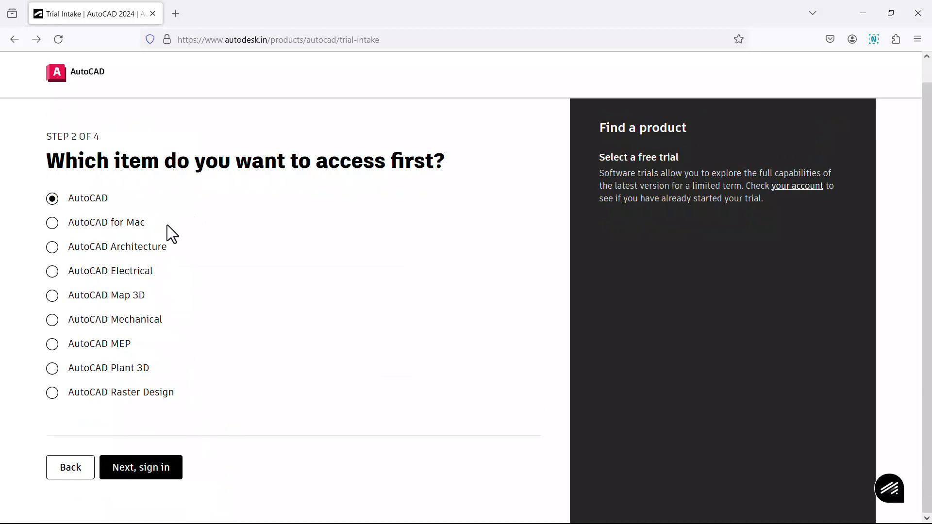
mouse_move(181, 213)
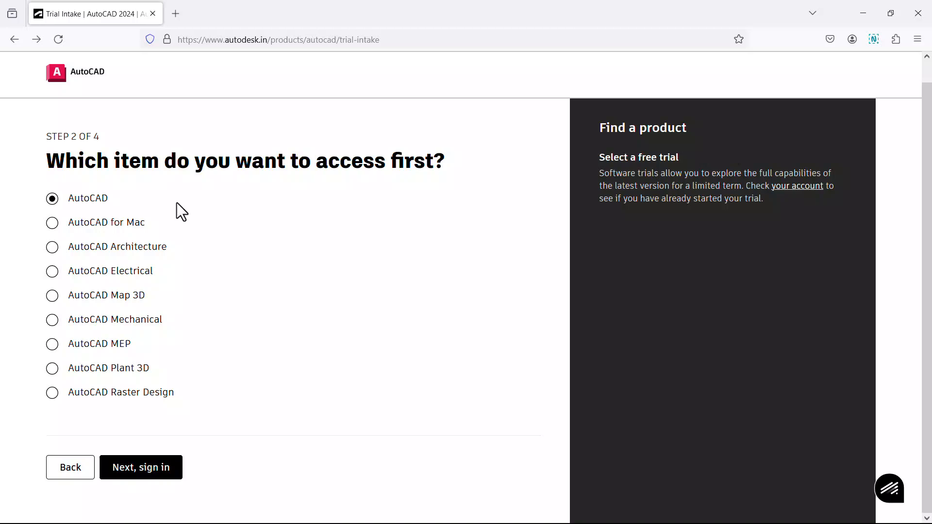
mouse_move(113, 235)
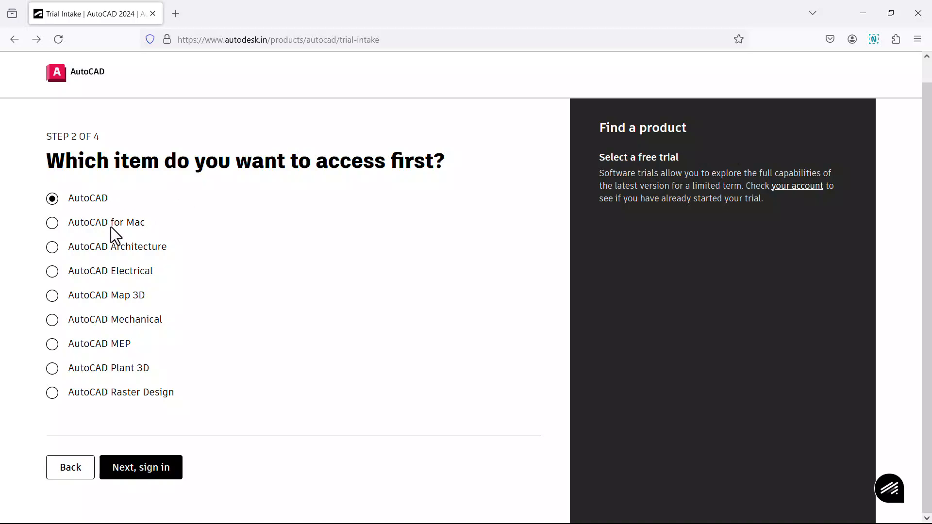
mouse_move(123, 264)
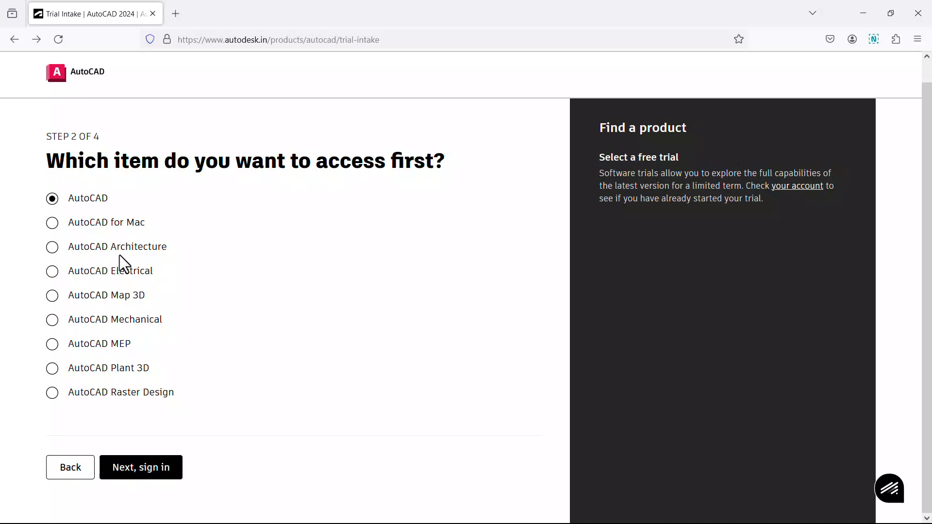
mouse_move(127, 286)
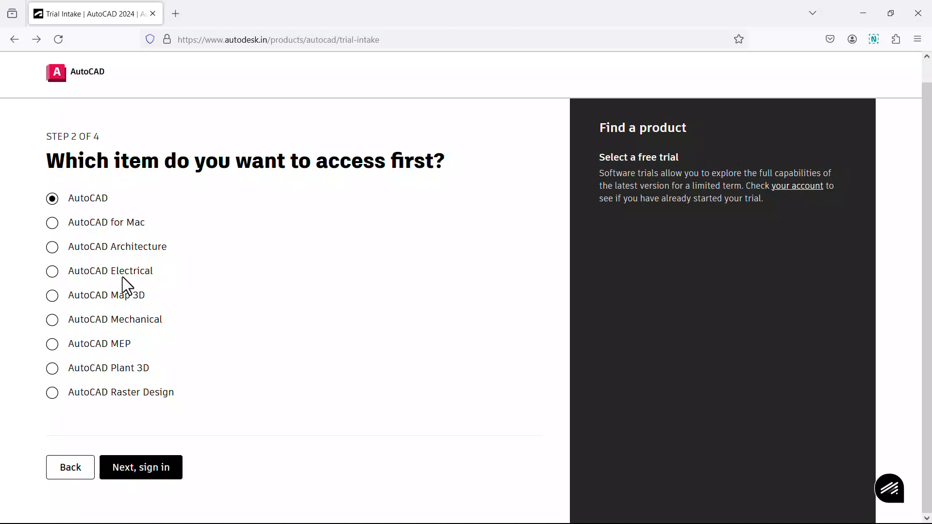
mouse_move(91, 205)
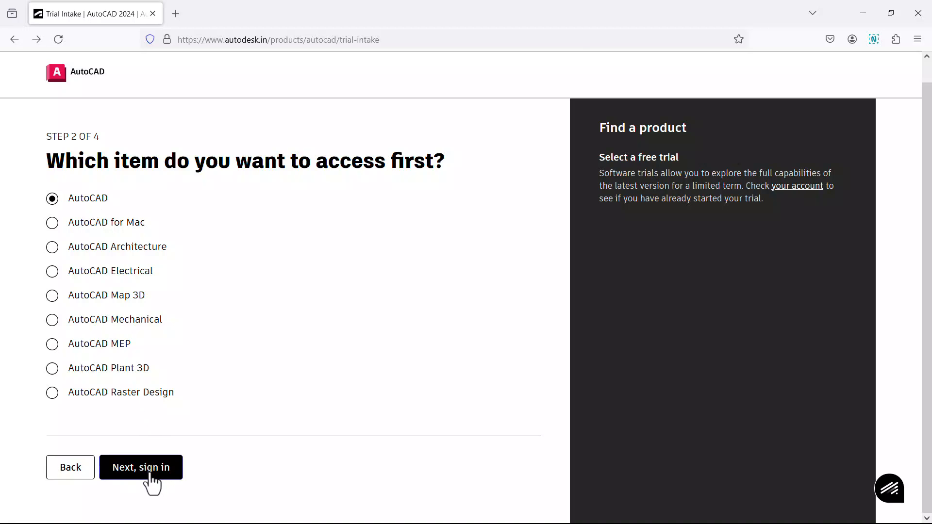
click(141, 467)
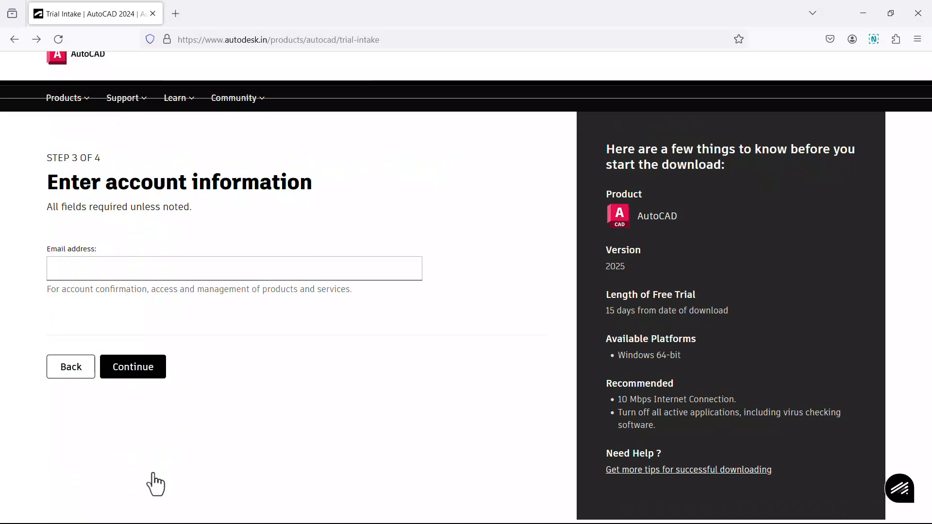
- Enter the account email address and continue to the Your info step
click(233, 268)
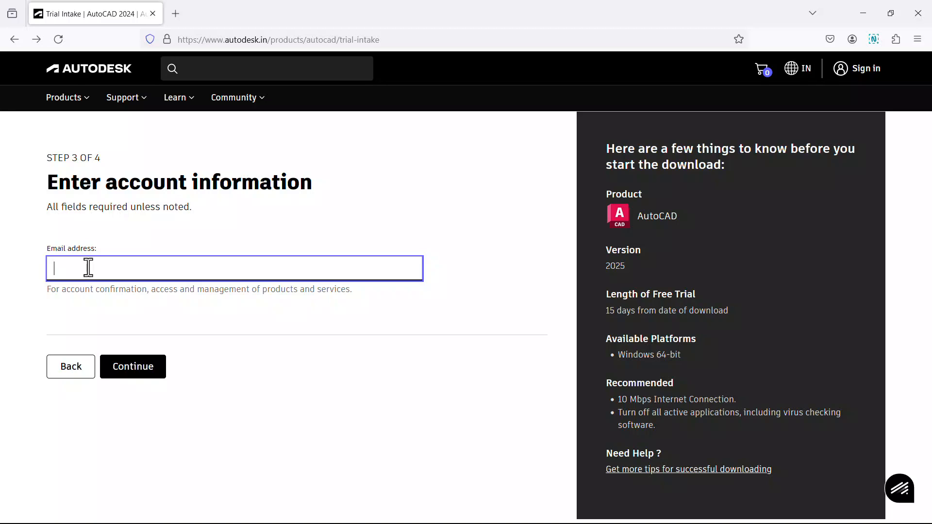
click(132, 366)
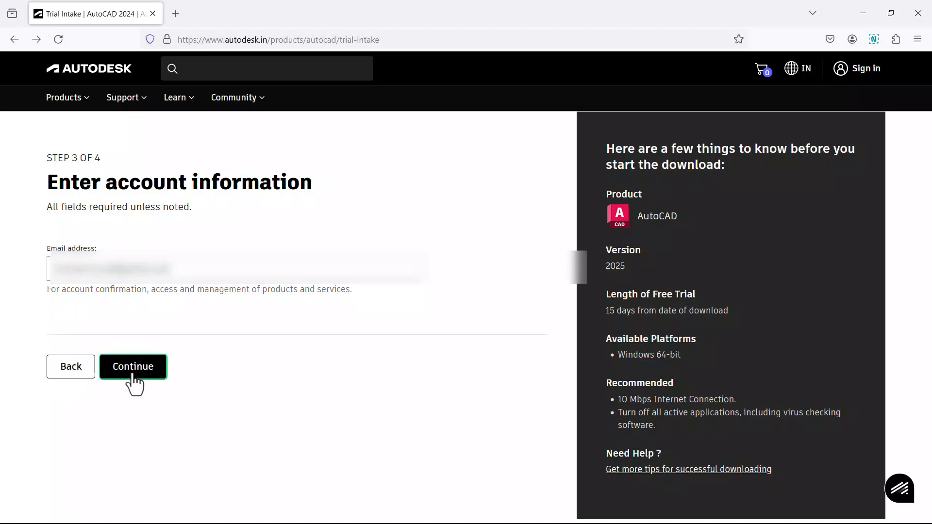
click(132, 366)
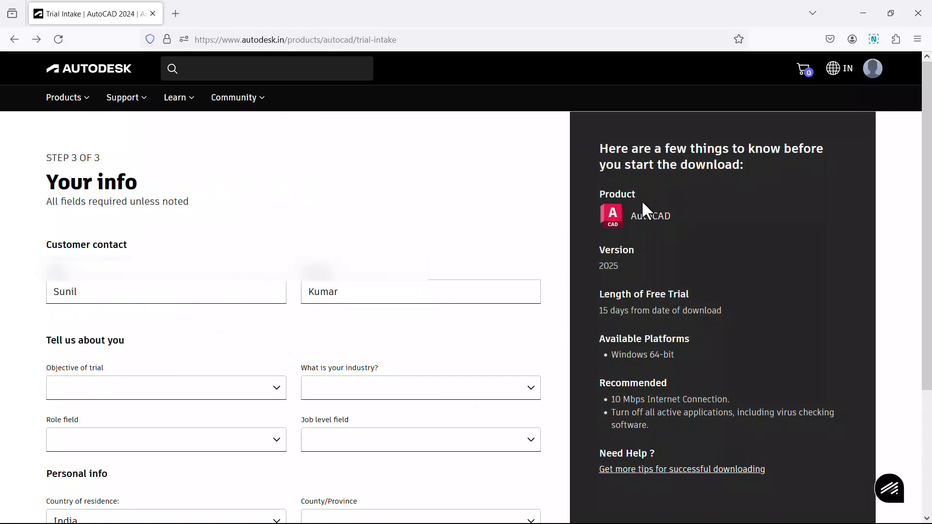
- Set the trial objective, industry Education, role CAD Manager and job level Director
scroll(down, 3)
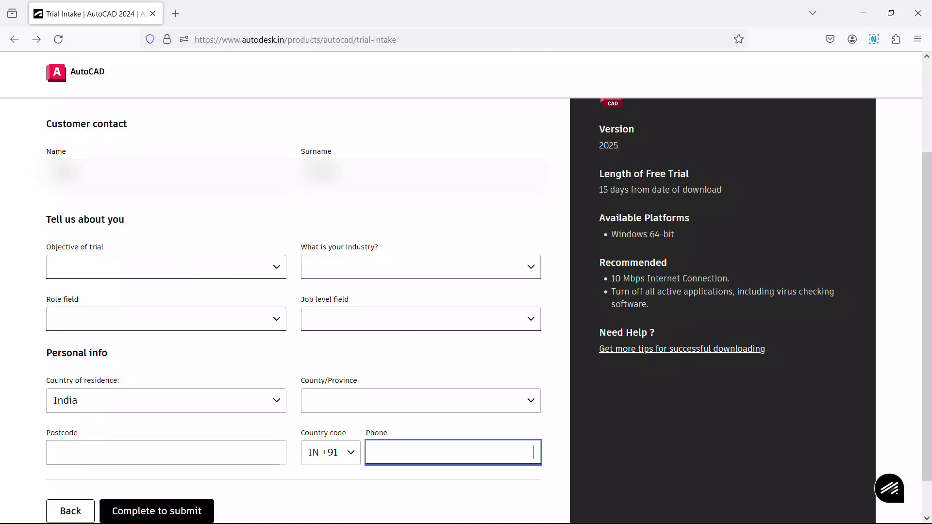
click(166, 267)
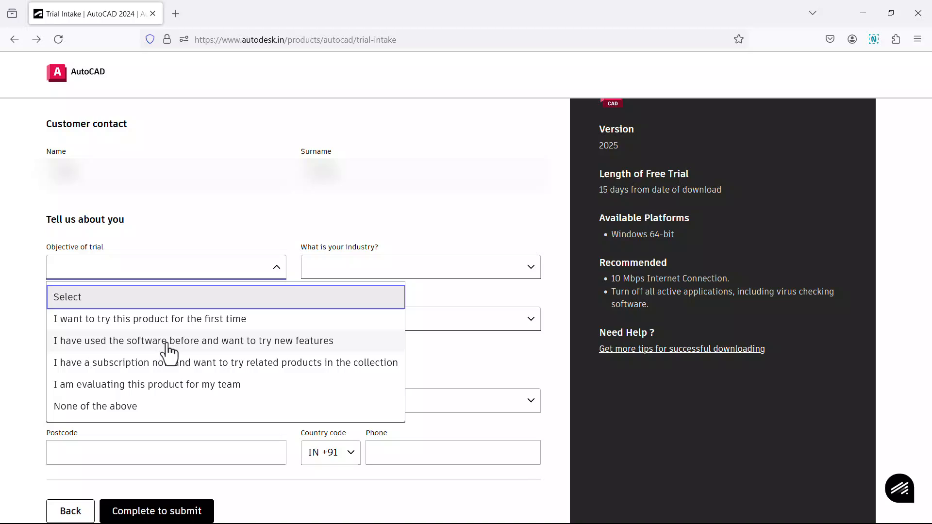
mouse_move(162, 352)
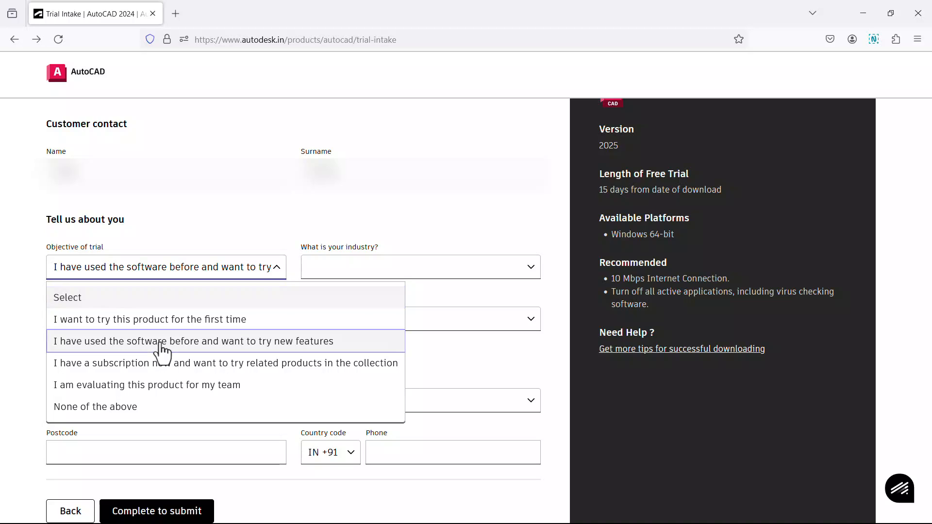
click(421, 267)
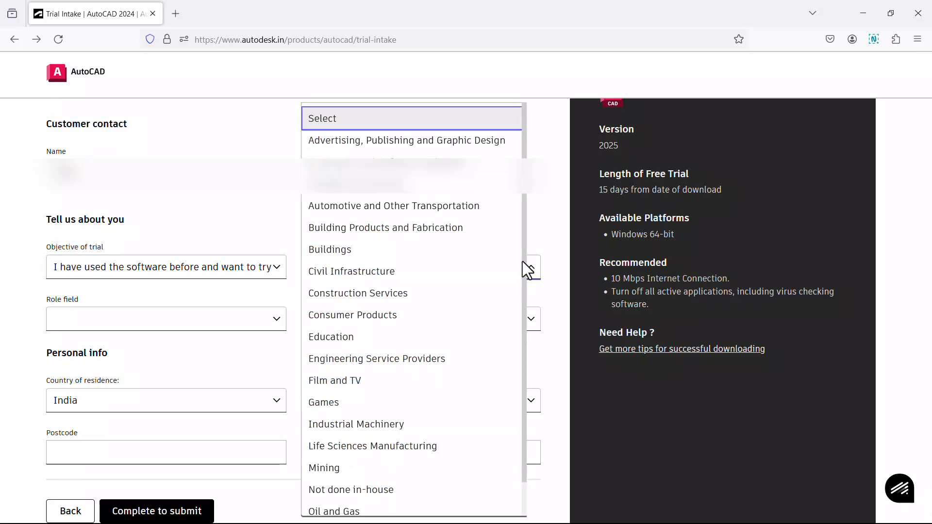
click(331, 337)
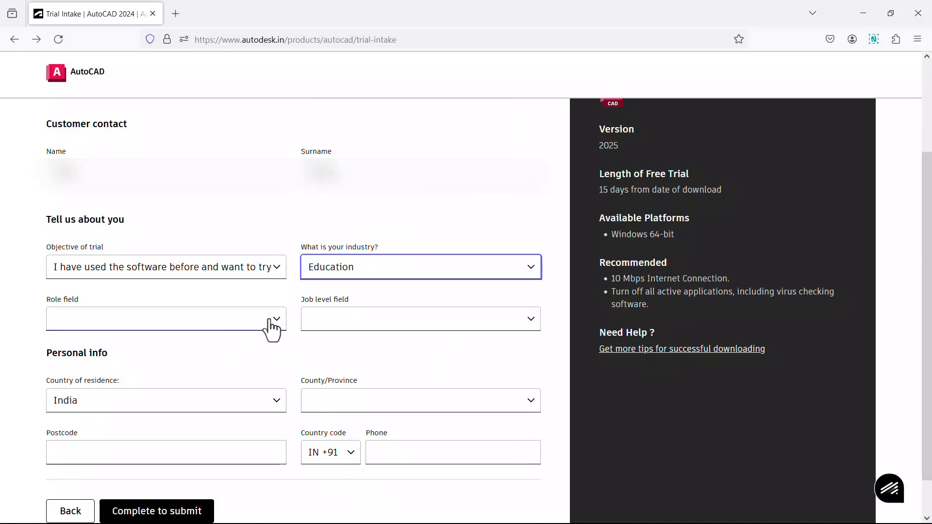
click(165, 318)
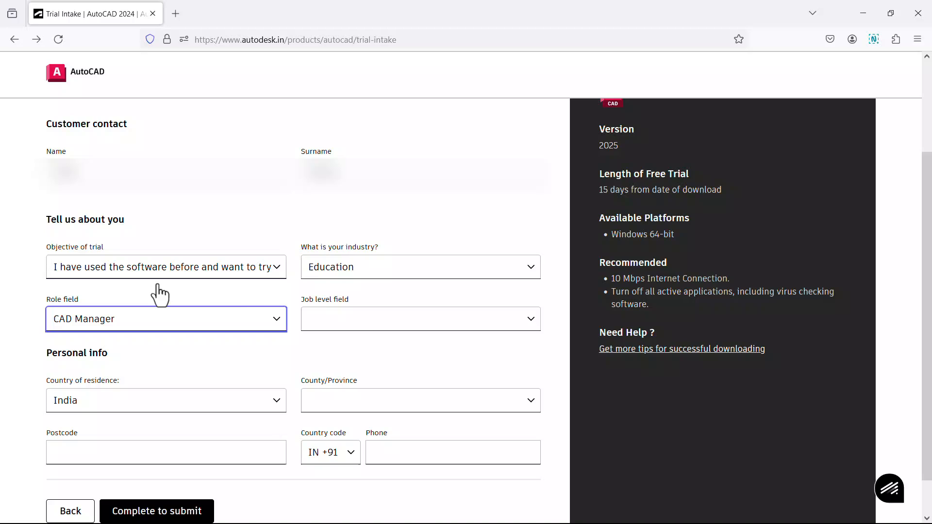
click(421, 318)
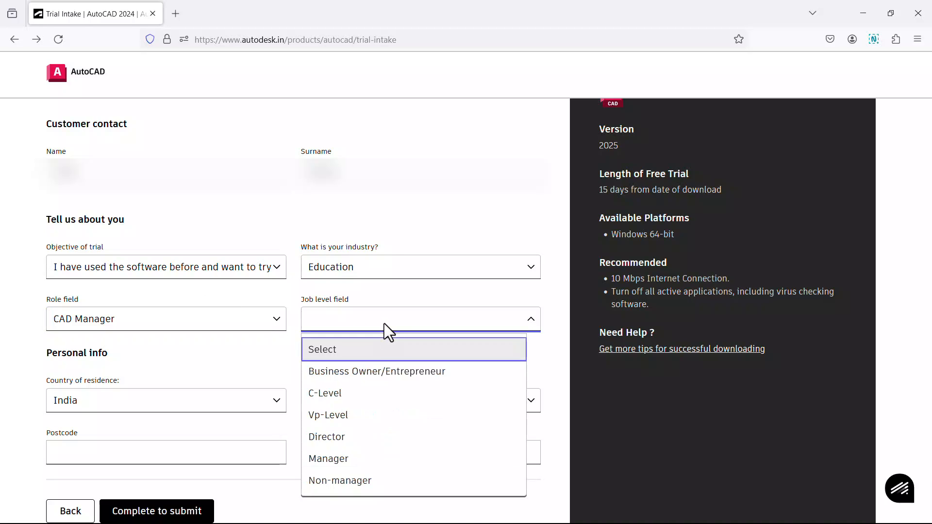
click(326, 437)
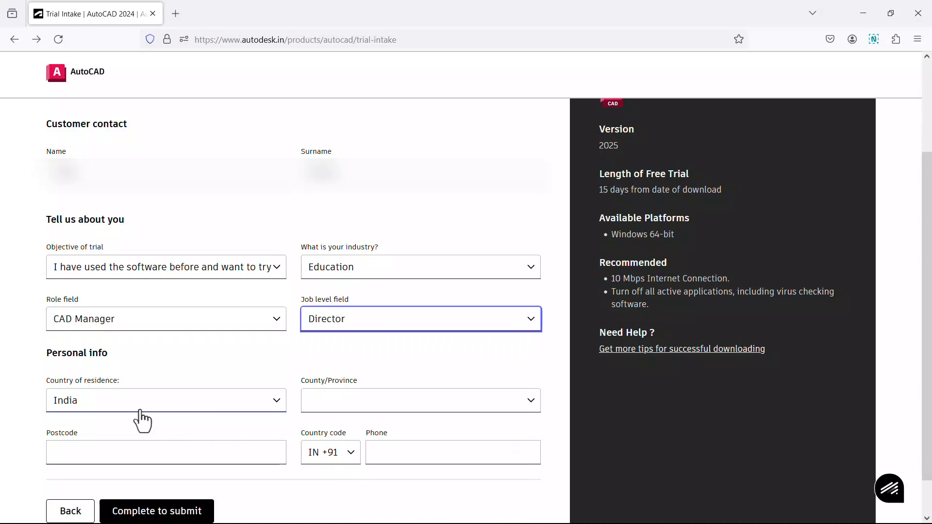
- Set the province to Kerala and enter the postcode 682026 and phone number, then submit
click(419, 400)
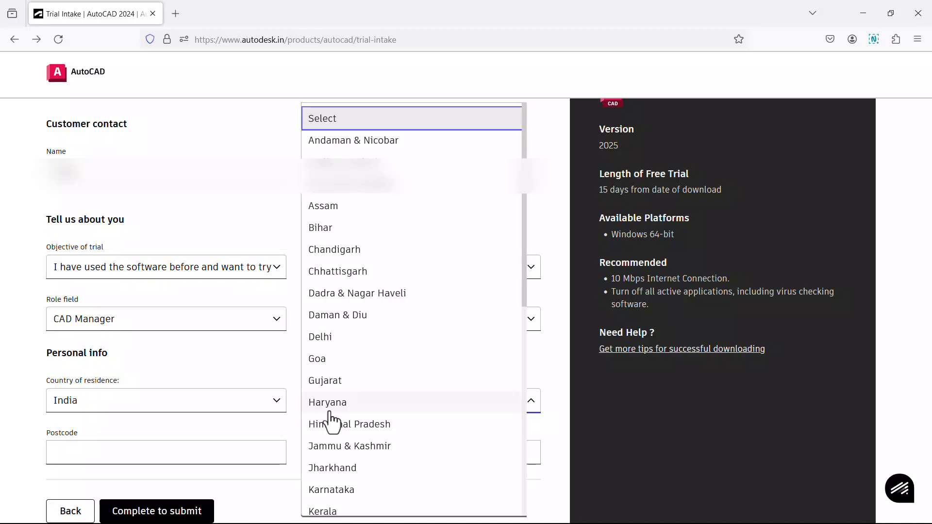
click(322, 511)
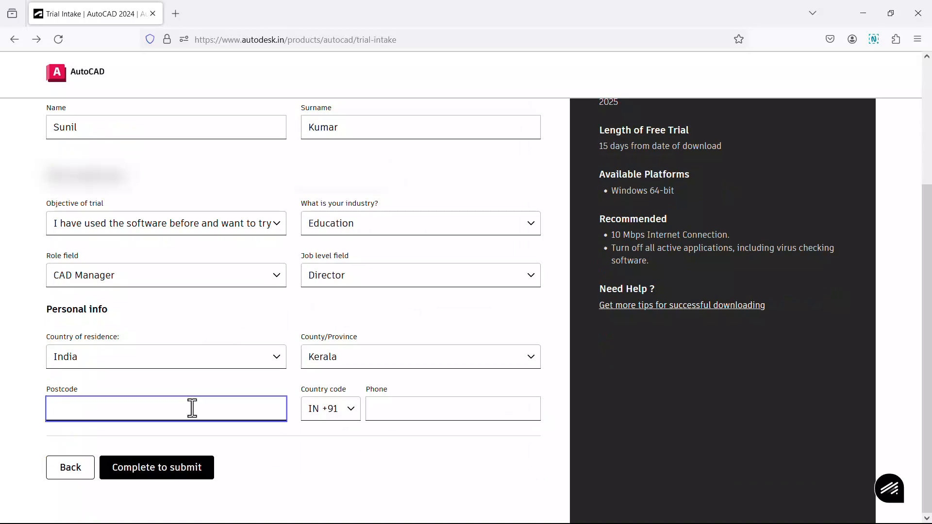
click(453, 408)
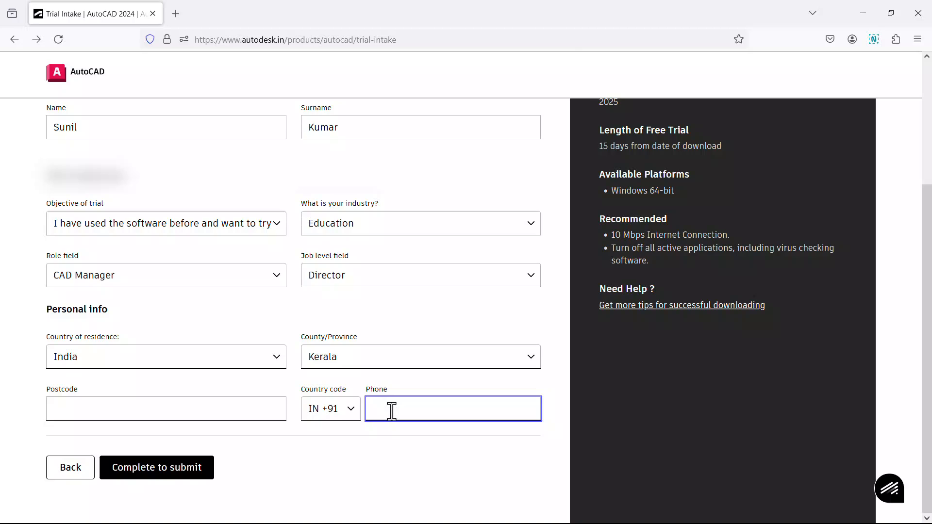
scroll(up, 3)
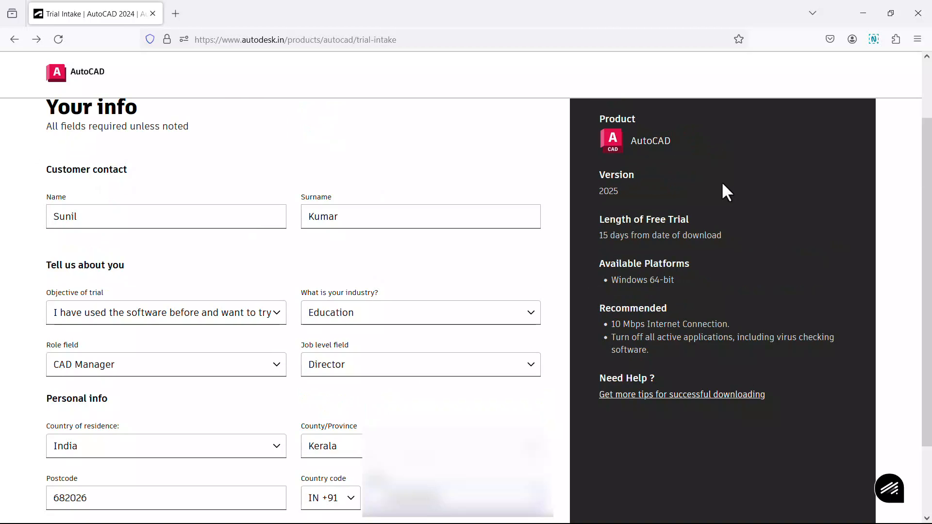
mouse_move(807, 338)
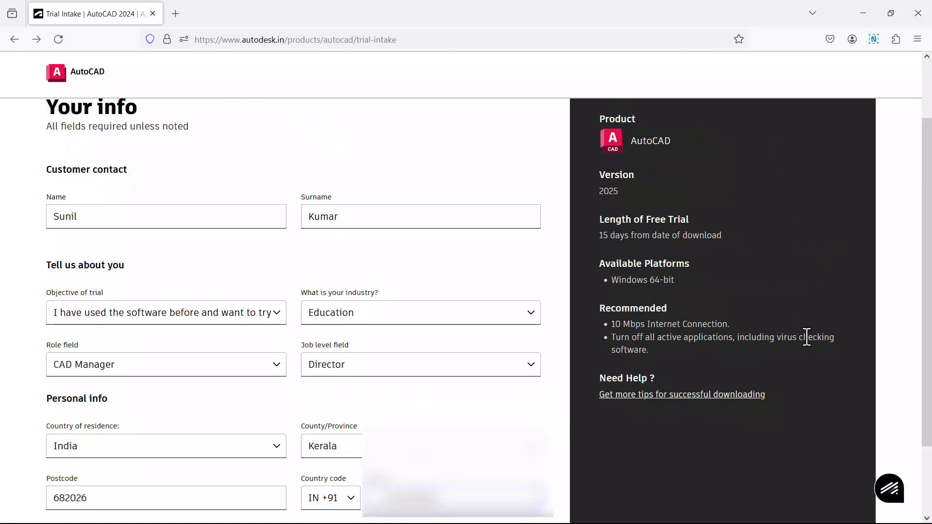
mouse_move(624, 152)
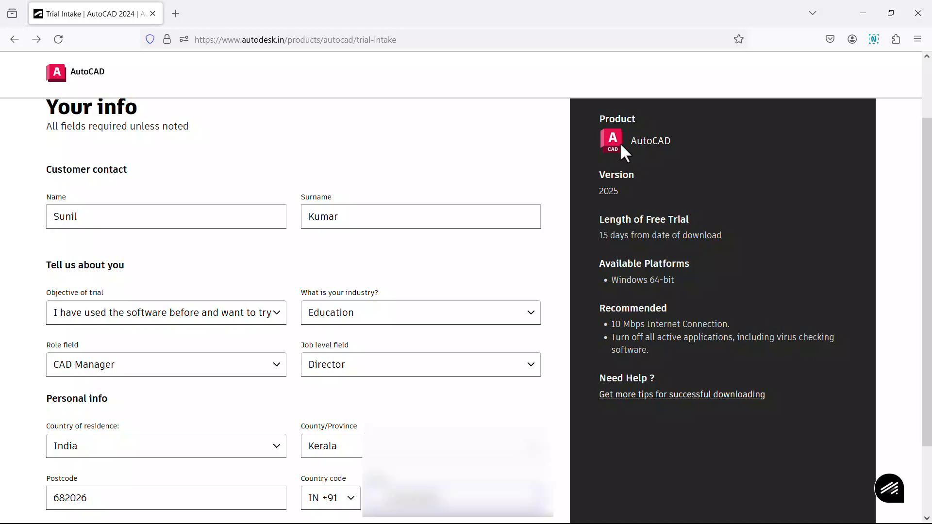
mouse_move(637, 204)
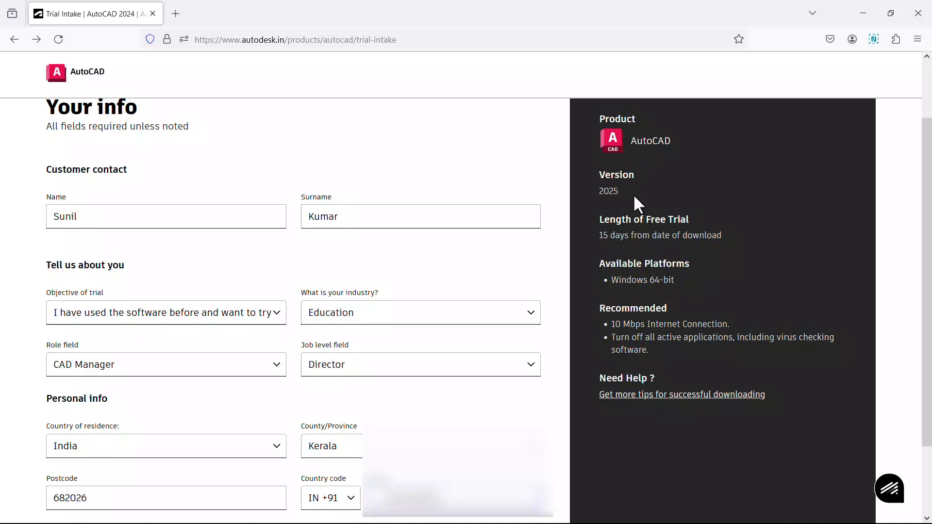
mouse_move(635, 204)
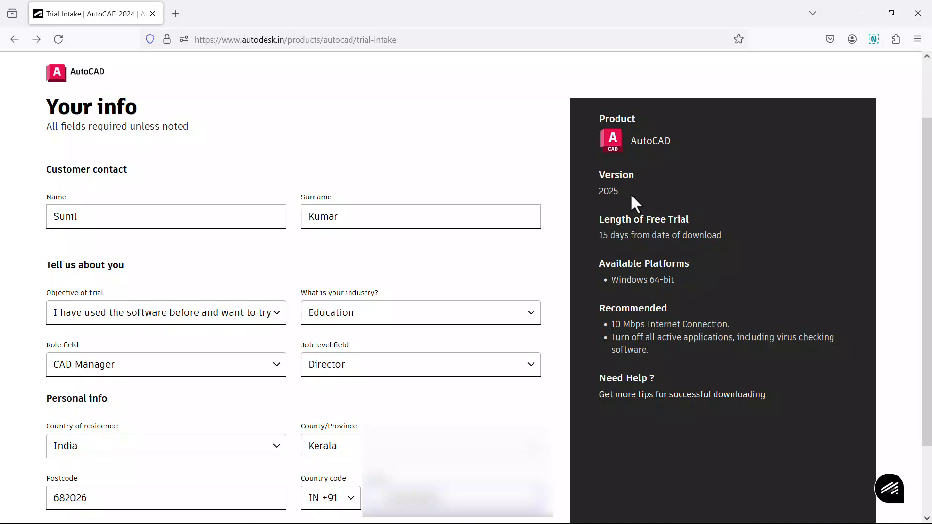
mouse_move(638, 242)
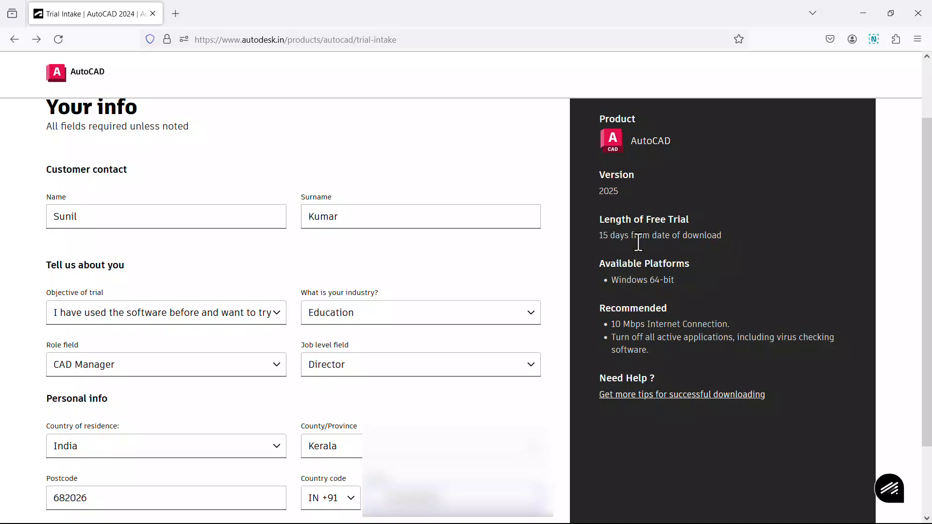
mouse_move(680, 266)
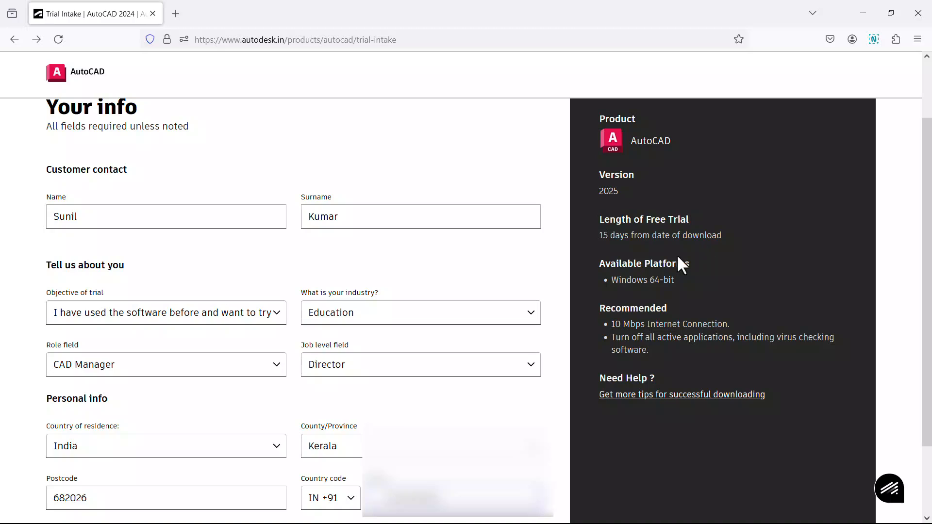
mouse_move(657, 299)
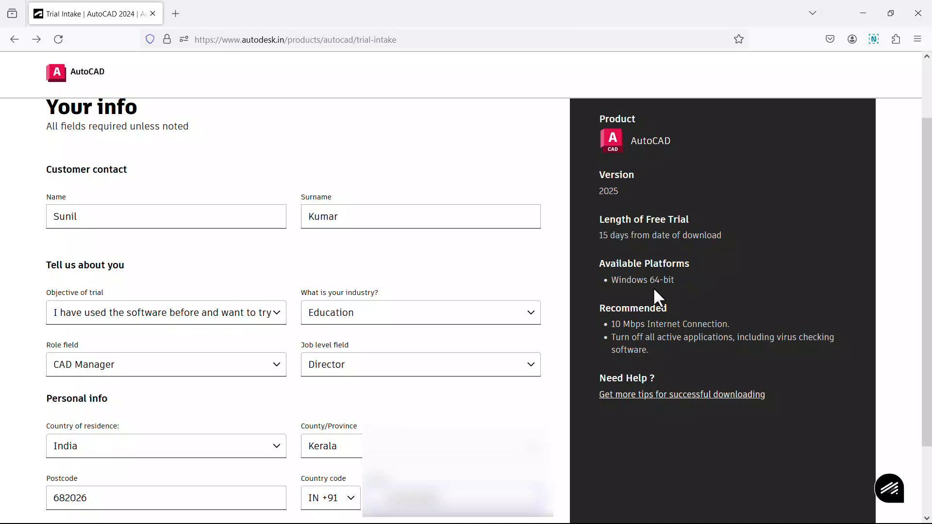
mouse_move(648, 349)
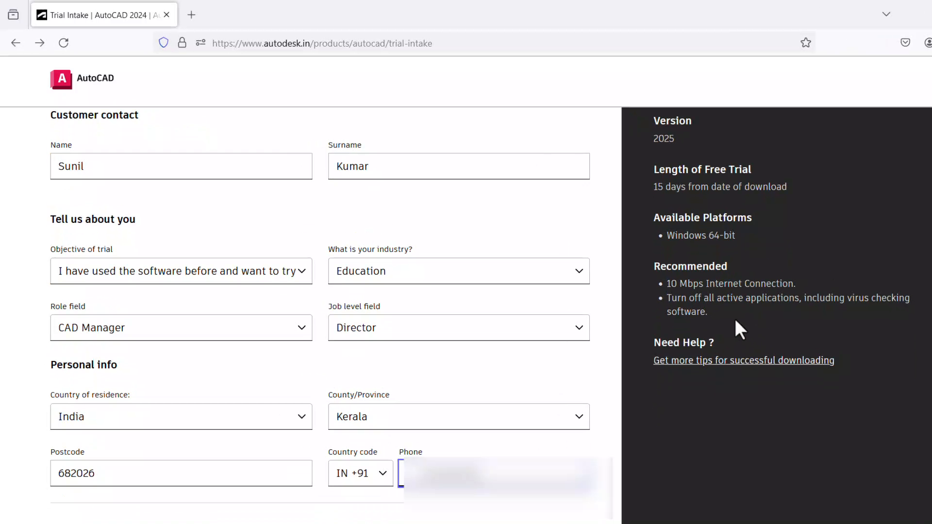
mouse_move(827, 321)
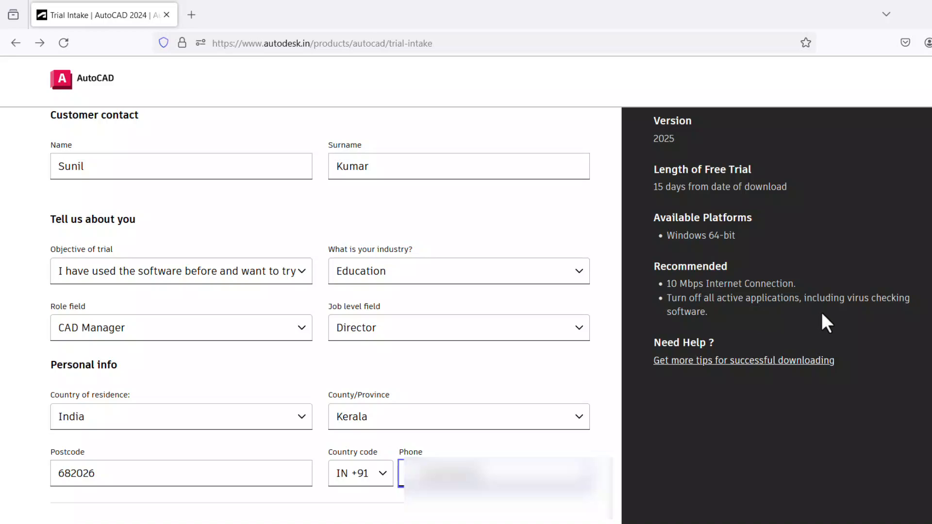
mouse_move(741, 333)
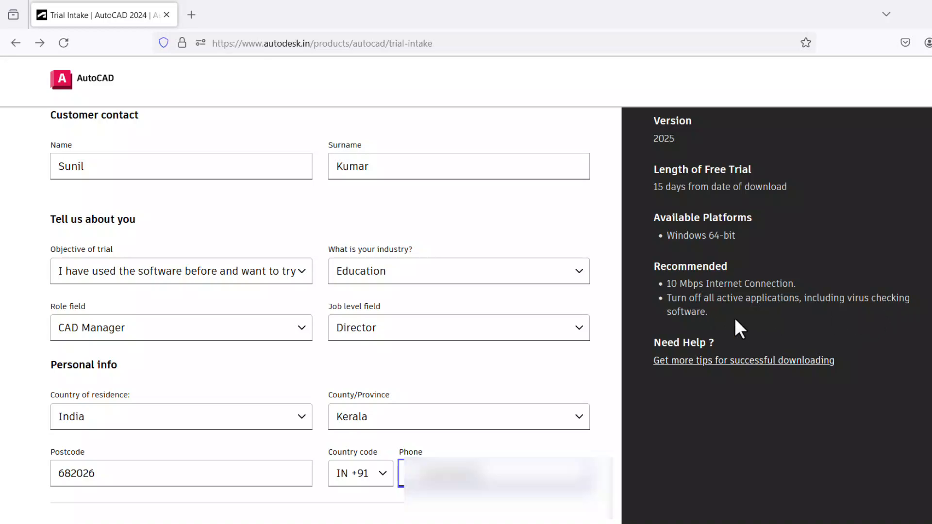
scroll(up, 3)
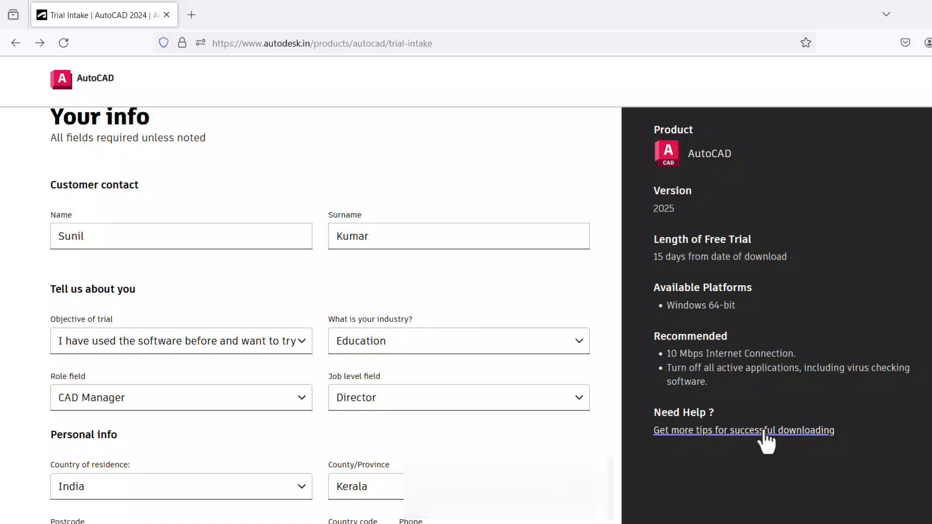
mouse_move(757, 346)
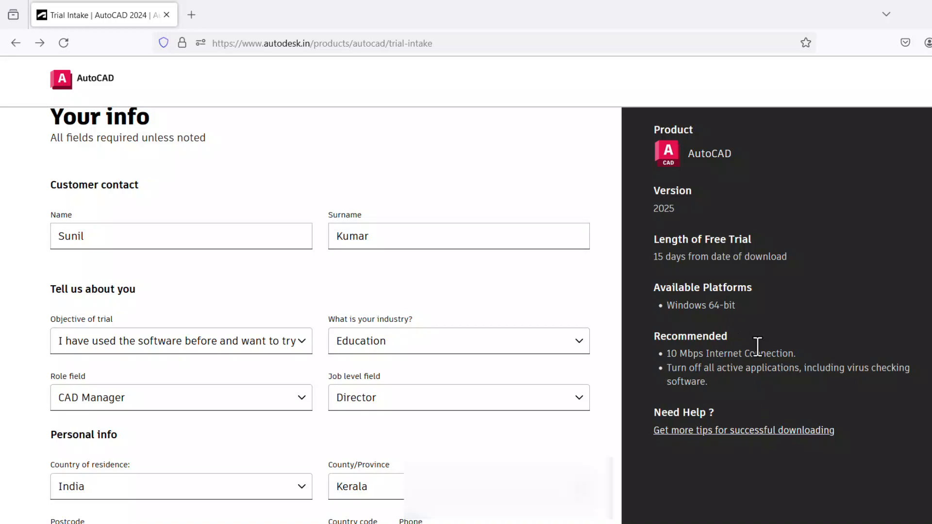
mouse_move(866, 334)
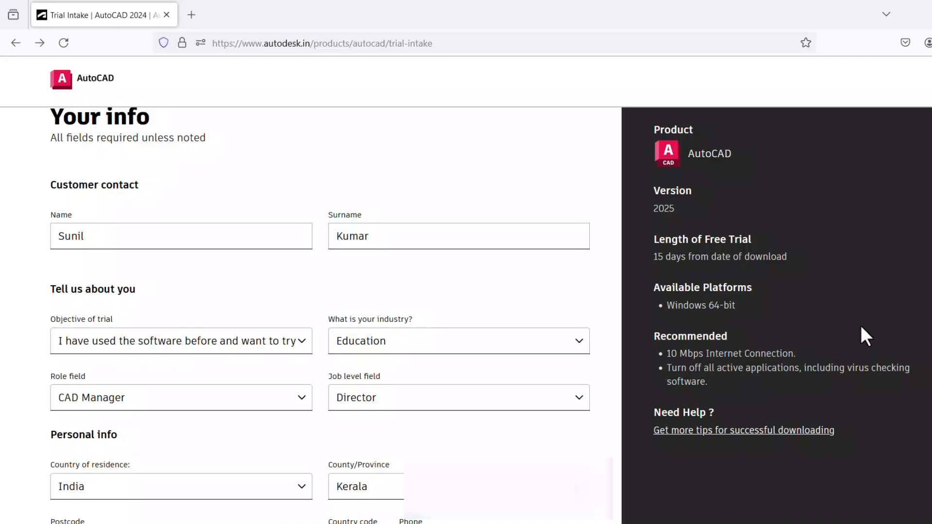
scroll(down, 3)
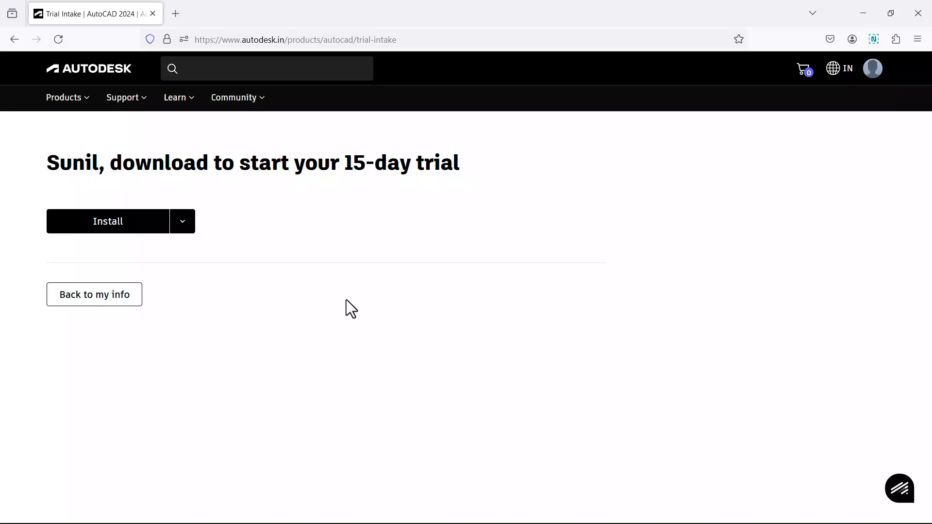
mouse_move(107, 221)
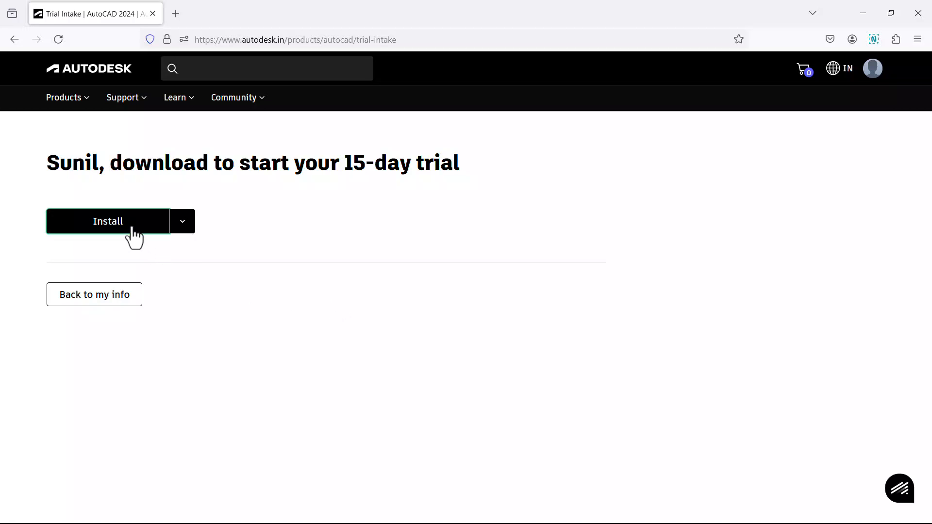
- Start the AutoCAD trial install and accept the terms so the web installer downloads
click(107, 222)
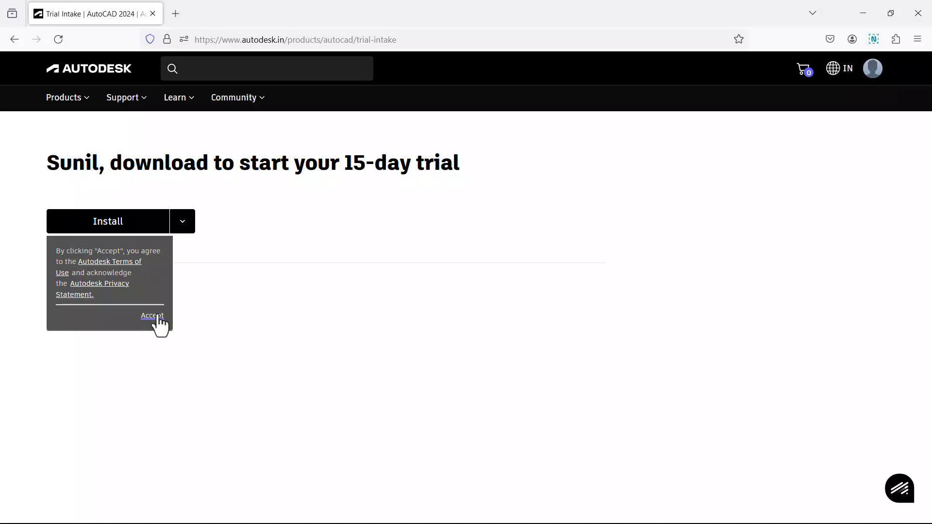
click(151, 315)
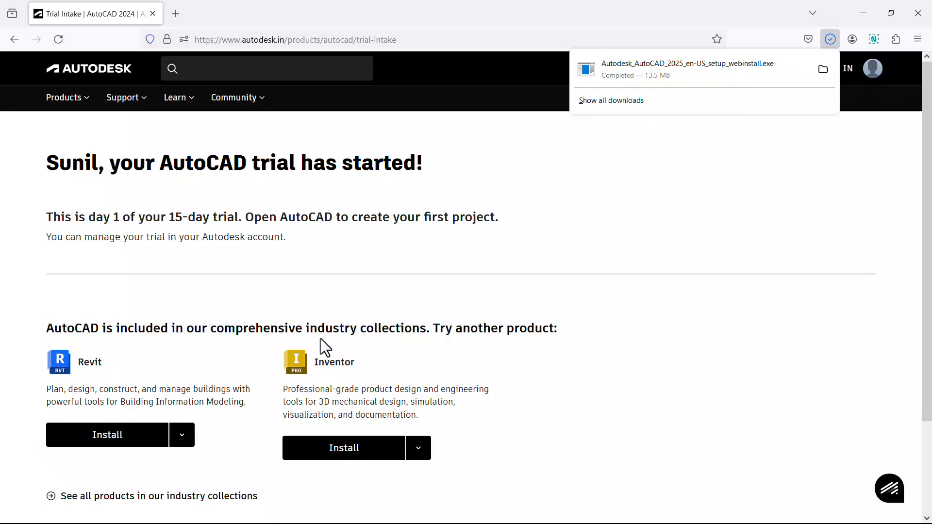
mouse_move(694, 175)
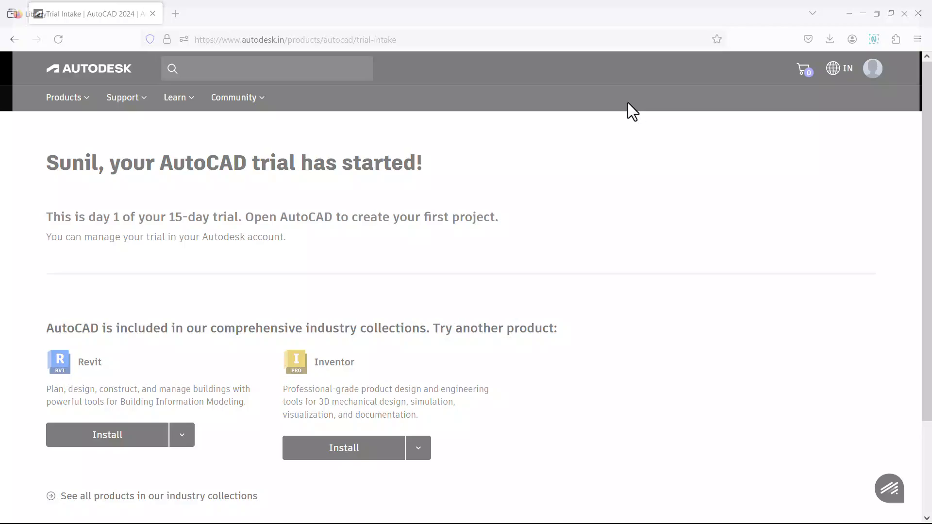
- Run the downloaded AutoCAD 2025 web installer from Firefox's downloads
click(829, 39)
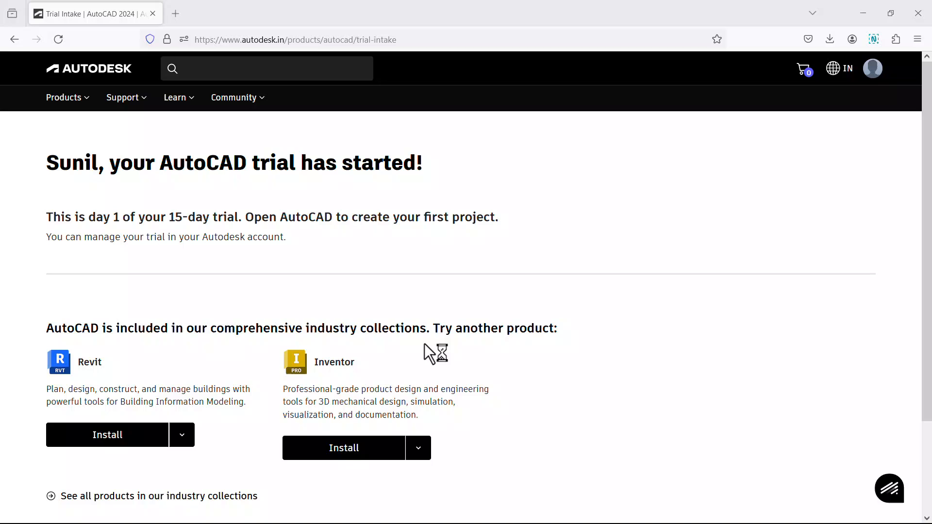
mouse_move(168, 377)
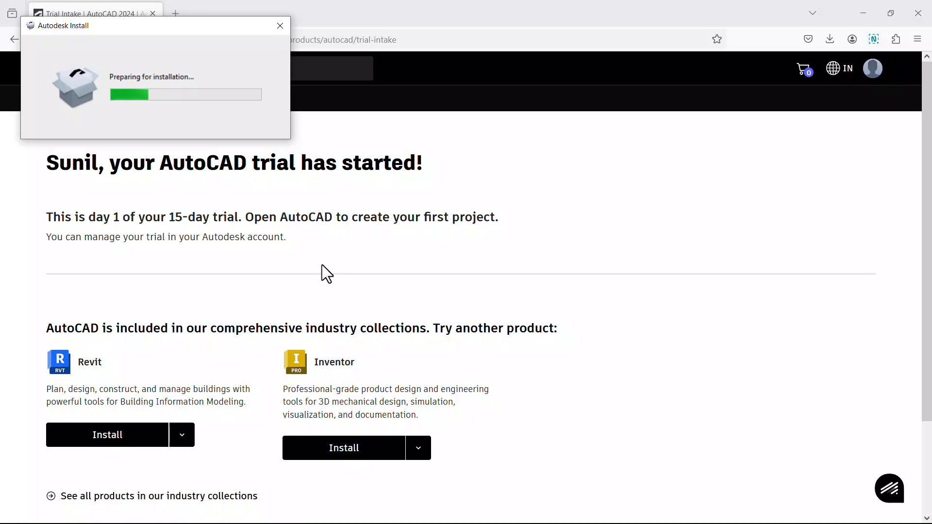
mouse_move(330, 289)
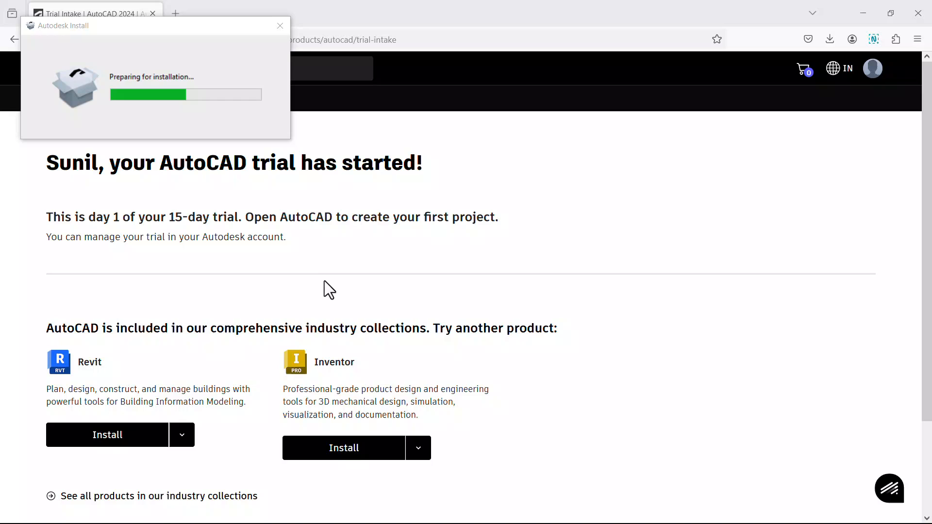
mouse_move(330, 313)
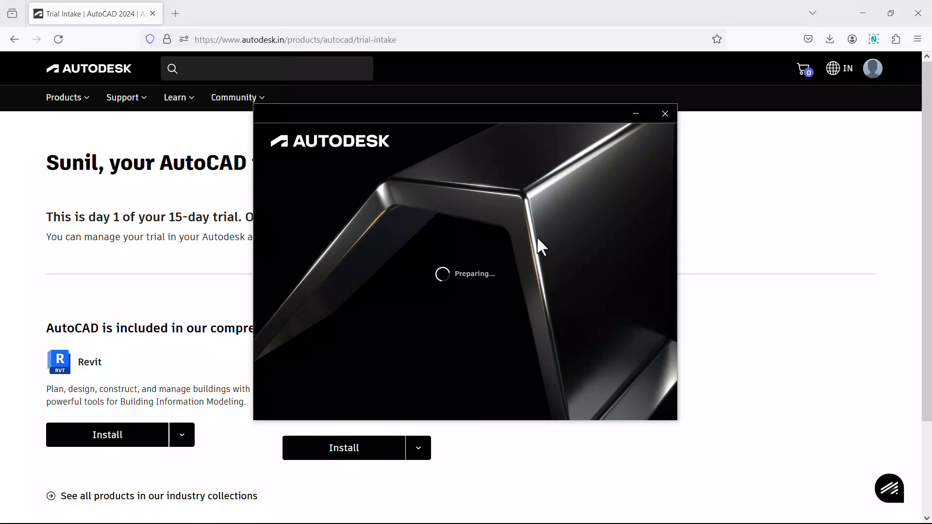
mouse_move(558, 252)
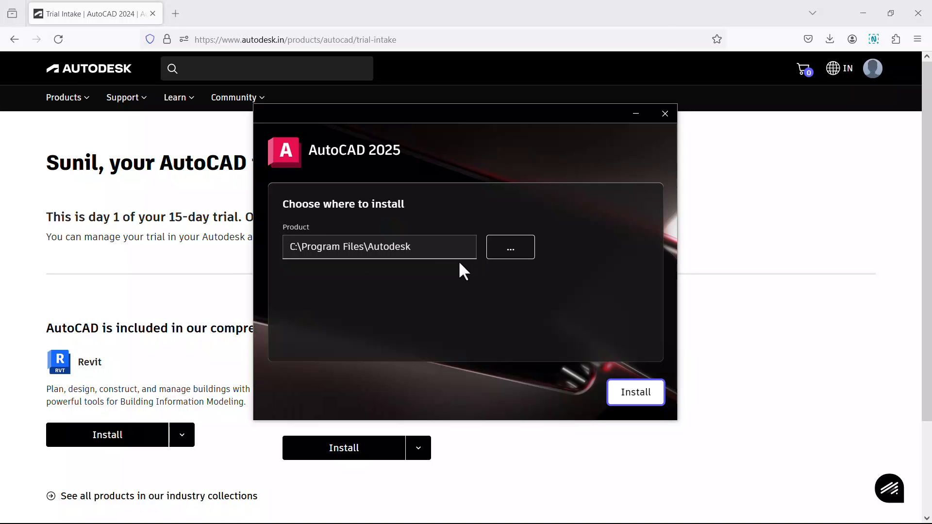
- Install AutoCAD 2025 to F:\Program Files\Autodesk instead of the C: drive
click(379, 247)
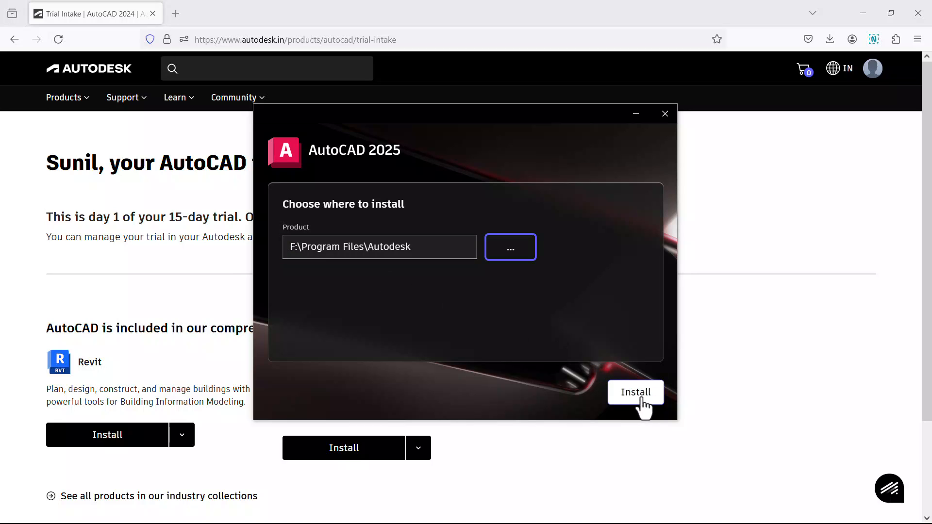
click(635, 392)
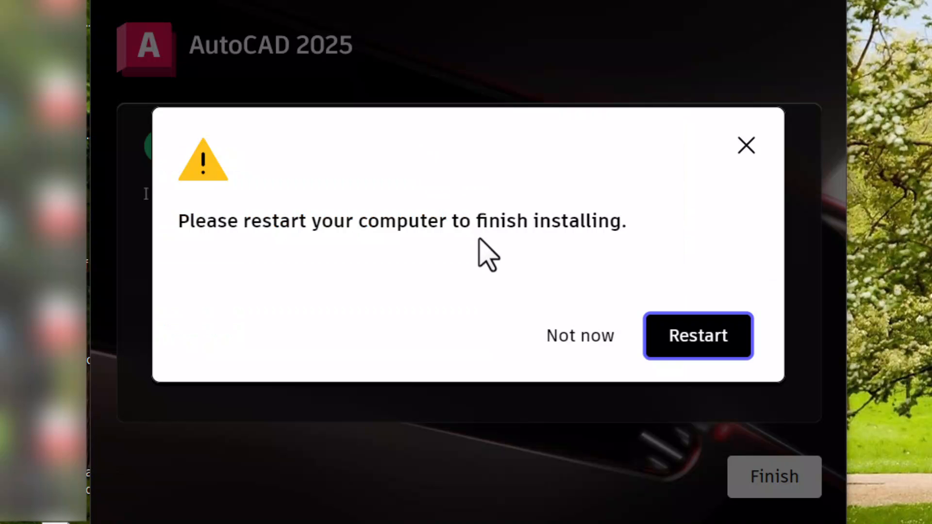
mouse_move(386, 303)
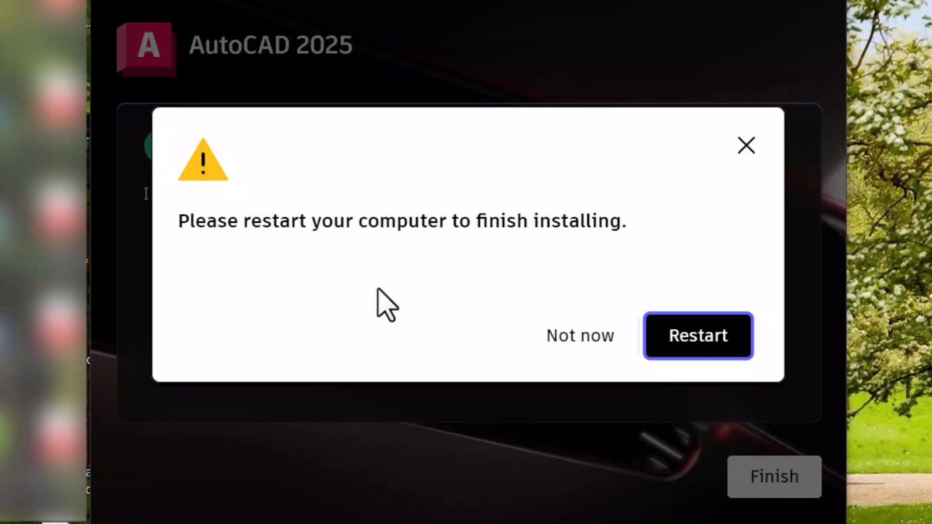
mouse_move(701, 334)
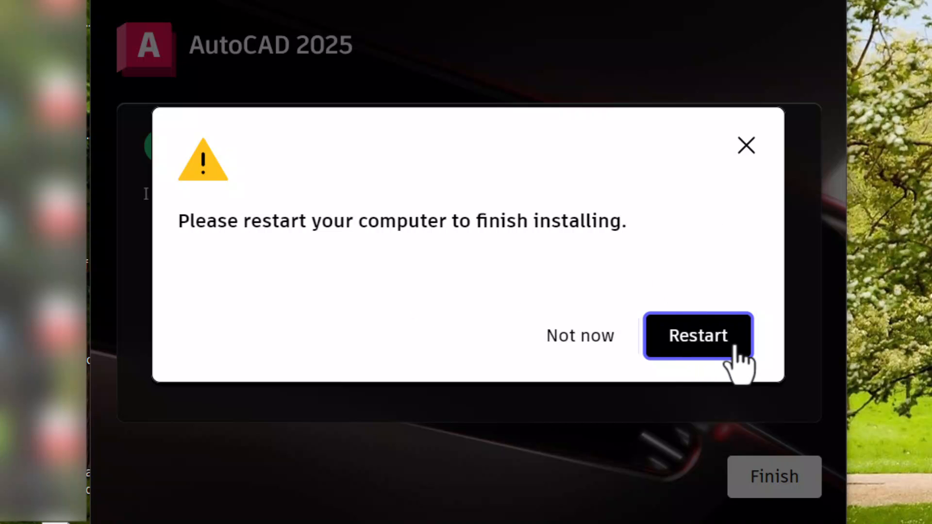
mouse_move(729, 365)
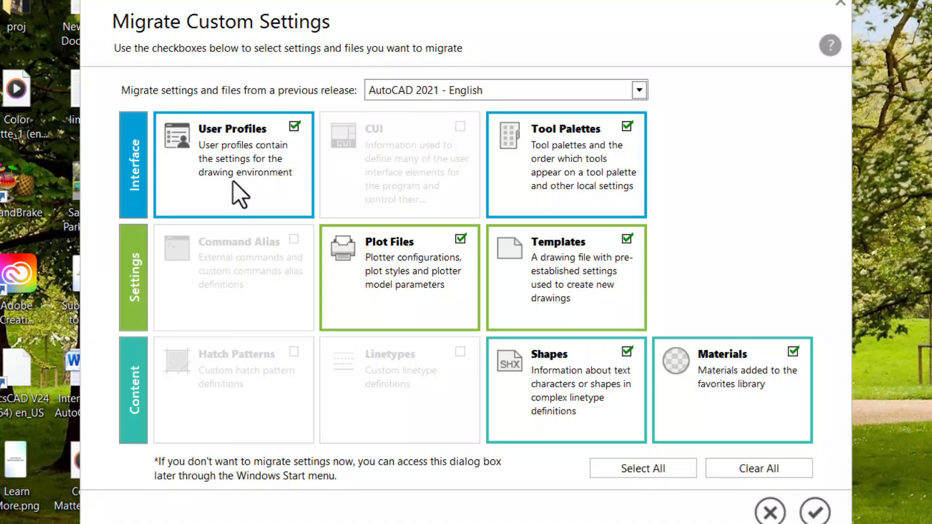
mouse_move(271, 181)
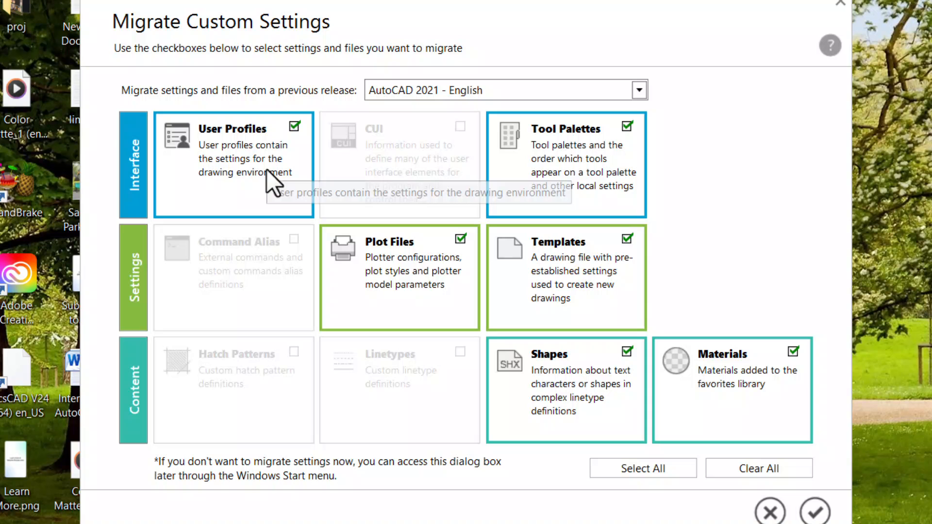
mouse_move(773, 461)
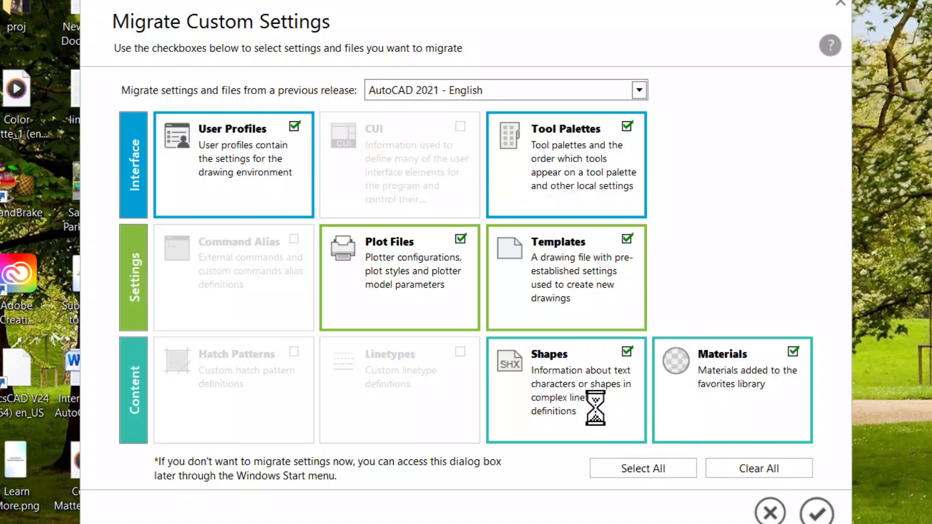
- Migrate the checked AutoCAD 2021 settings and skip viewing the migration log
click(816, 511)
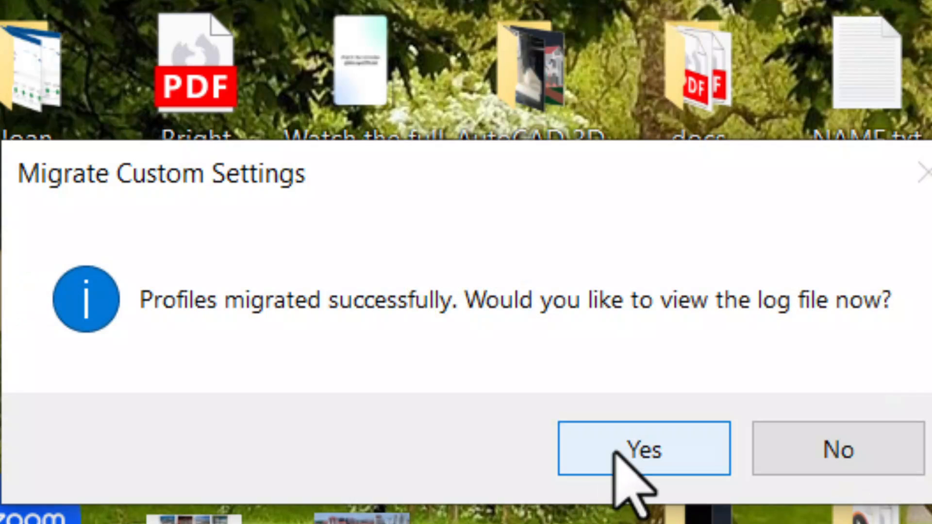
mouse_move(837, 449)
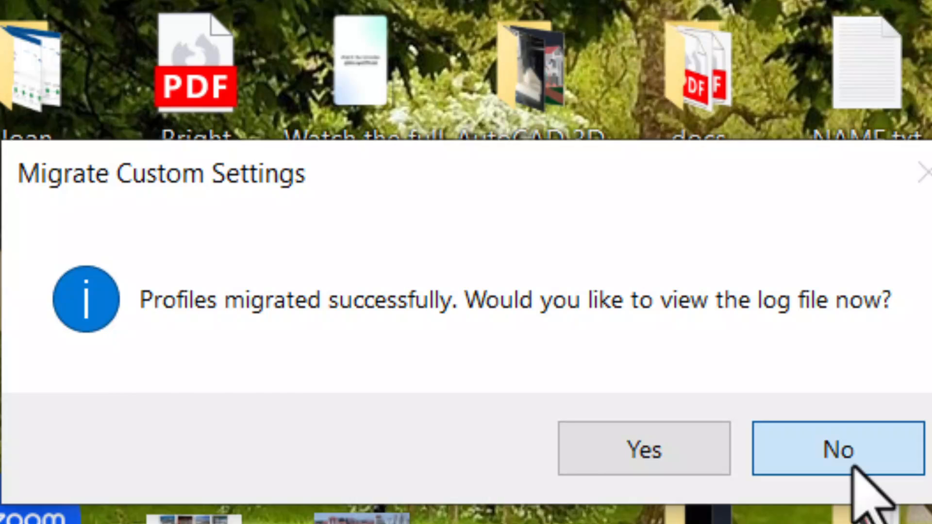
click(837, 450)
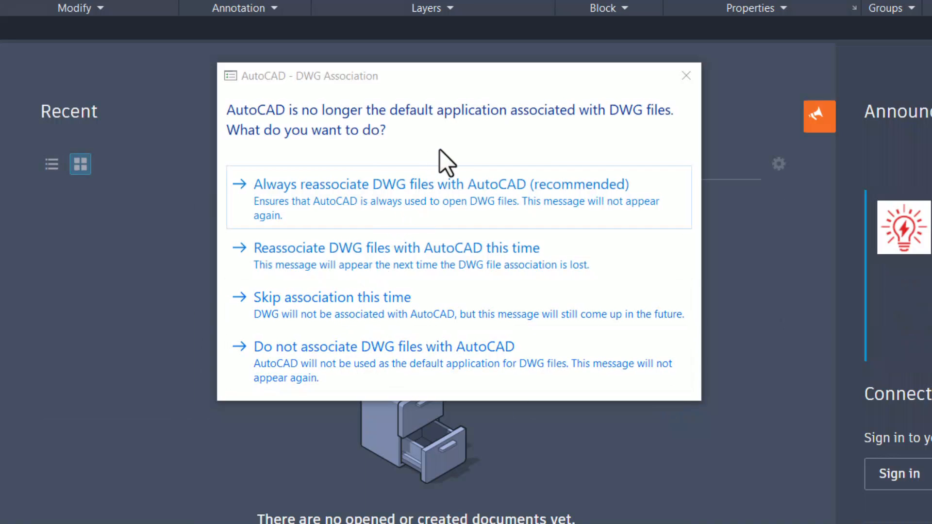
mouse_move(395, 164)
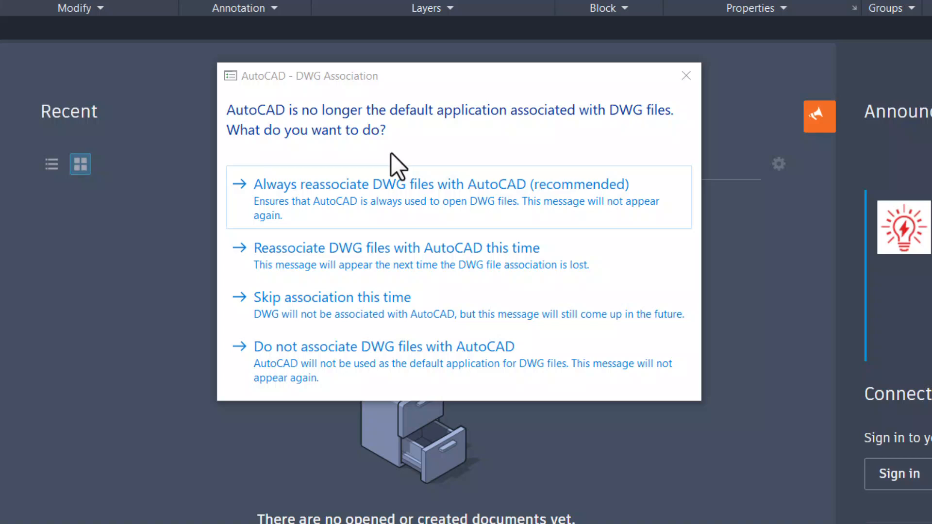
mouse_move(528, 144)
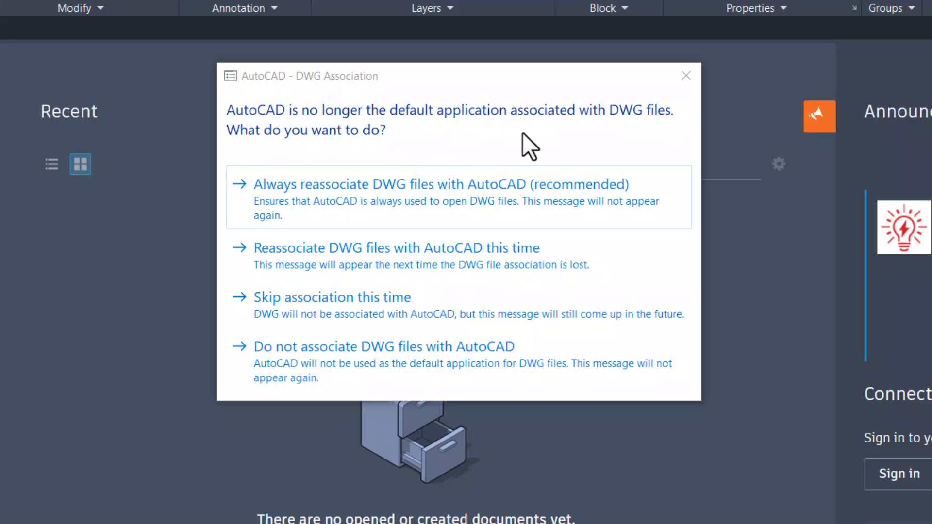
mouse_move(683, 136)
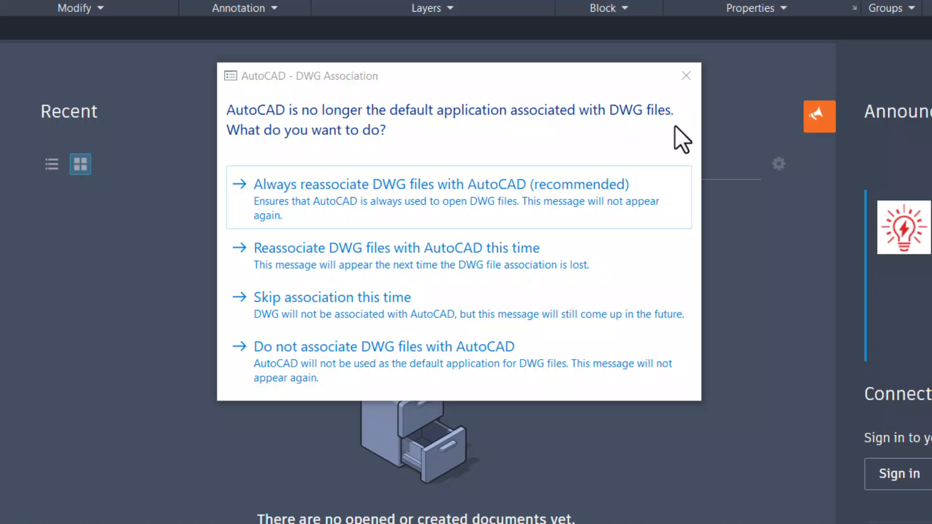
mouse_move(361, 153)
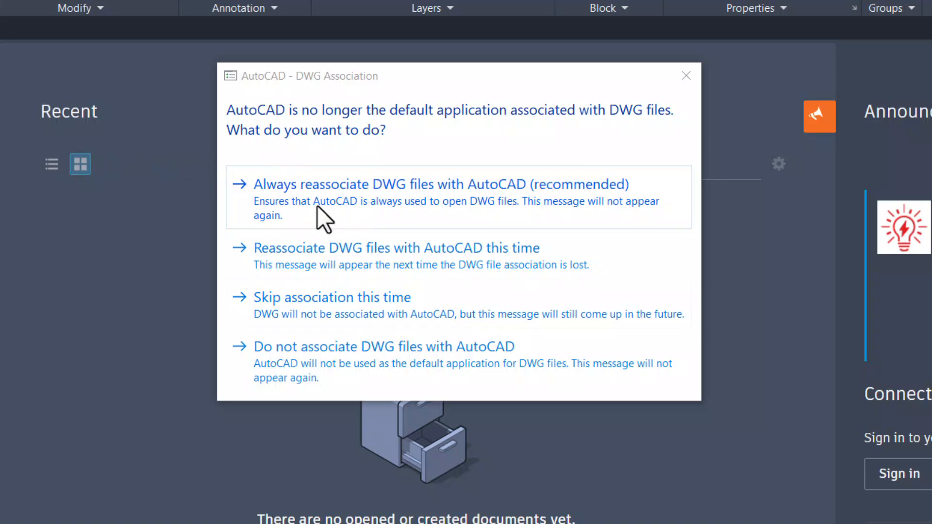
mouse_move(508, 211)
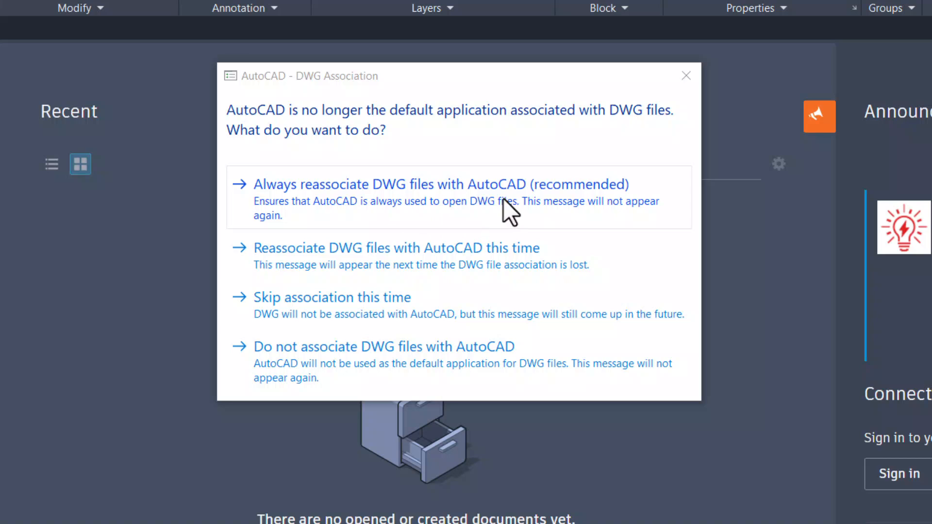
mouse_move(381, 245)
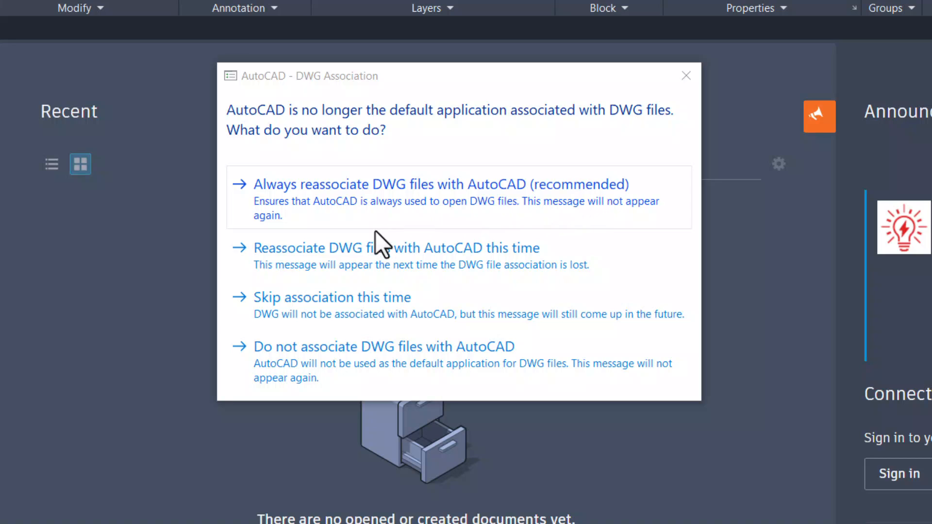
mouse_move(347, 279)
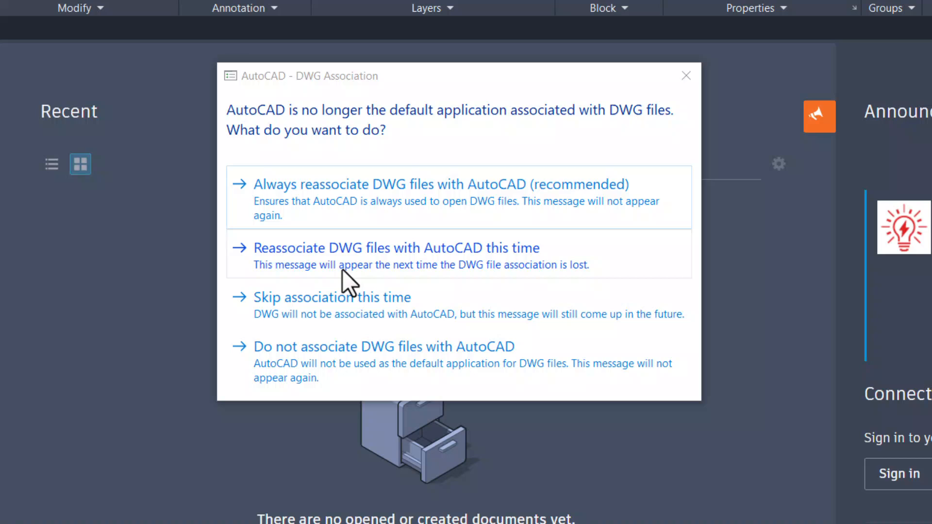
mouse_move(480, 287)
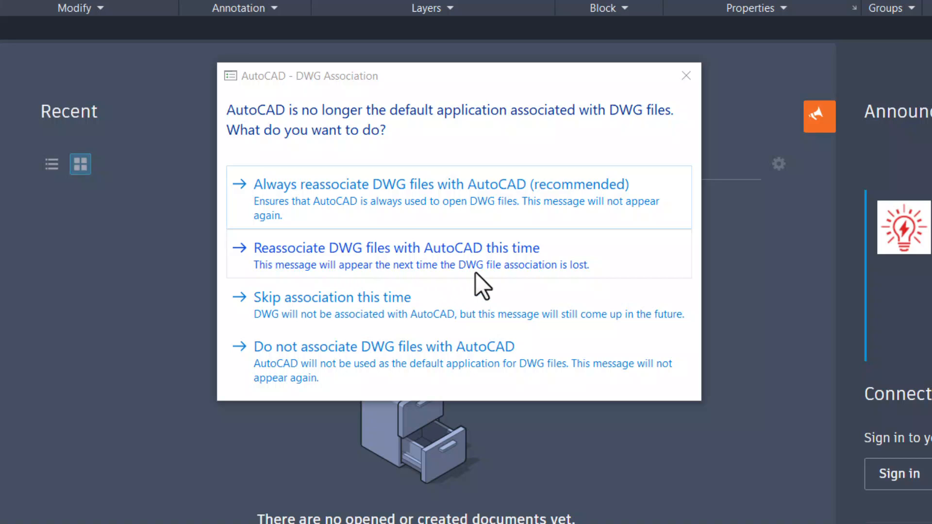
mouse_move(346, 328)
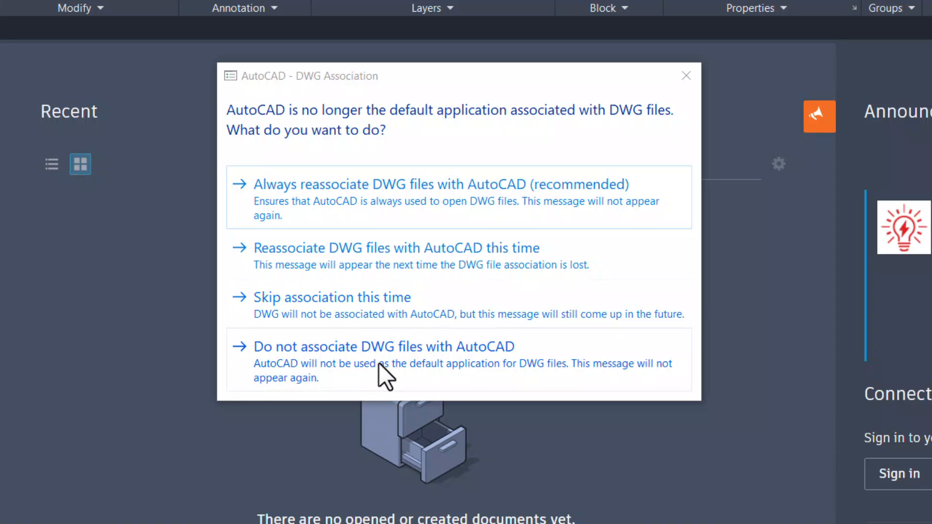
mouse_move(380, 345)
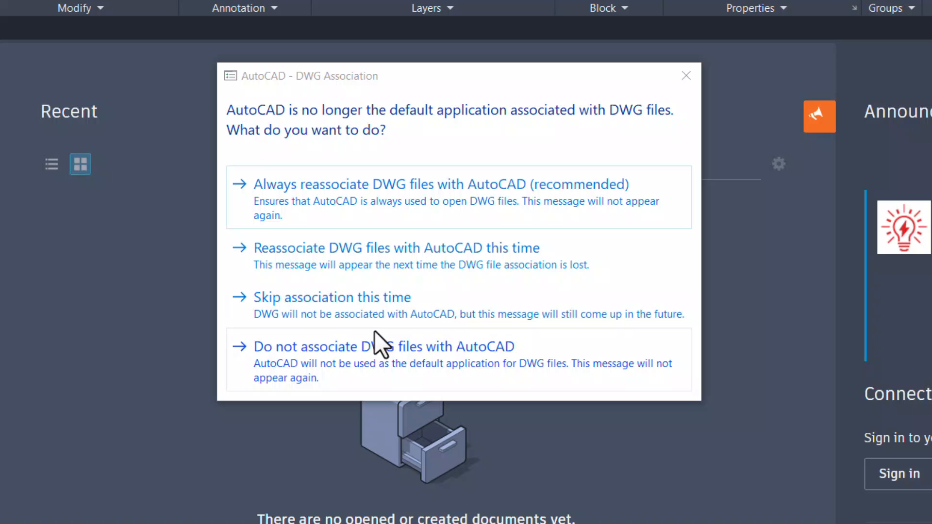
mouse_move(368, 273)
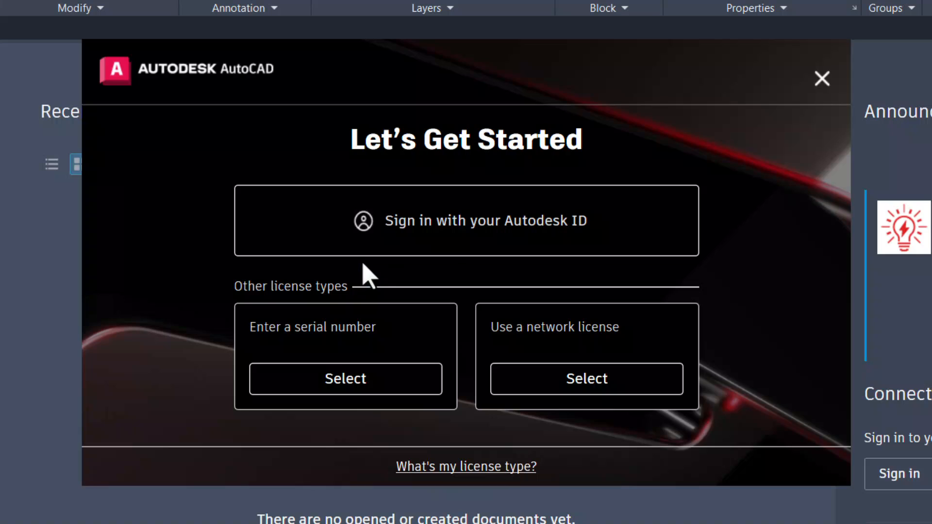
mouse_move(439, 392)
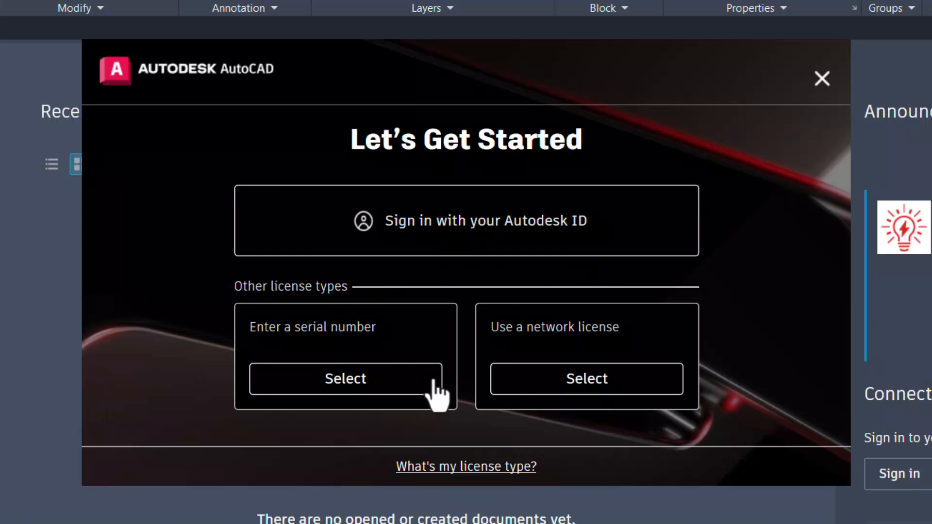
mouse_move(466, 220)
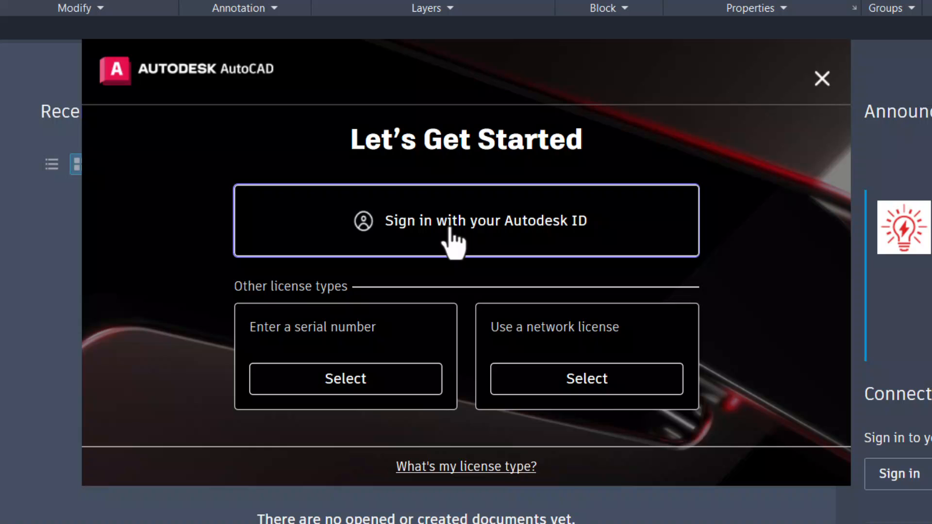
mouse_move(344, 379)
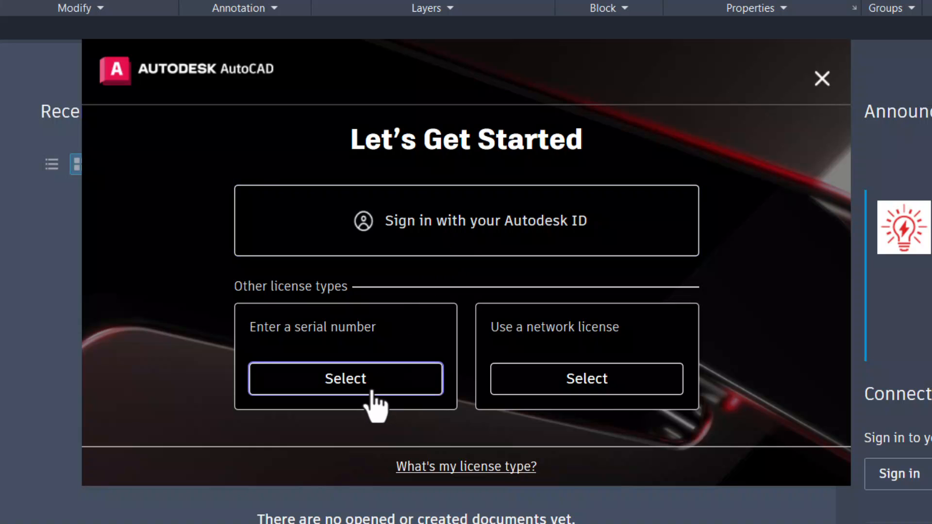
mouse_move(586, 390)
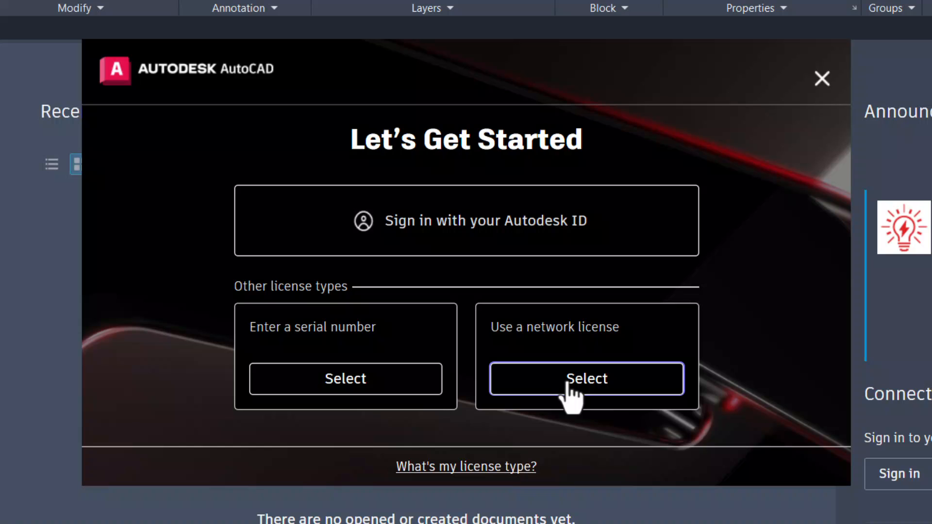
mouse_move(502, 243)
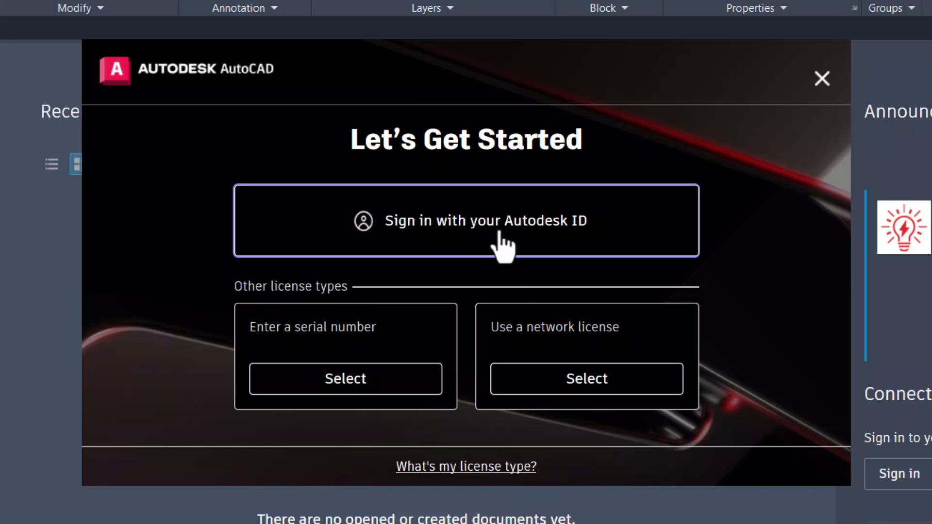
mouse_move(506, 235)
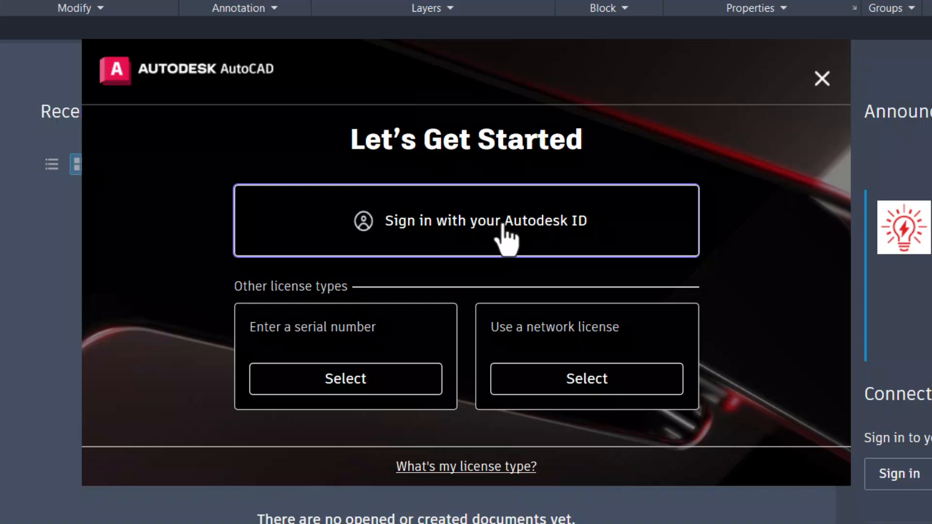
- Sign in with the Autodesk ID, decline saving the password, and go to the product
click(467, 220)
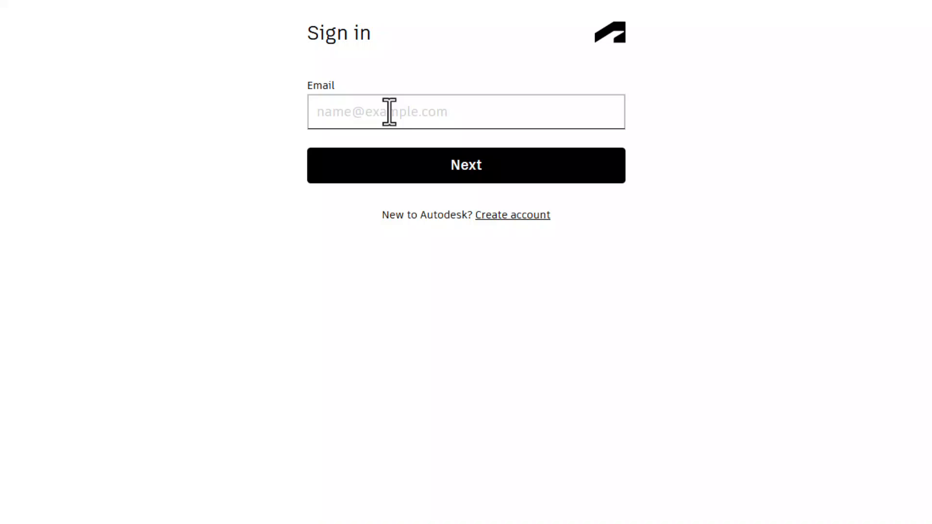
mouse_move(689, 117)
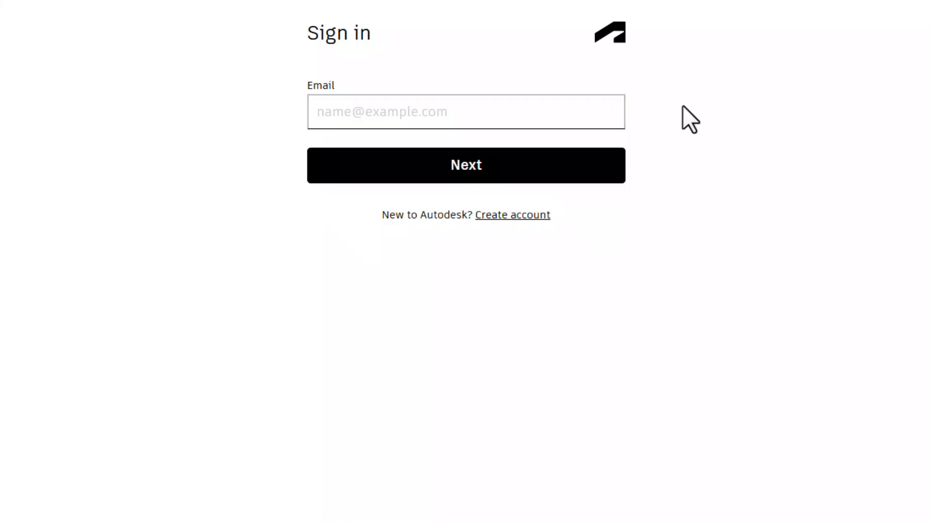
click(466, 112)
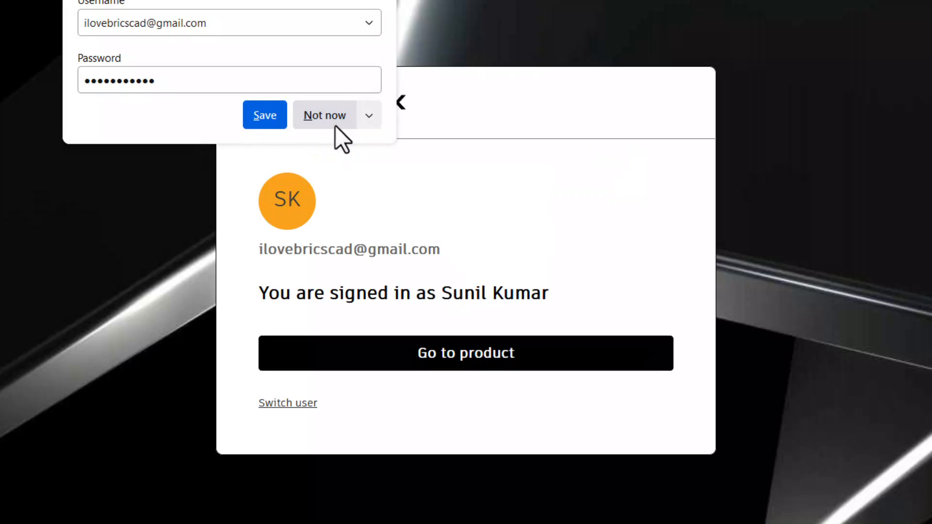
click(325, 115)
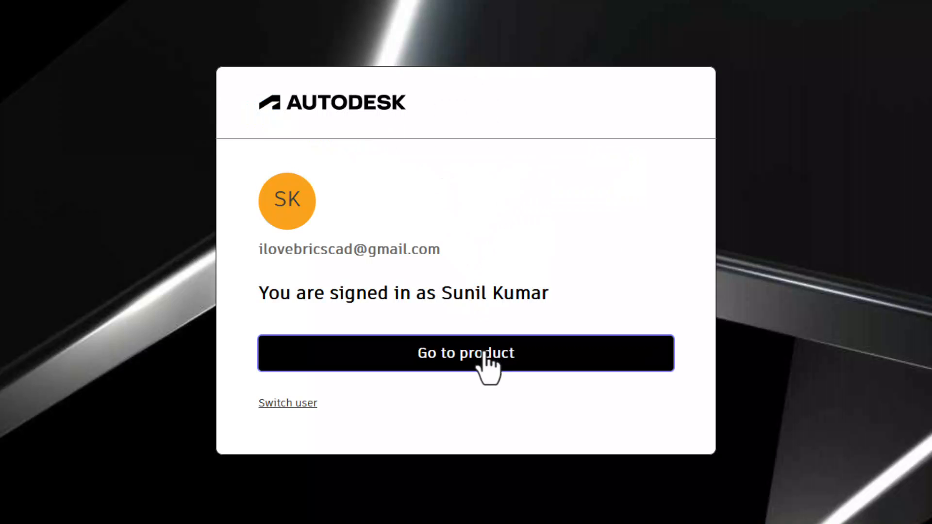
mouse_move(553, 369)
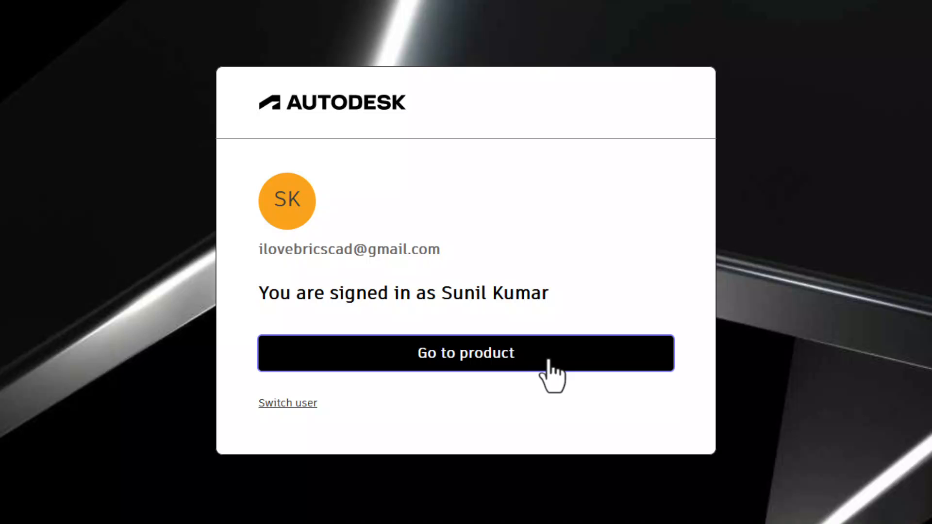
click(465, 353)
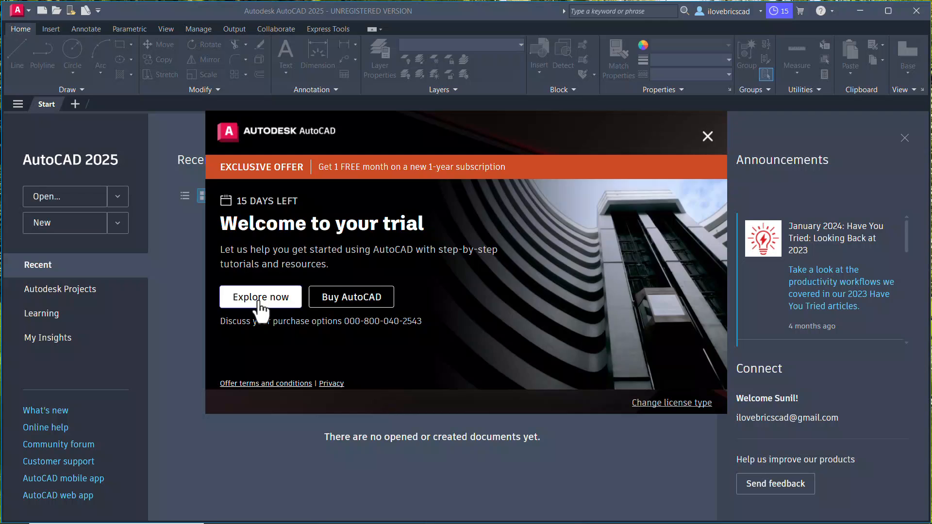
mouse_move(378, 302)
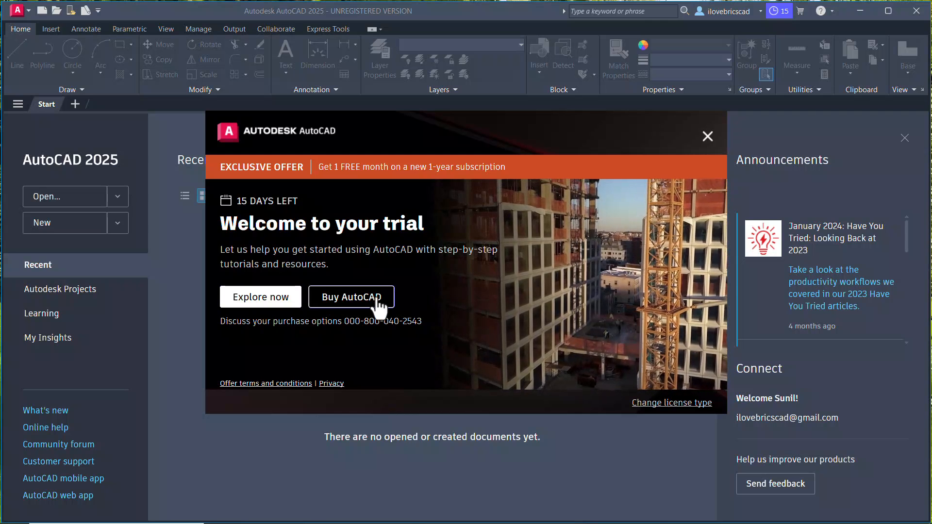
mouse_move(260, 296)
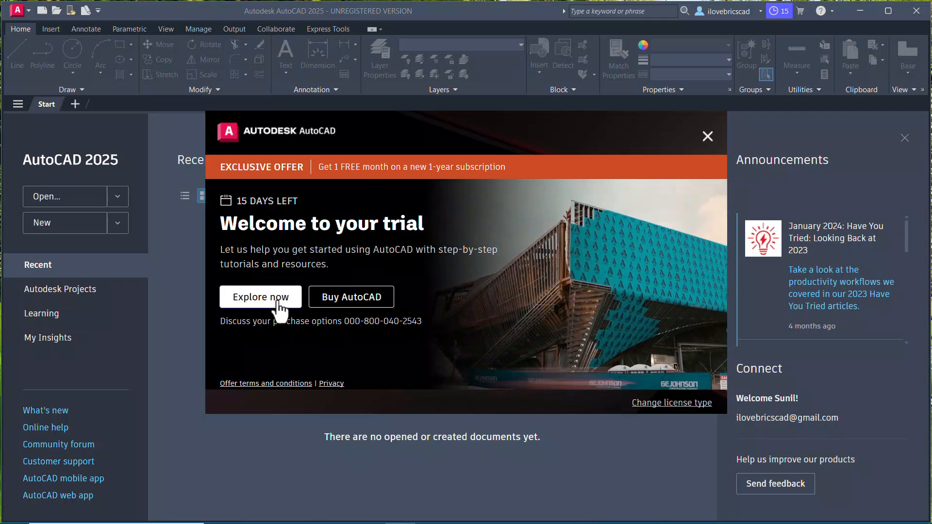
- Explore the trial's getting-started tutorials from the welcome dialog
click(261, 297)
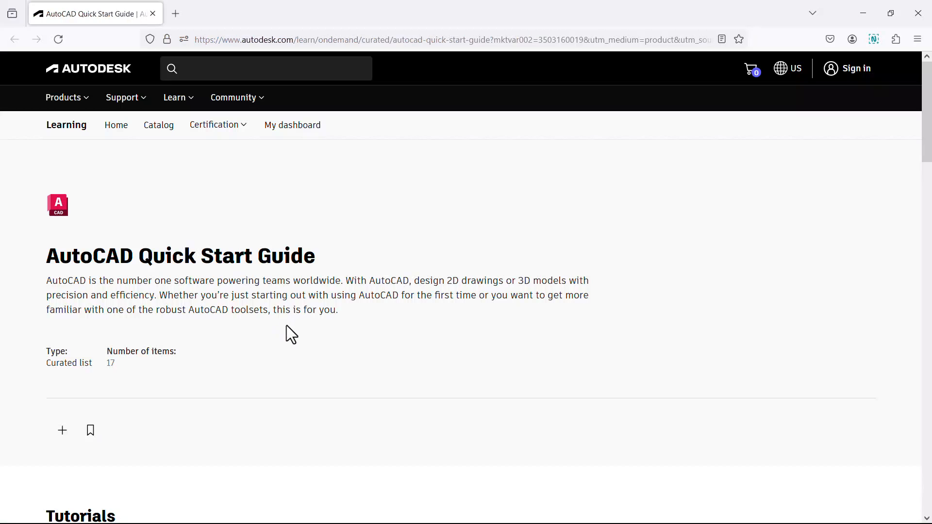
- Browse the Quick Start Guide and play 'The User Interface in AutoCAD' tutorial video
scroll(down, 3)
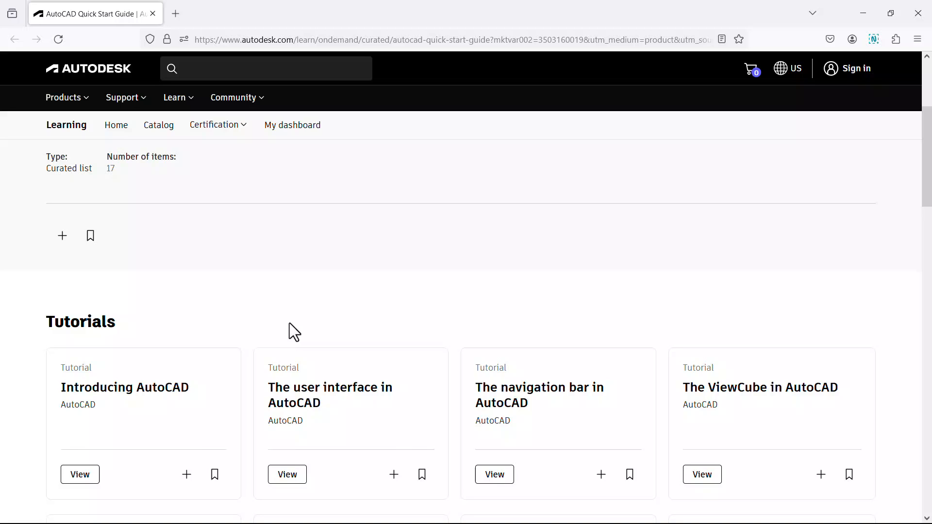
scroll(down, 3)
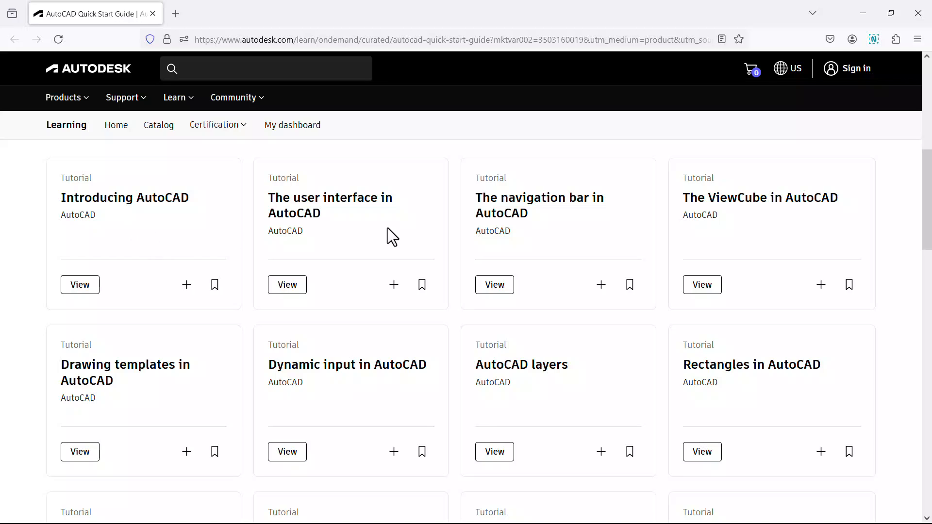
mouse_move(545, 242)
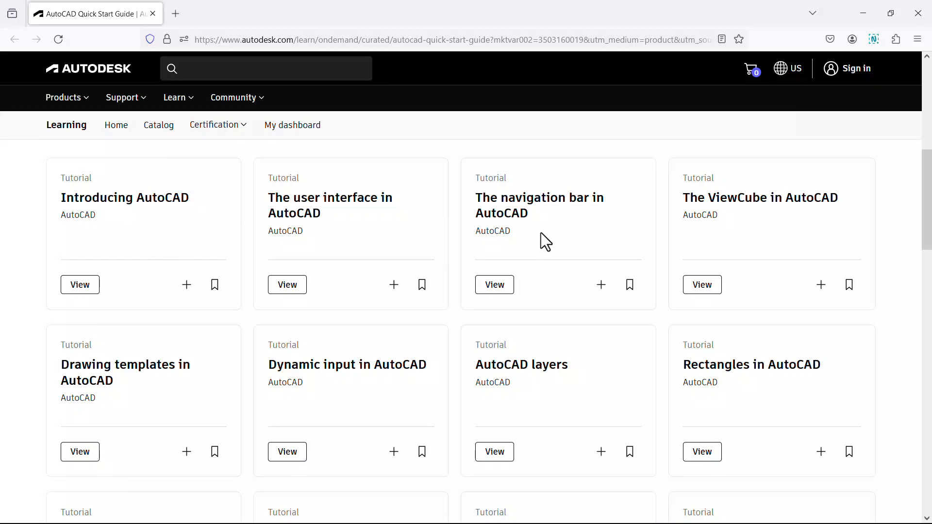
scroll(down, 3)
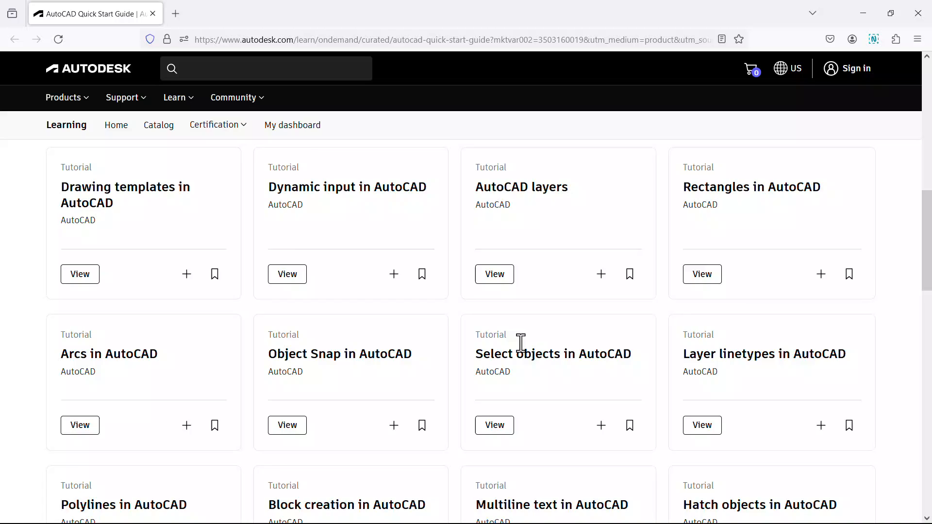
scroll(down, 3)
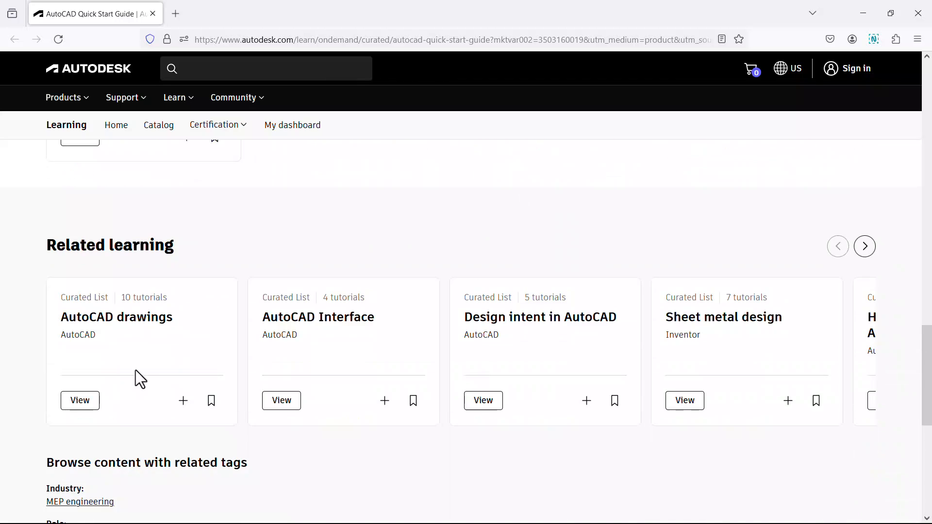
scroll(down, 3)
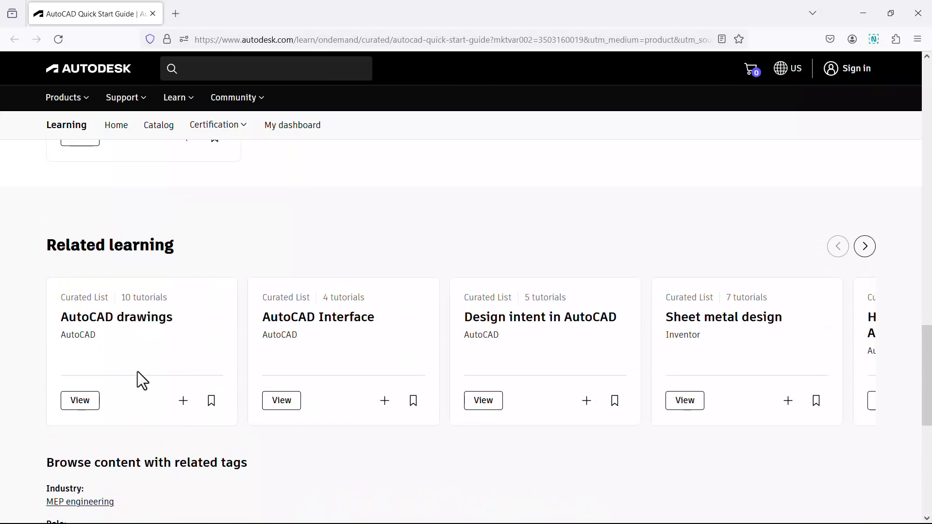
scroll(up, 3)
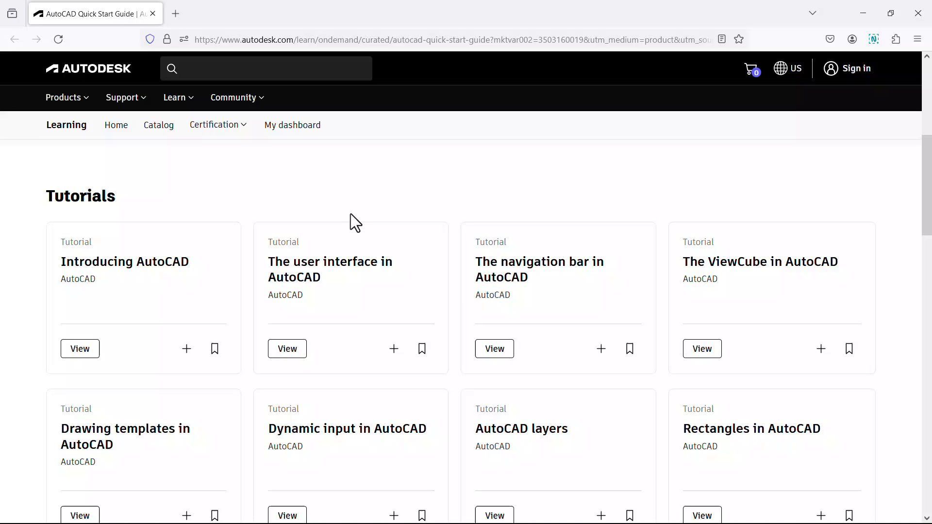
mouse_move(309, 331)
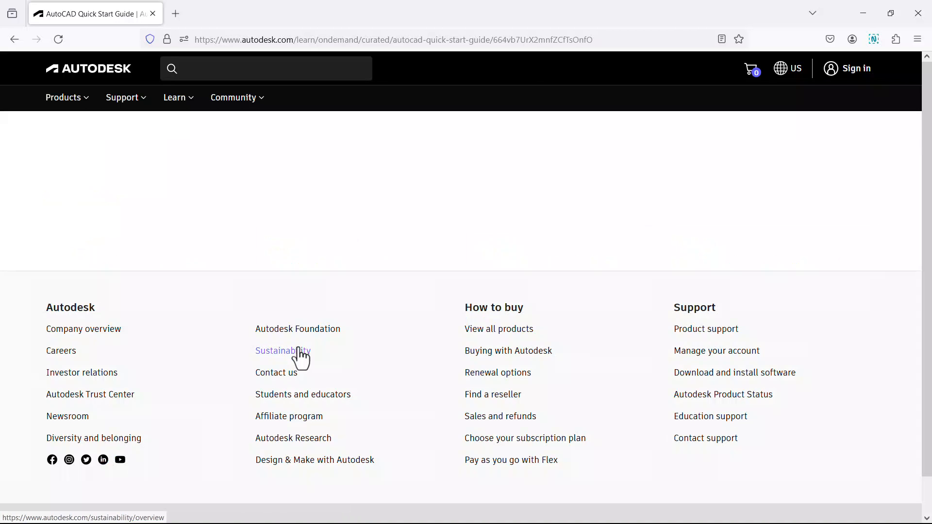
scroll(up, 3)
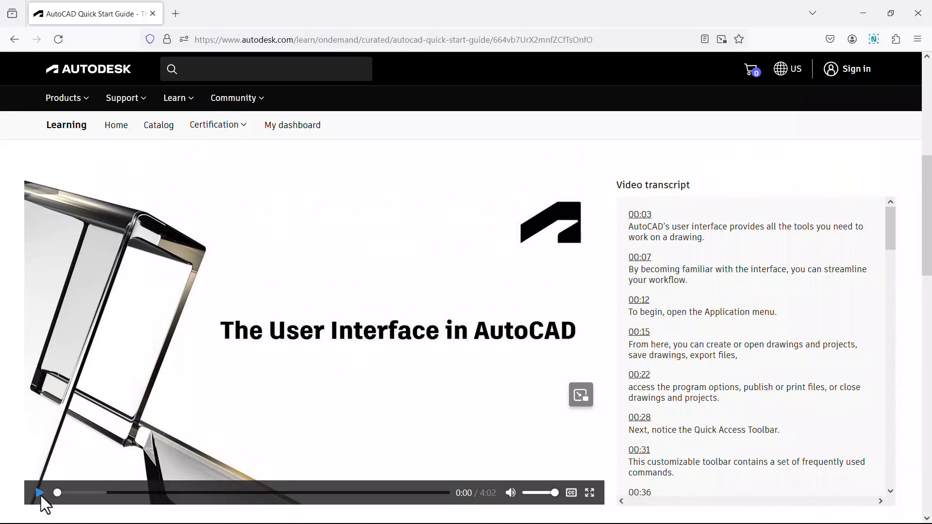
click(39, 493)
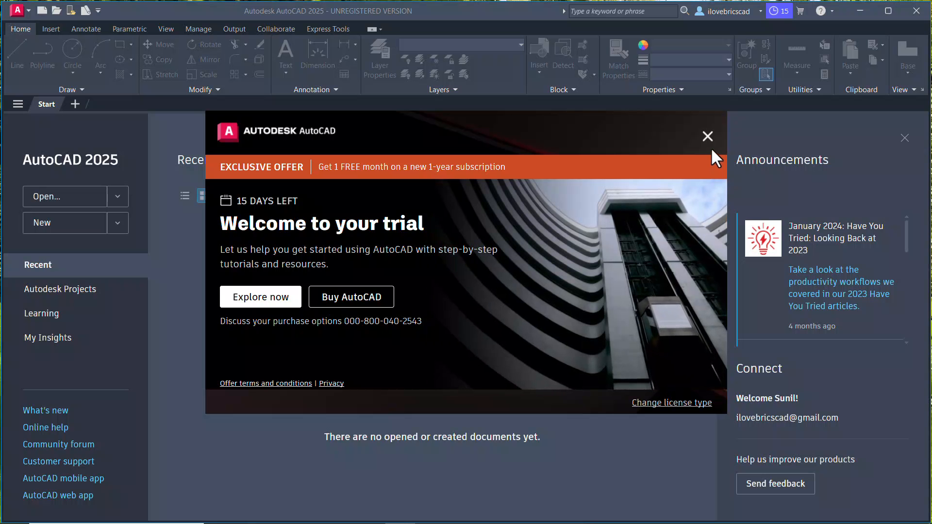
- Dismiss the trial welcome message and view the New drawing templates menu on Start
click(707, 136)
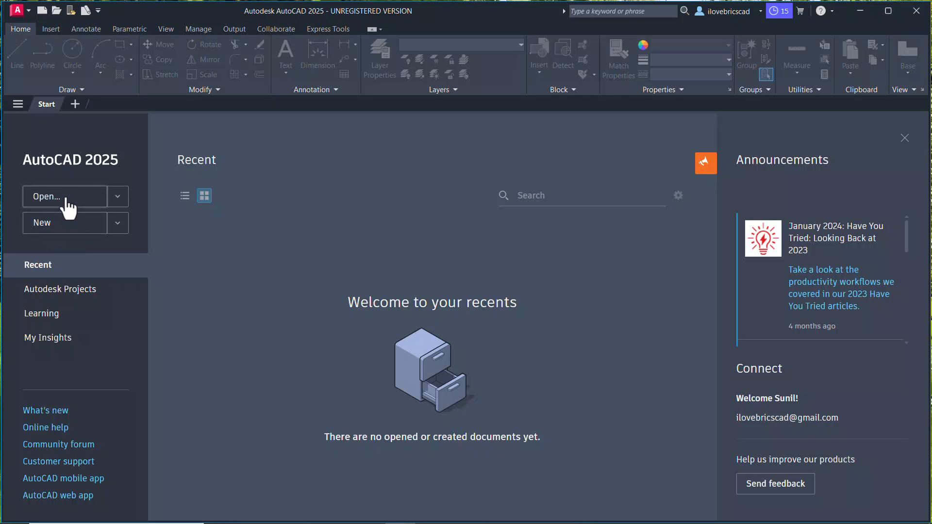
click(117, 196)
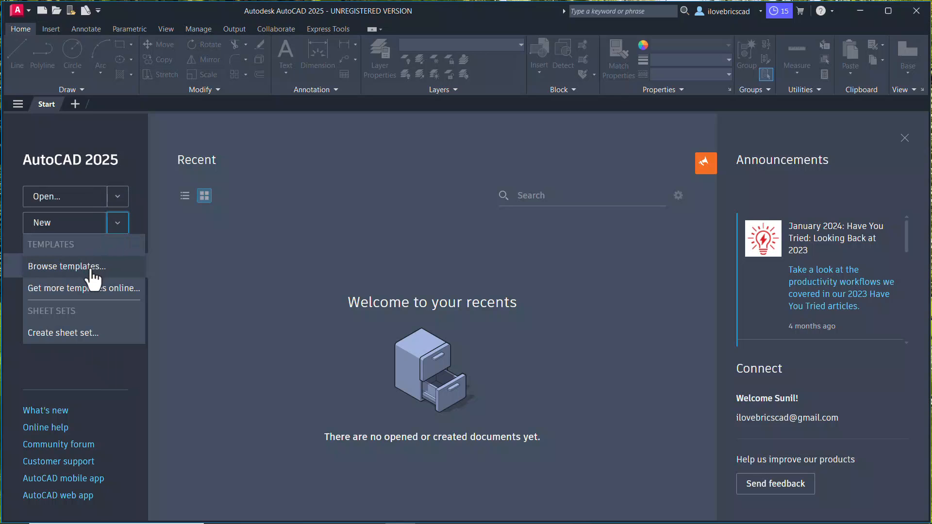
mouse_move(95, 294)
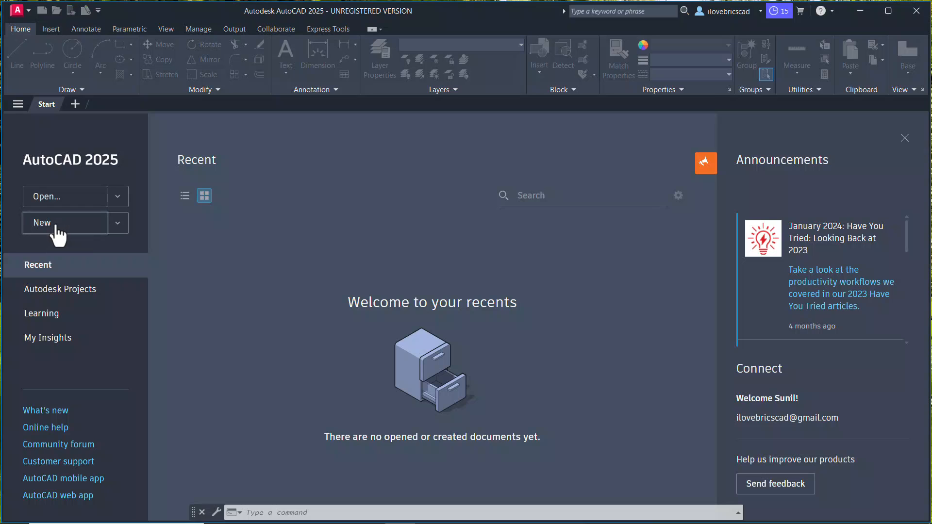
- Create a new blank Drawing1 and dismiss the App Manager loaded notice
click(64, 223)
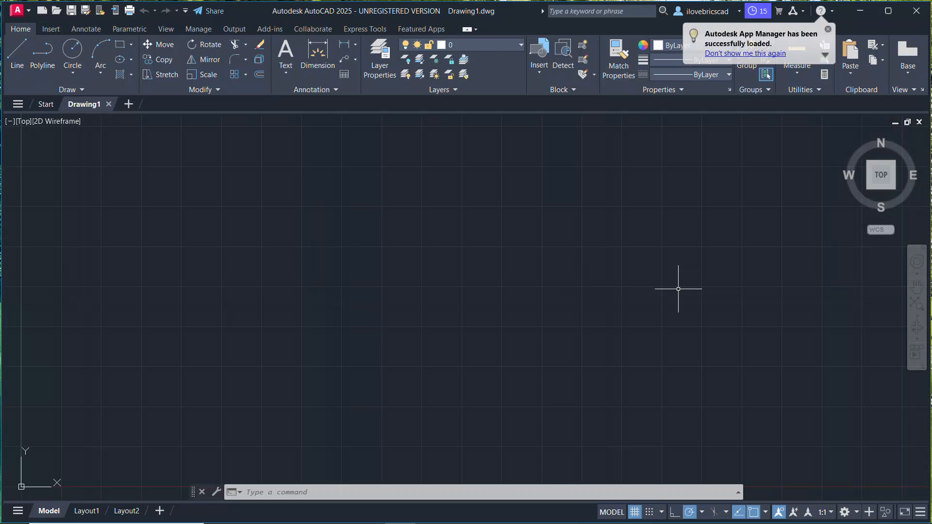
click(826, 28)
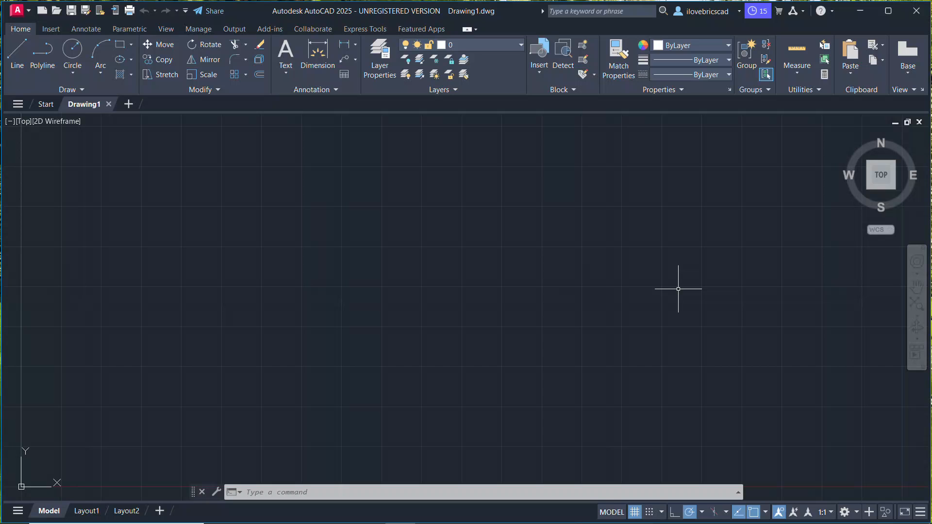